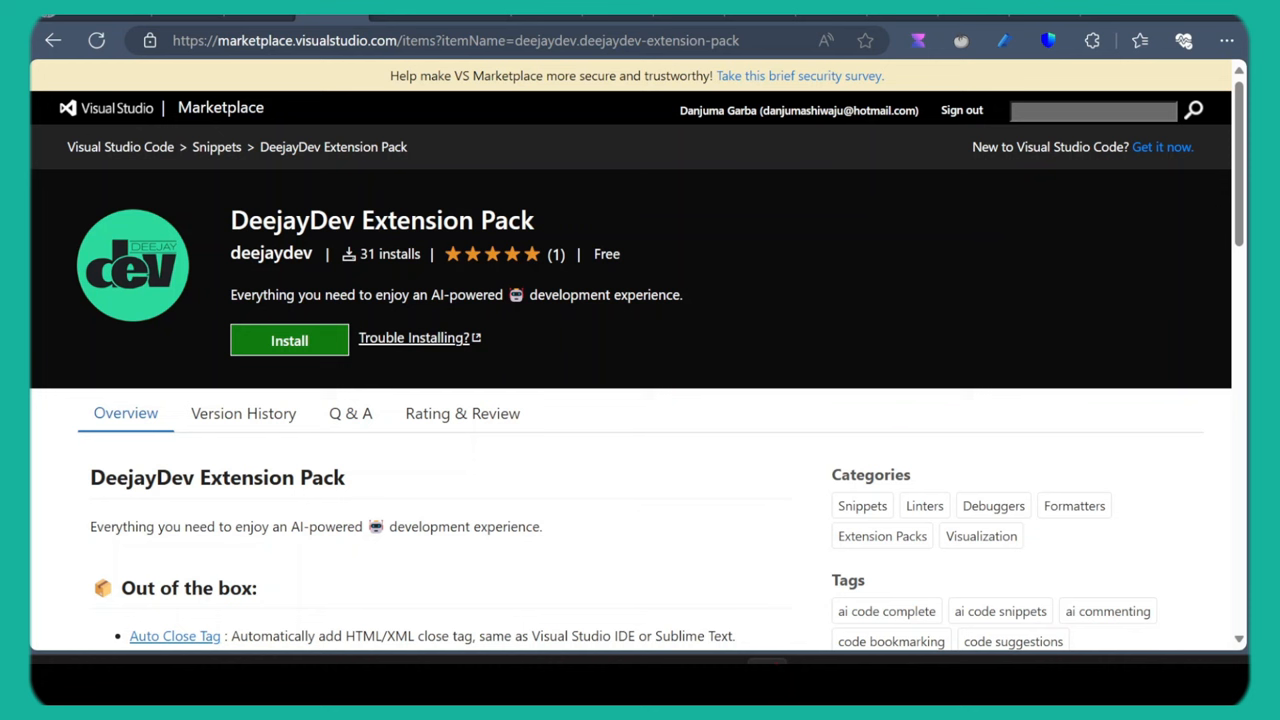
mouse_move(343, 200)
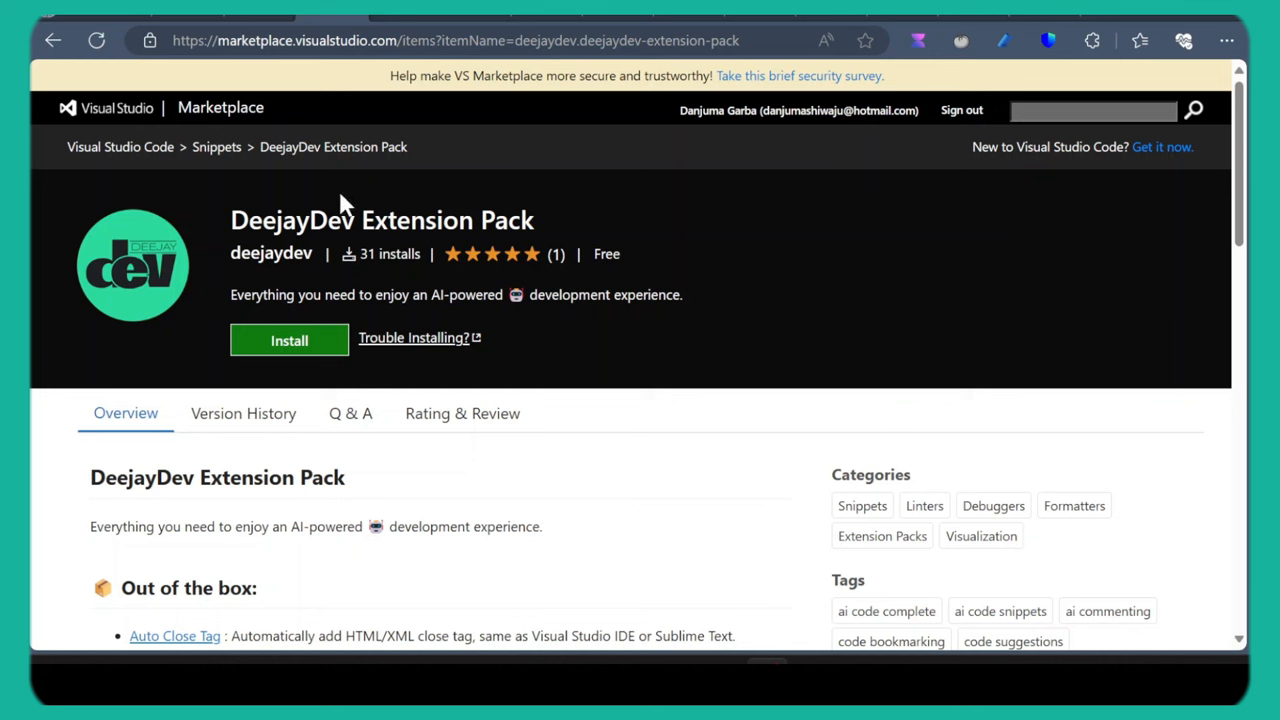
mouse_move(508, 197)
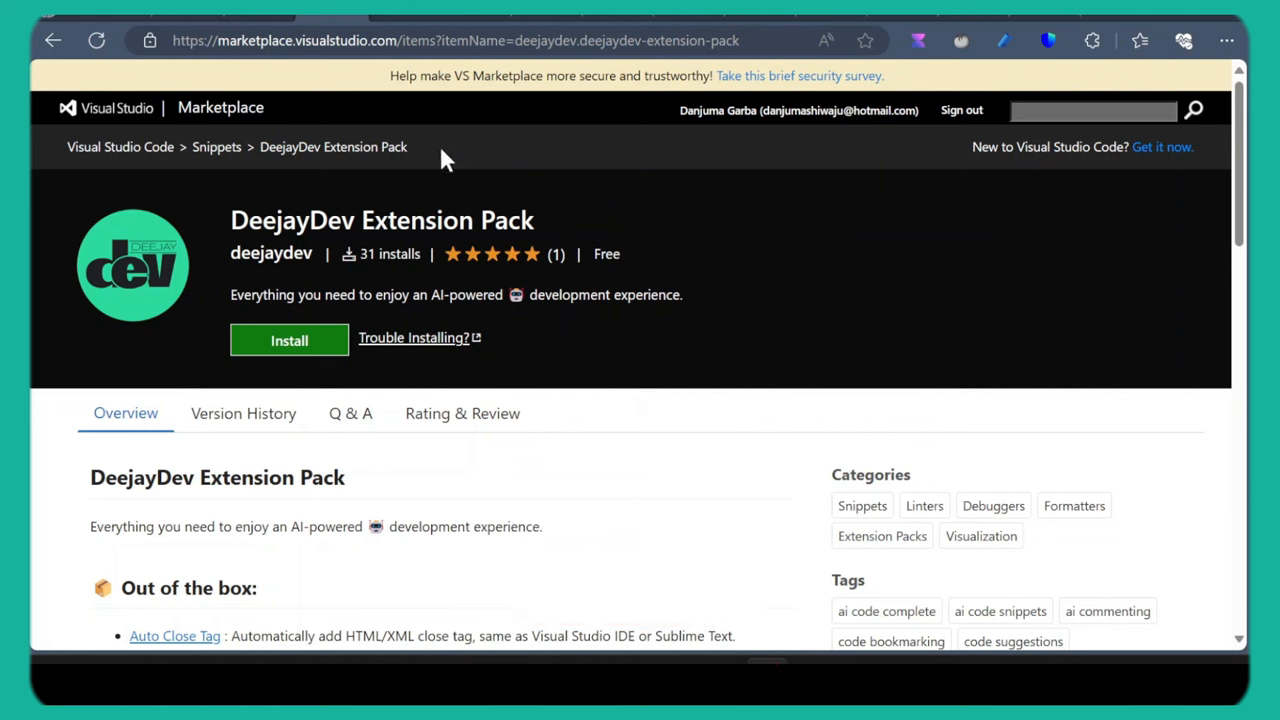
mouse_move(370, 178)
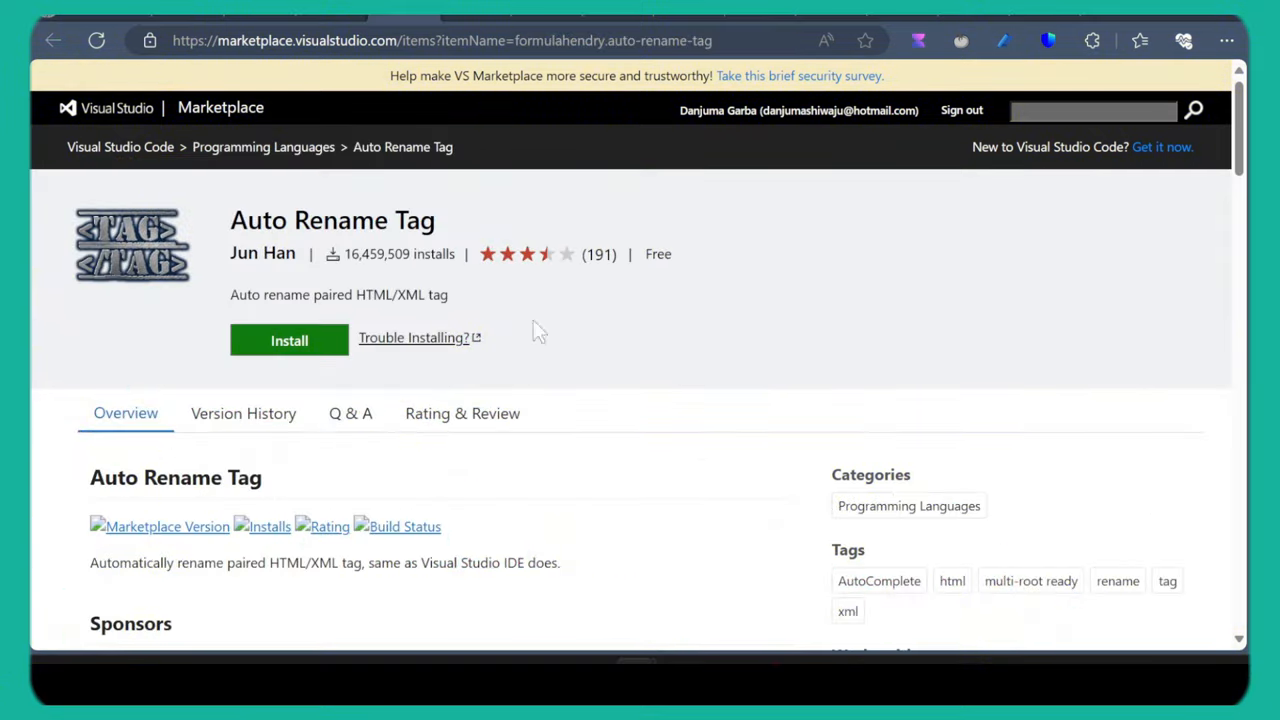
mouse_move(235, 280)
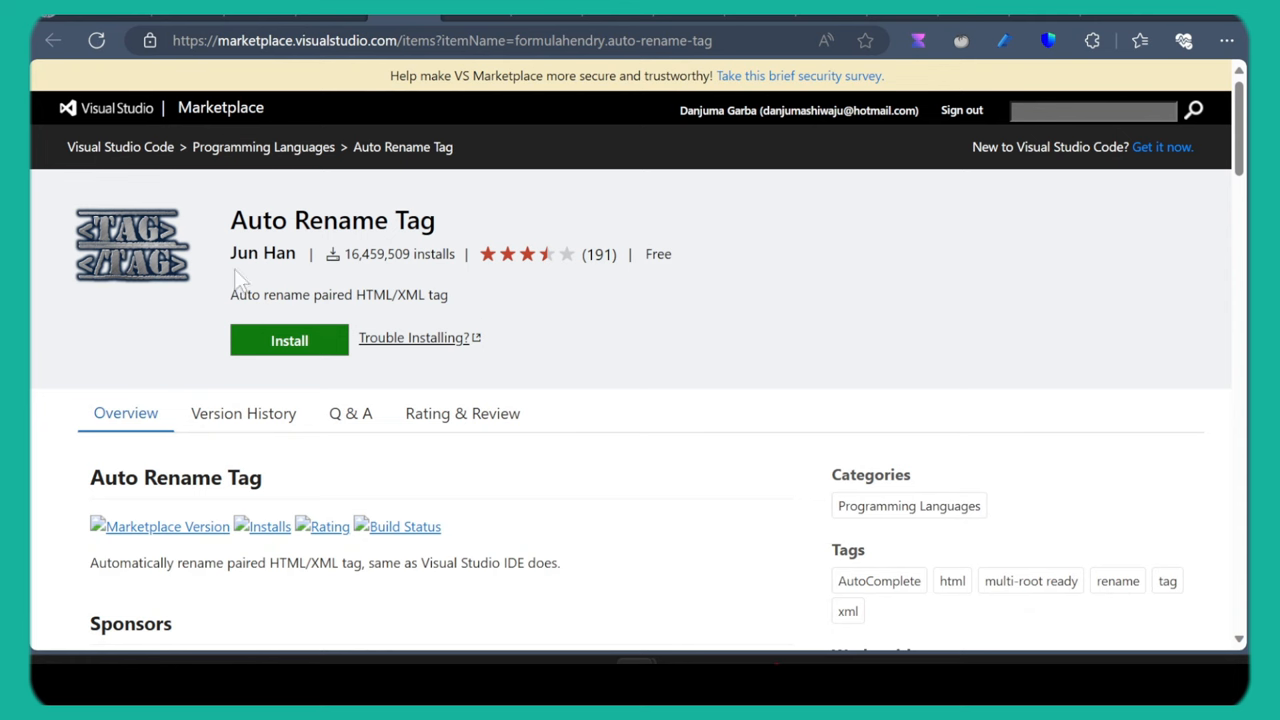
mouse_move(228, 222)
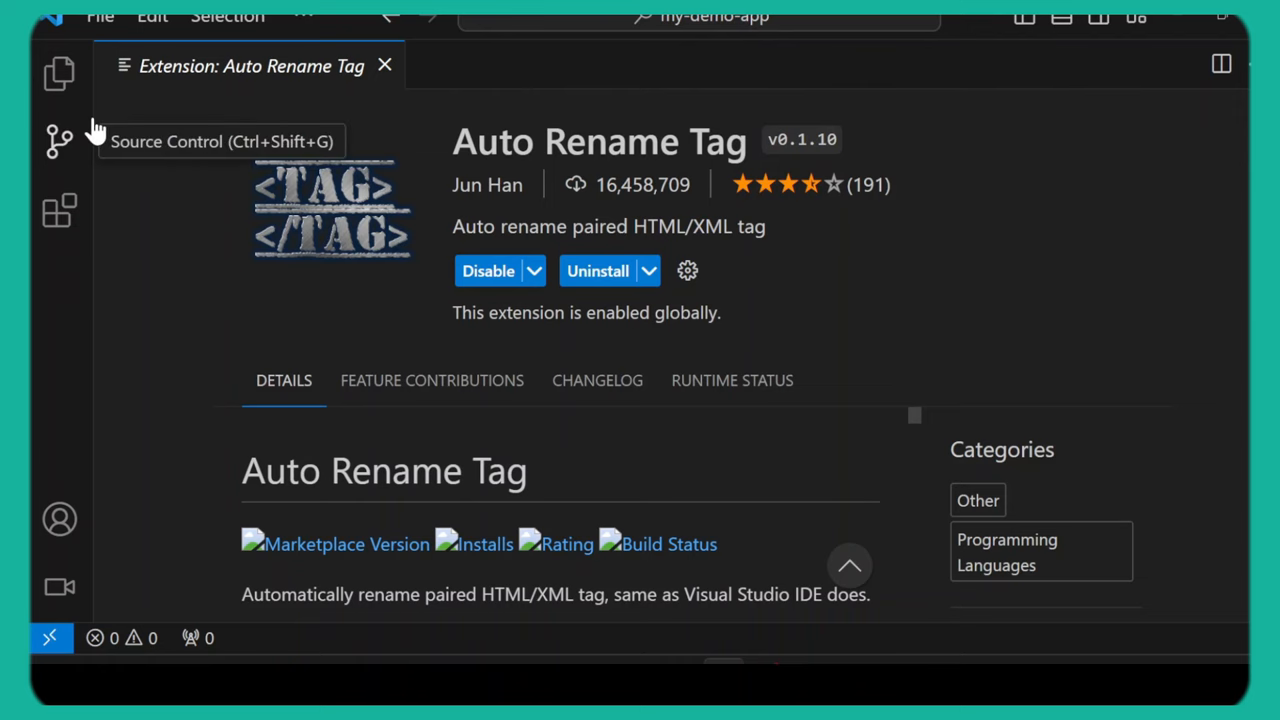
mouse_move(490, 271)
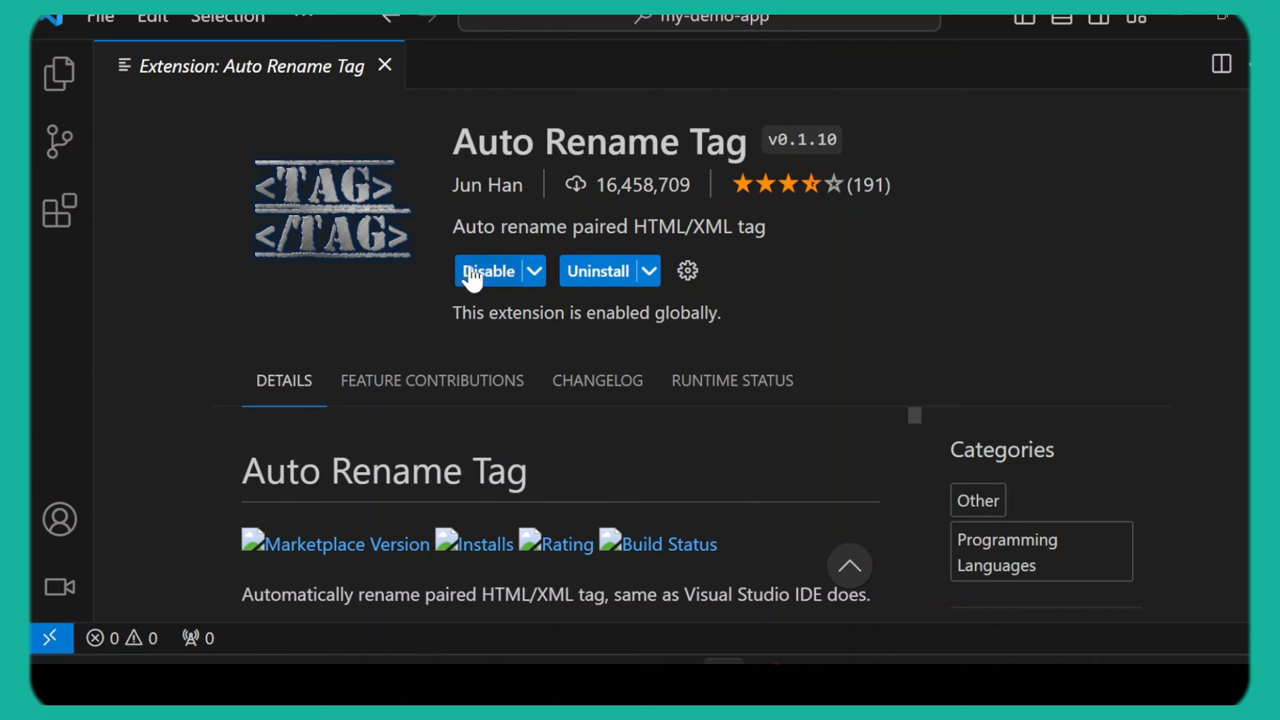
Step: View Auto Rename Tag, then double-click tag names in App.tsx markup to rename them
left_click(168, 65)
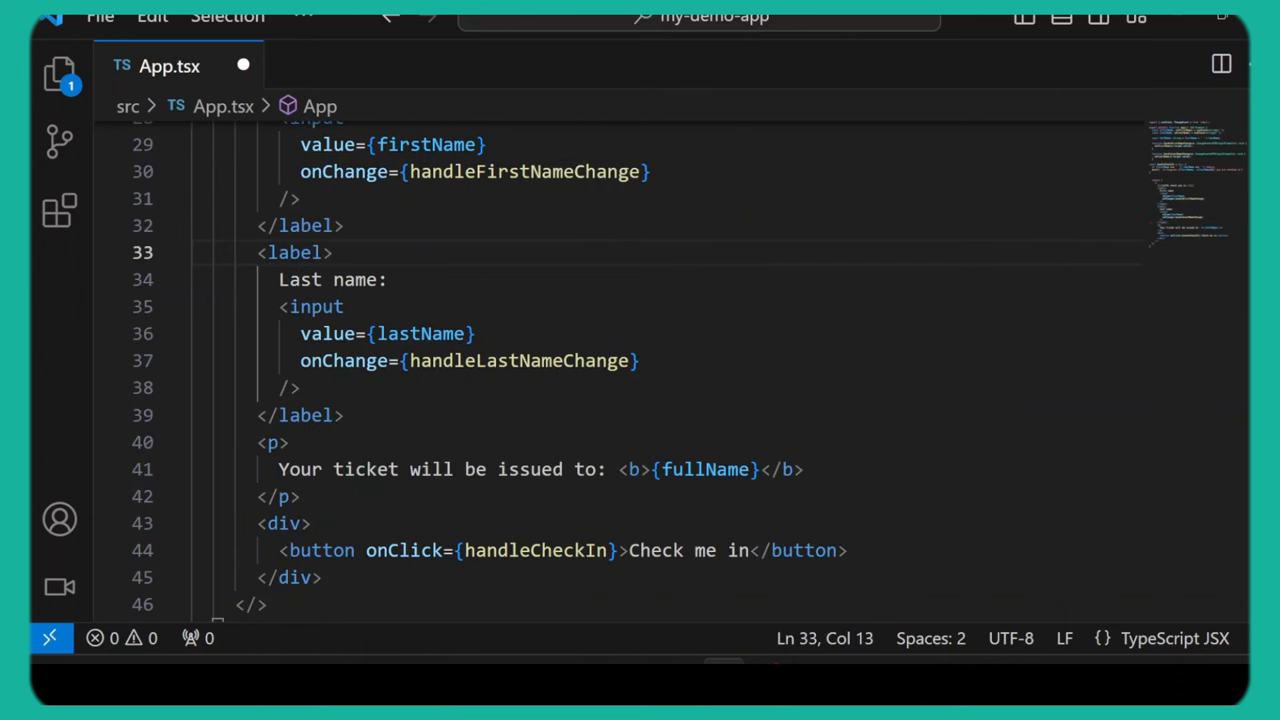
scroll("down", 3)
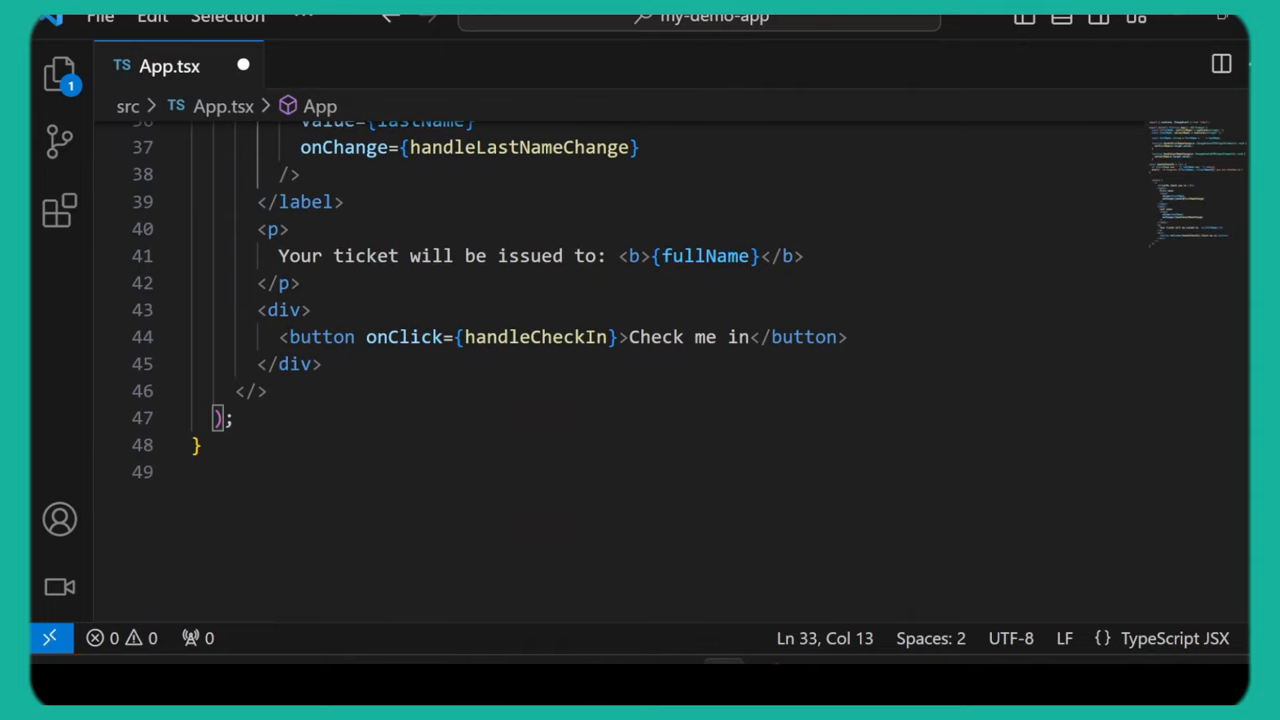
double_click(295, 201)
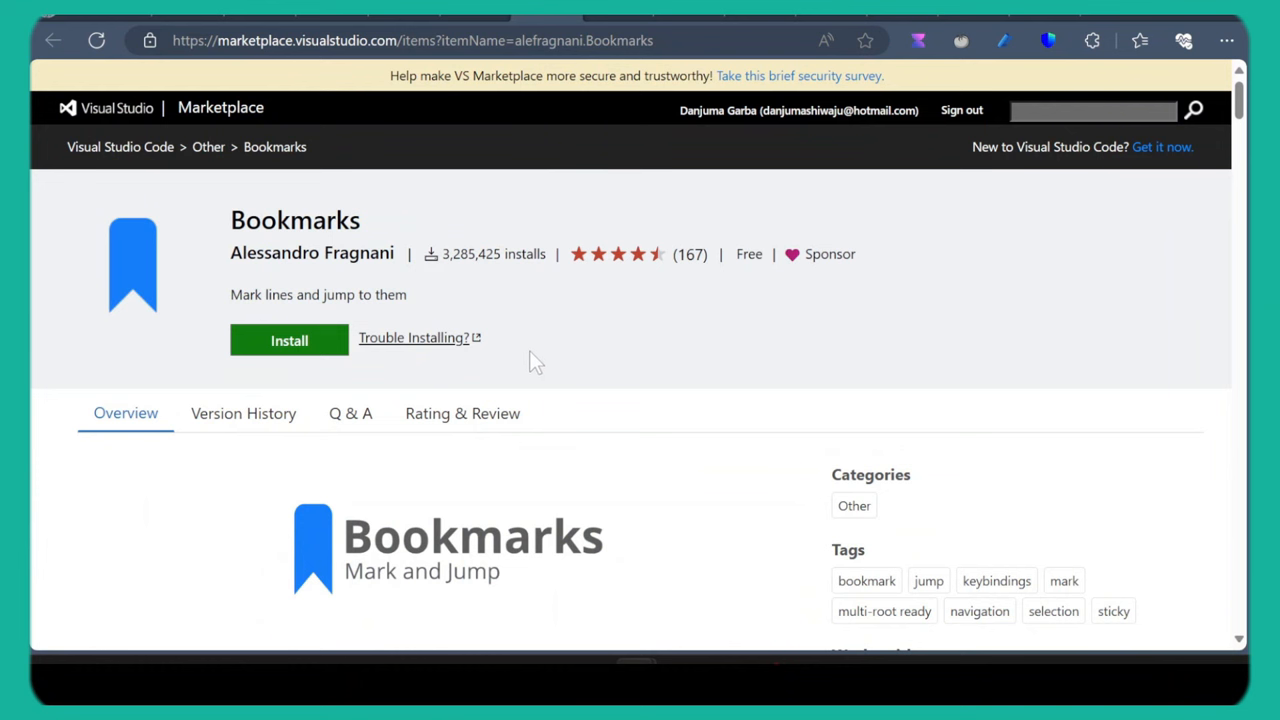
mouse_move(556, 346)
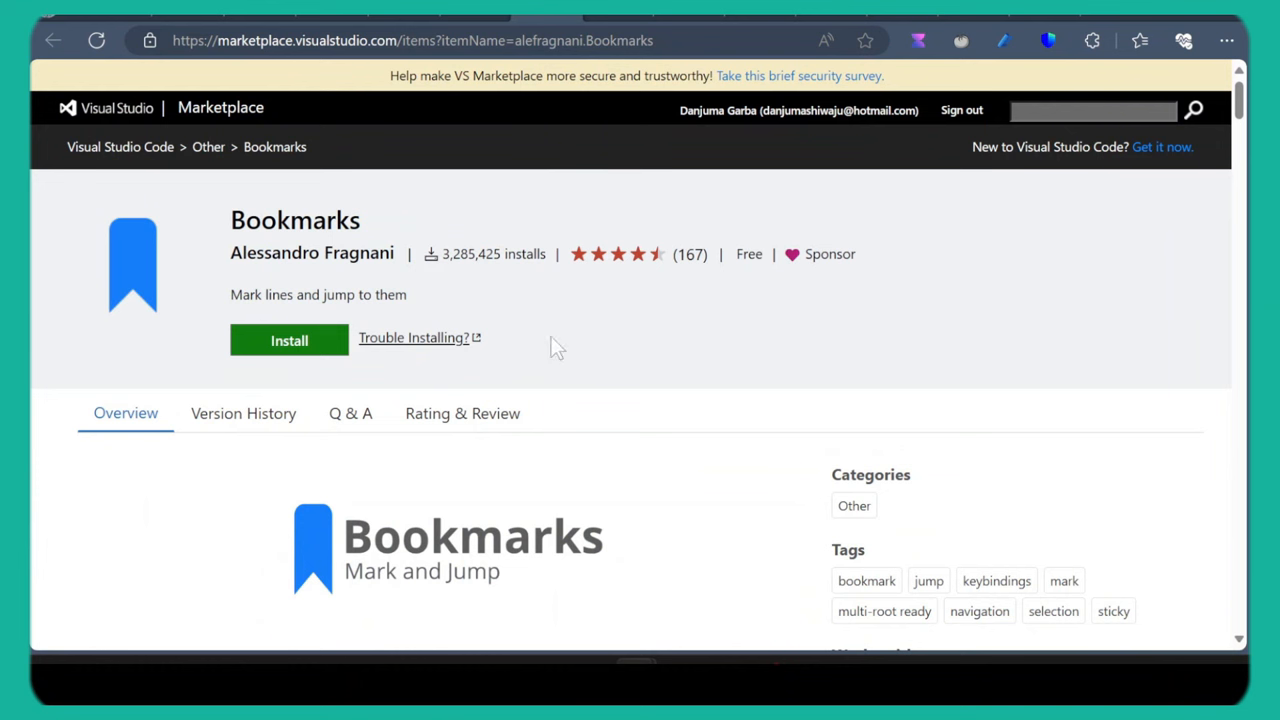
double_click(295, 219)
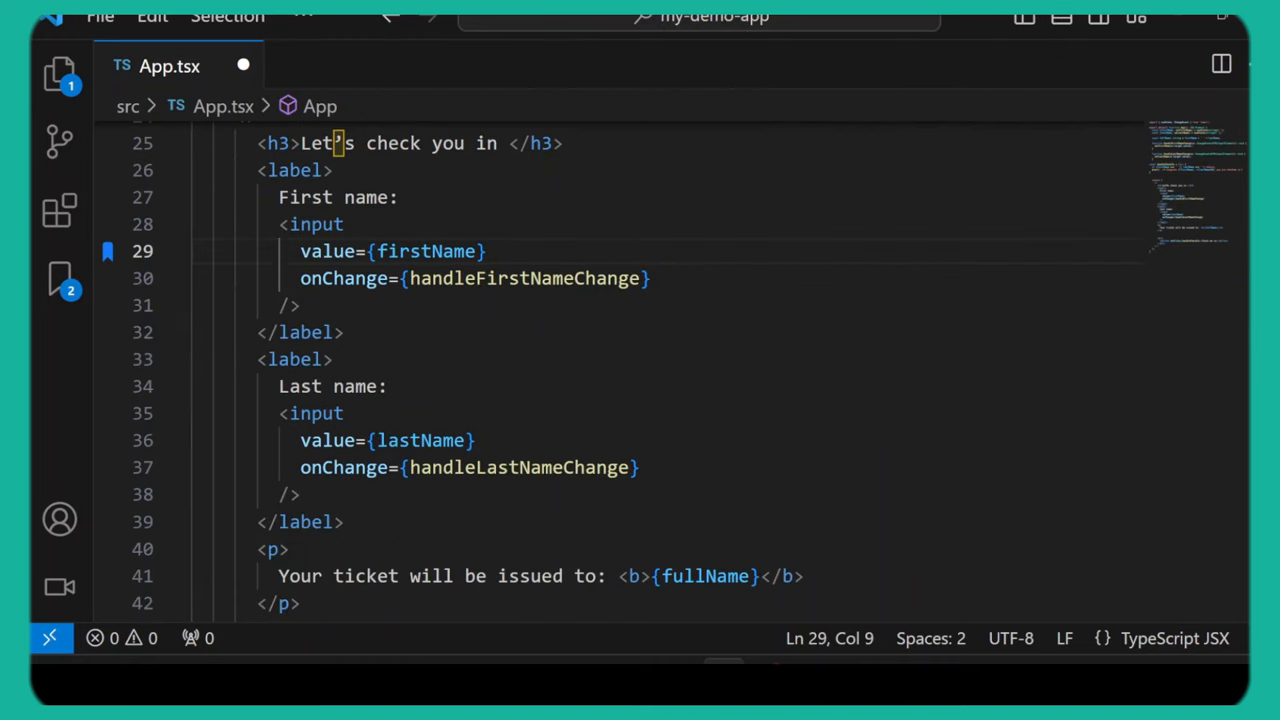
mouse_move(115, 245)
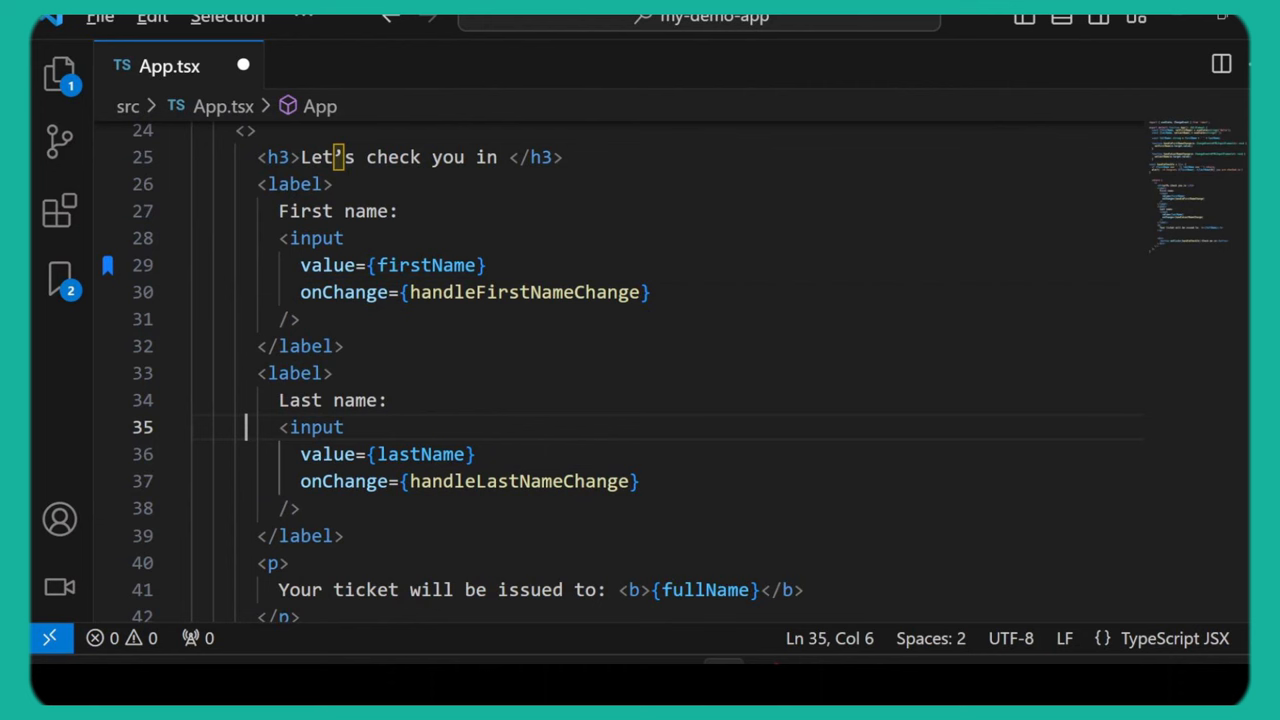
Step: Bookmark the Last name input line and remove the ticket message bookmark
left_click(108, 427)
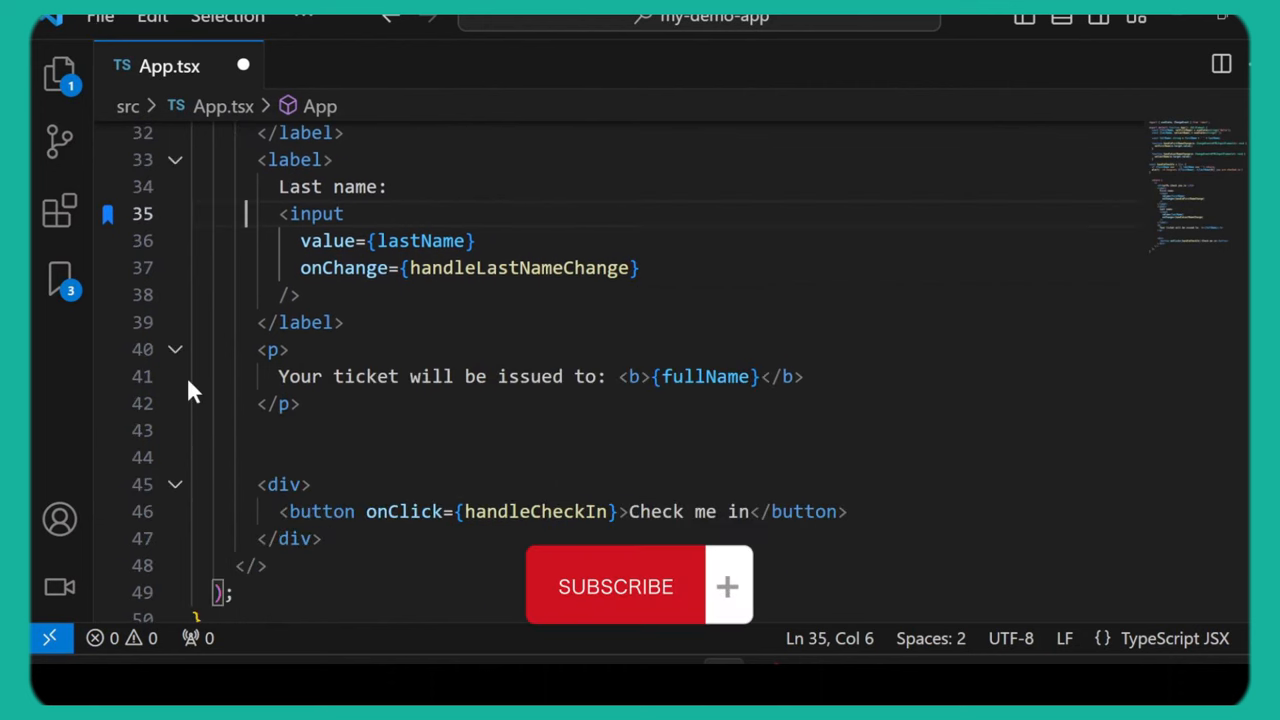
left_click(280, 376)
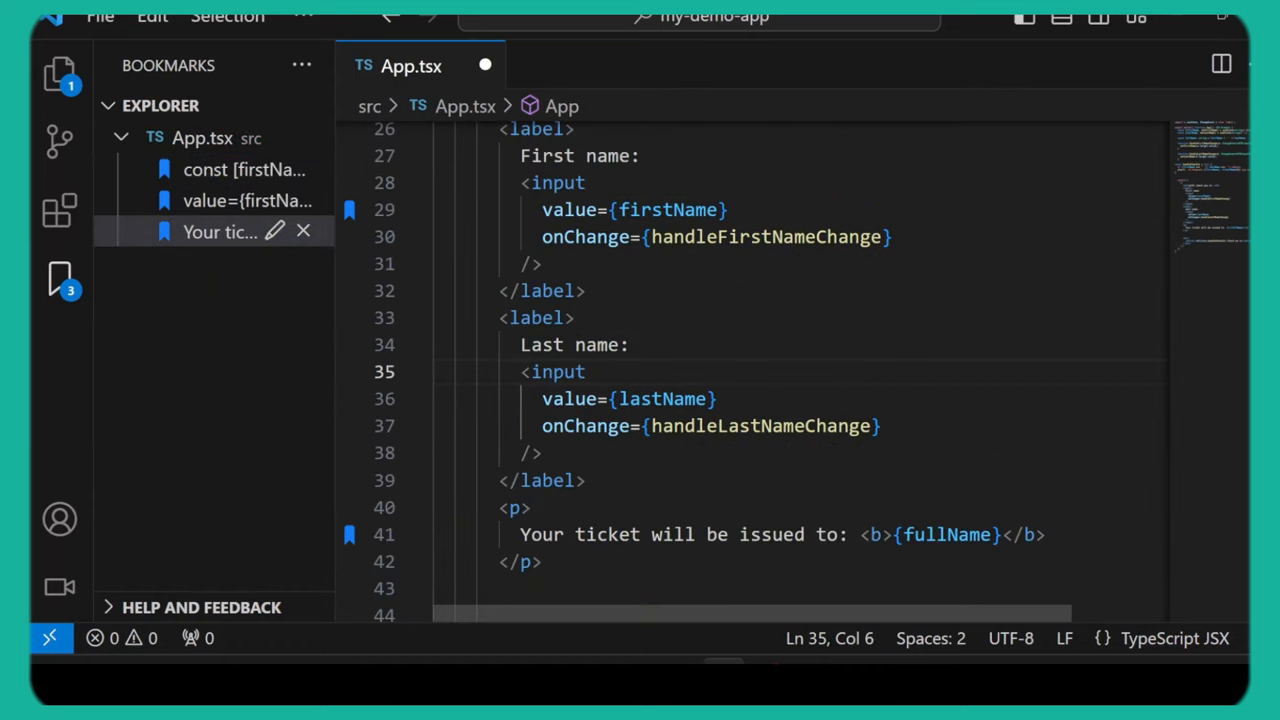
mouse_move(300, 232)
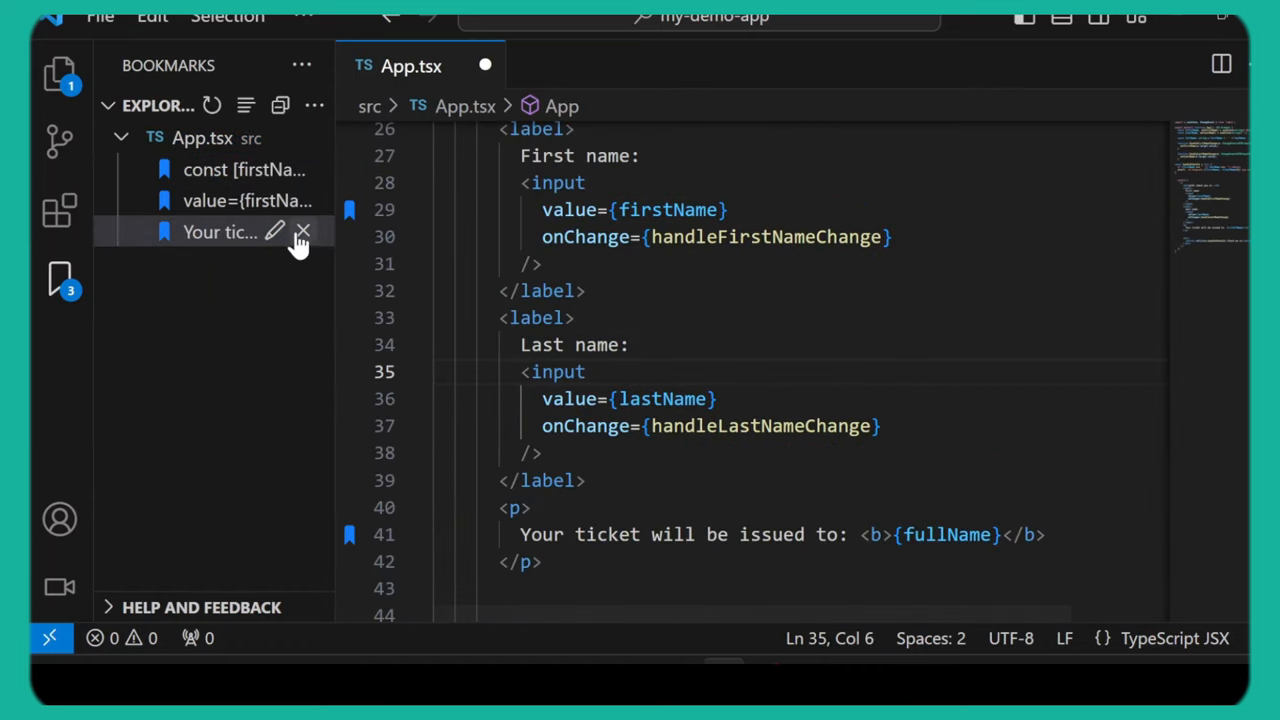
left_click(303, 232)
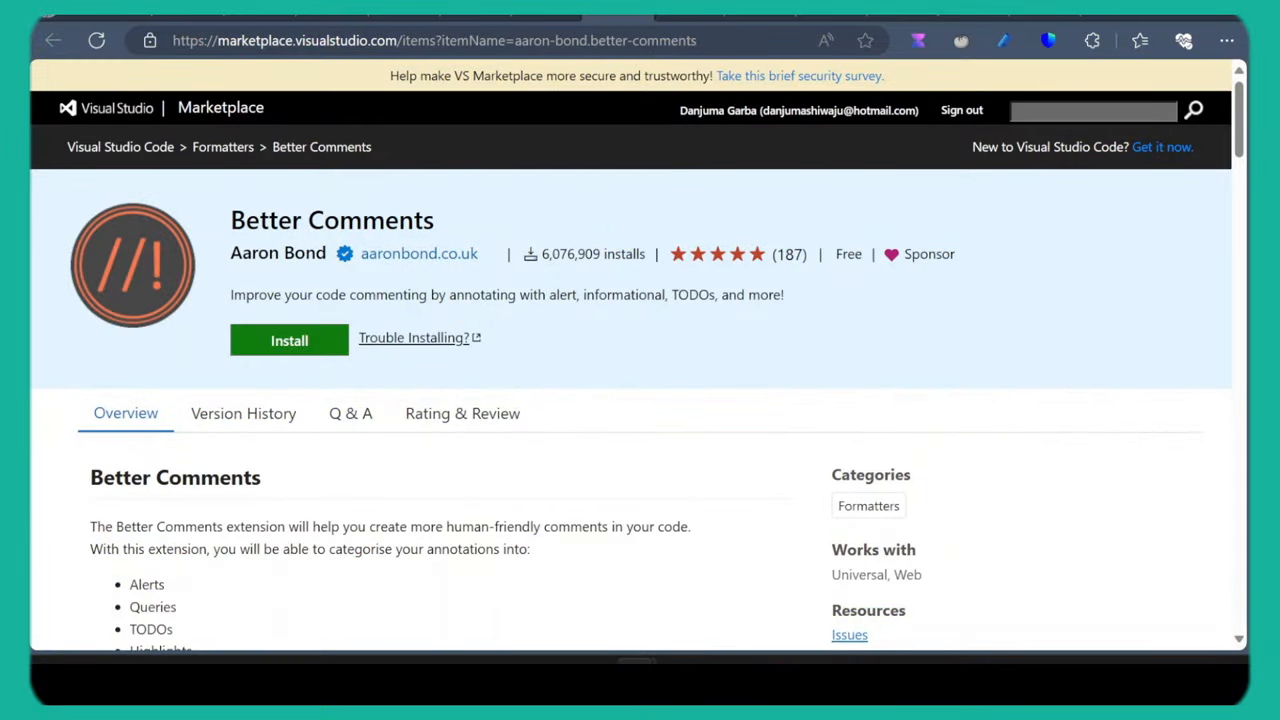
mouse_move(608, 343)
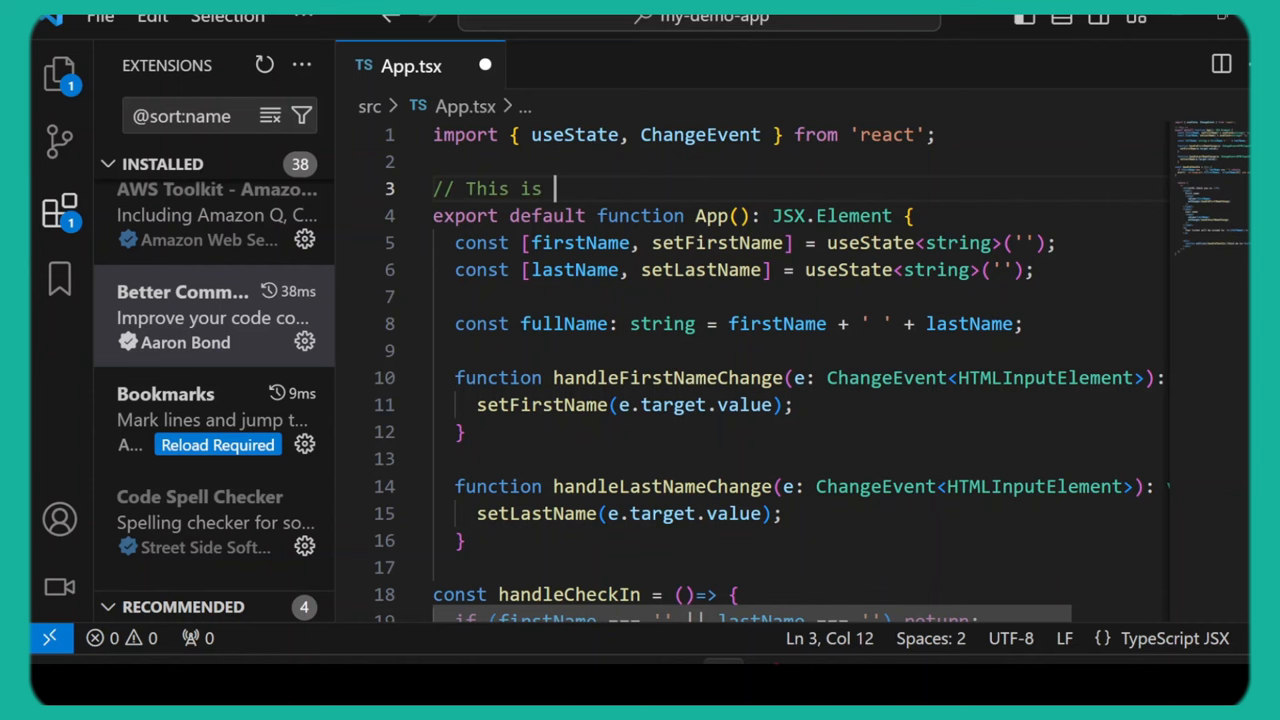
Step: Write '// TODO: This is our app component' on line 3, dropping the ? marker
type("our app component")
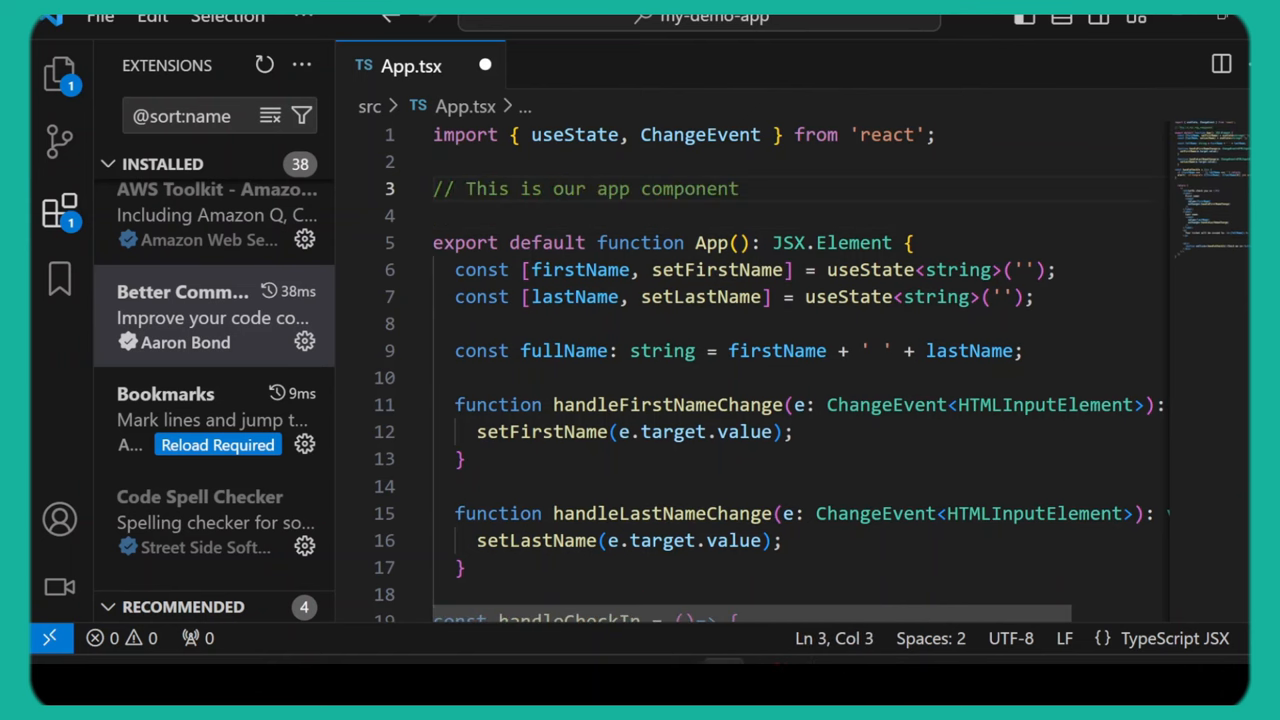
type("*")
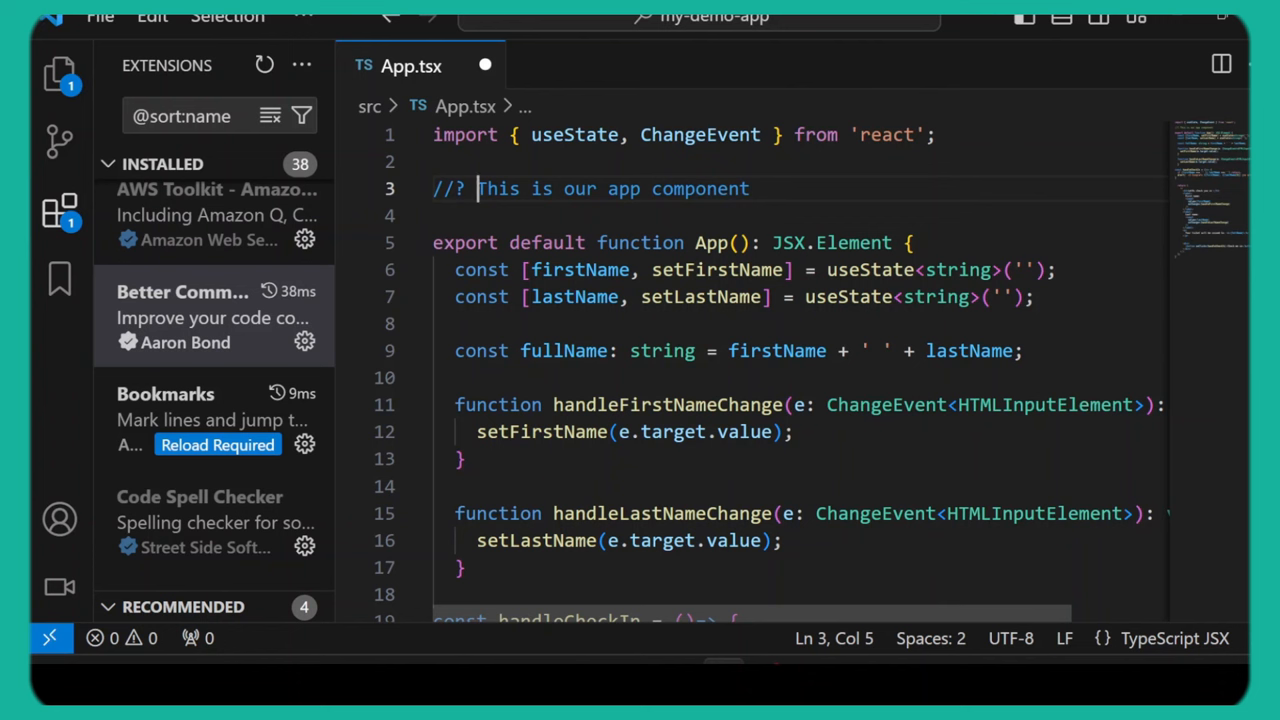
key("Left")
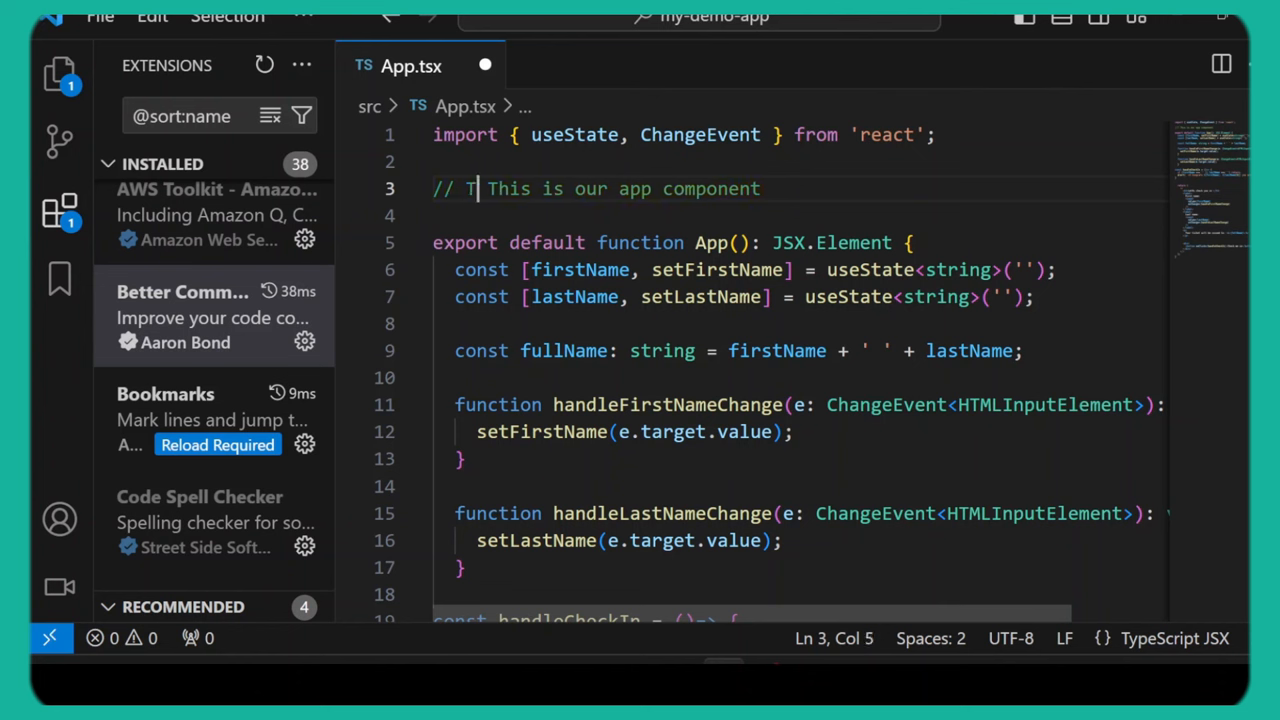
type("ODO")
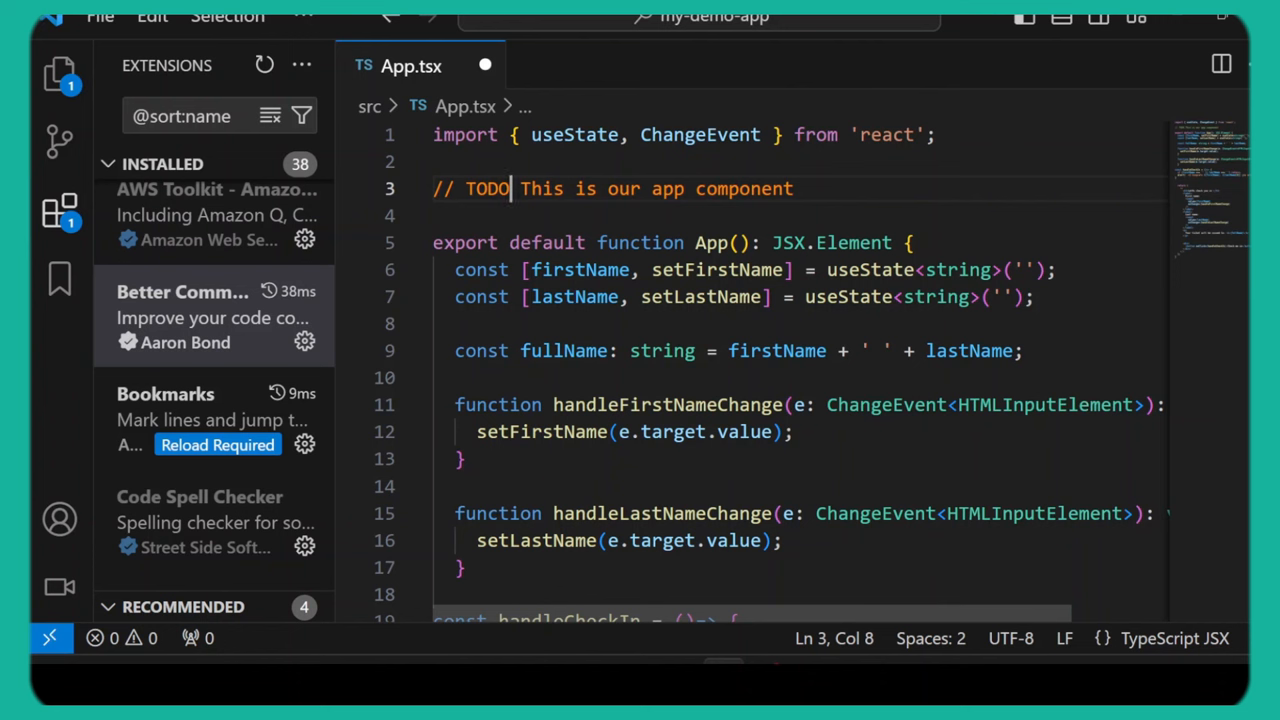
type(":")
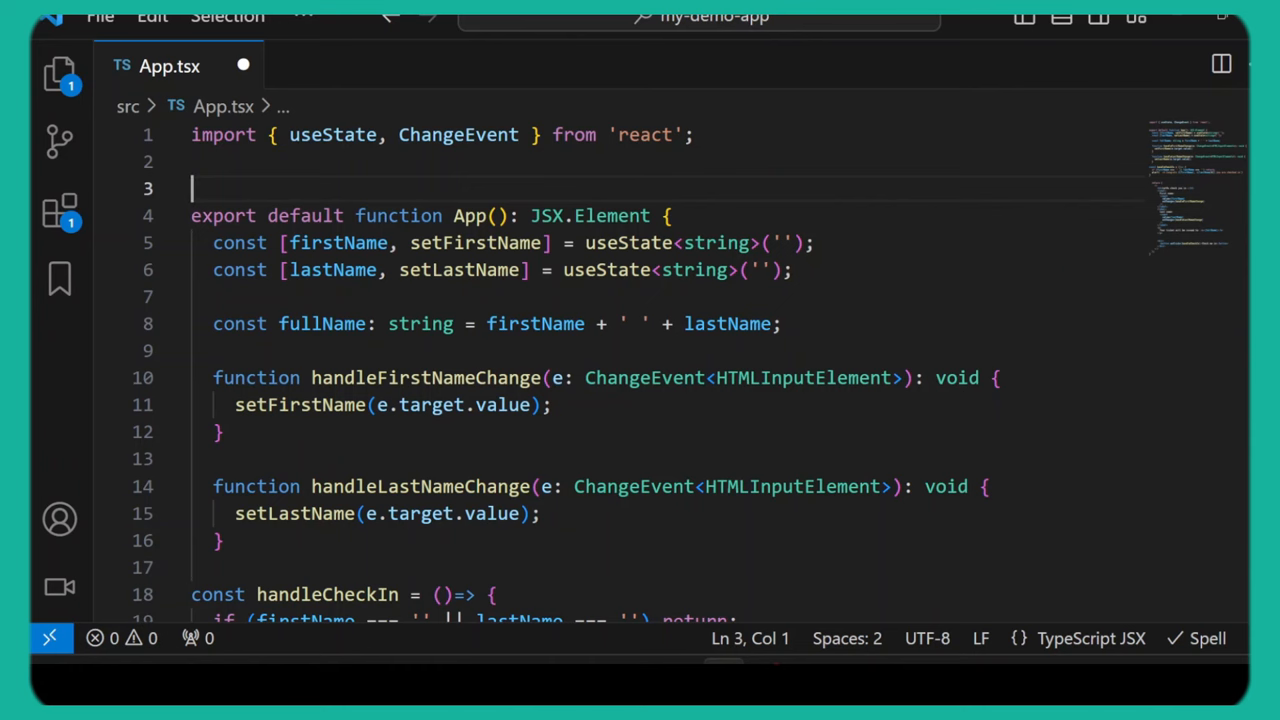
Step: Change 'Congrats' to 'Conagrats' in the line-20 alert and view spelling suggestions
scroll("down", 3)
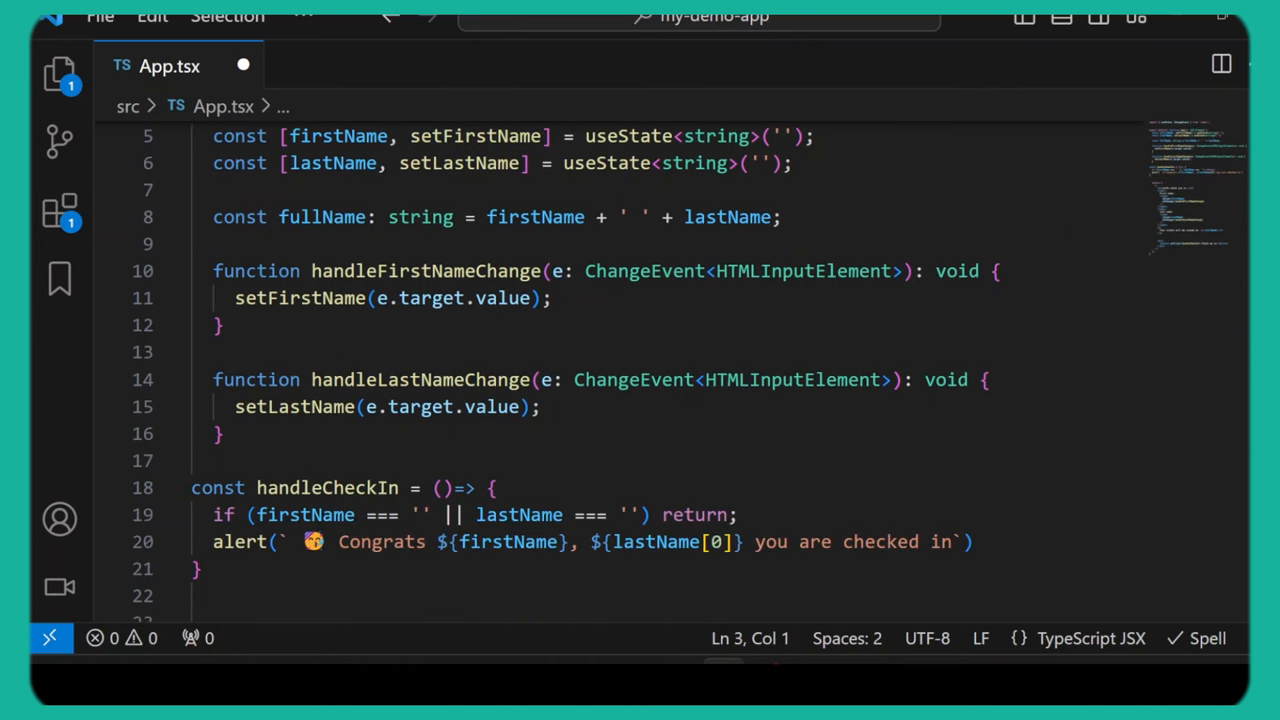
scroll("down", 3)
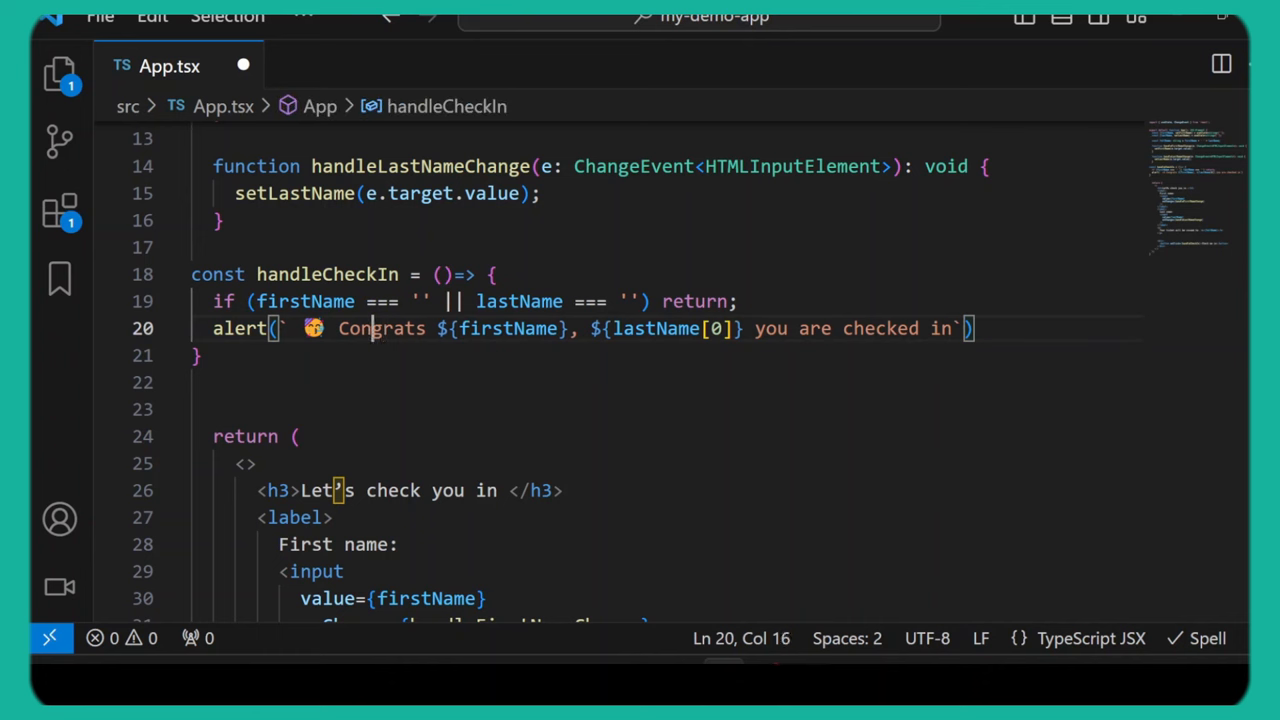
type("a")
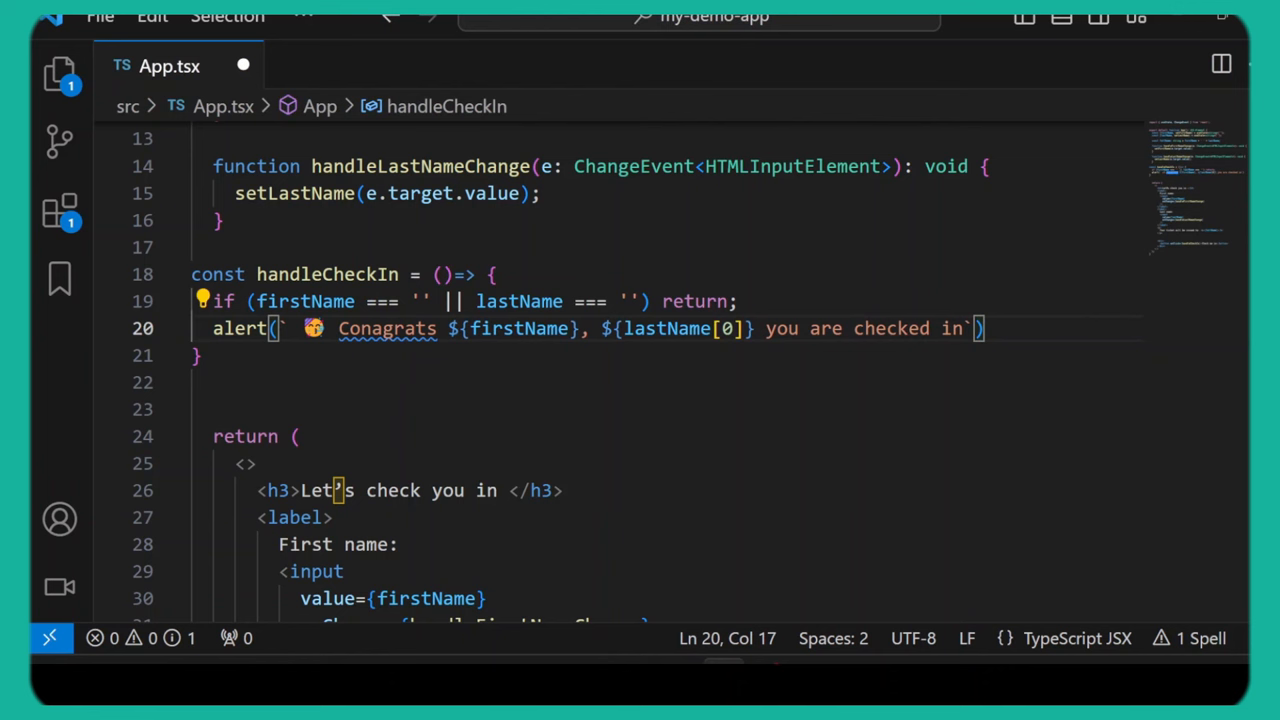
mouse_move(386, 328)
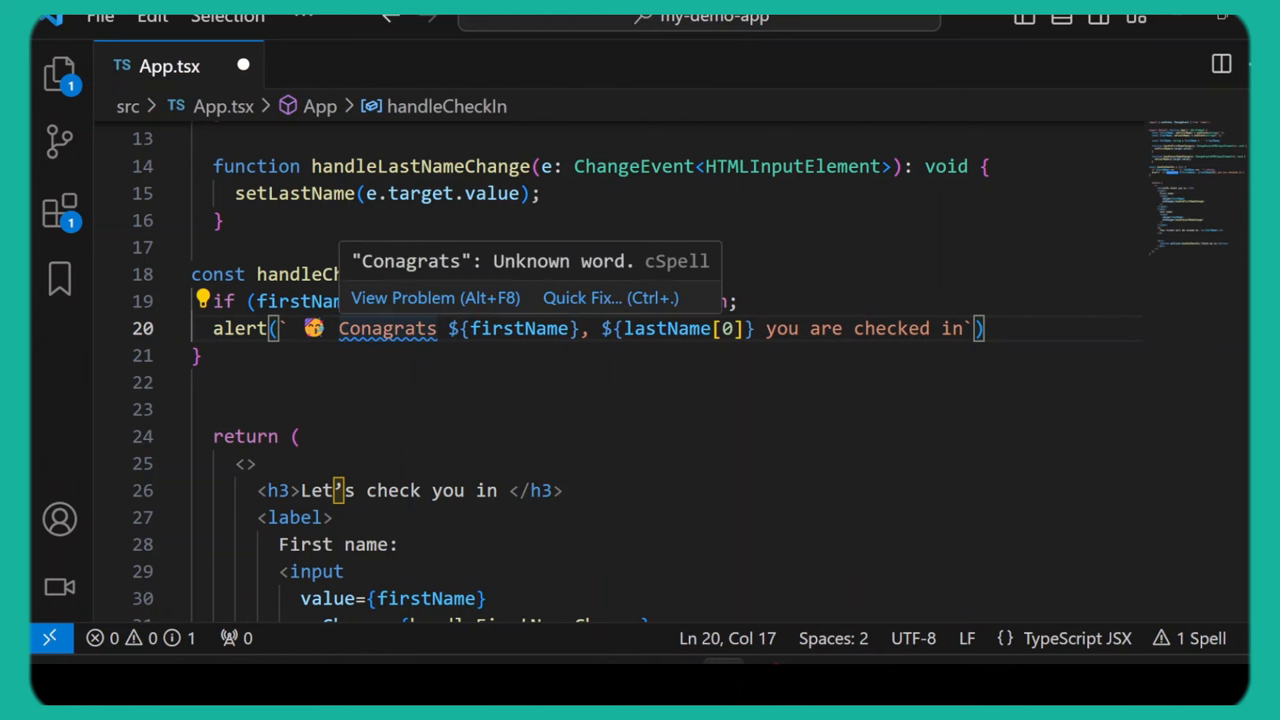
mouse_move(388, 283)
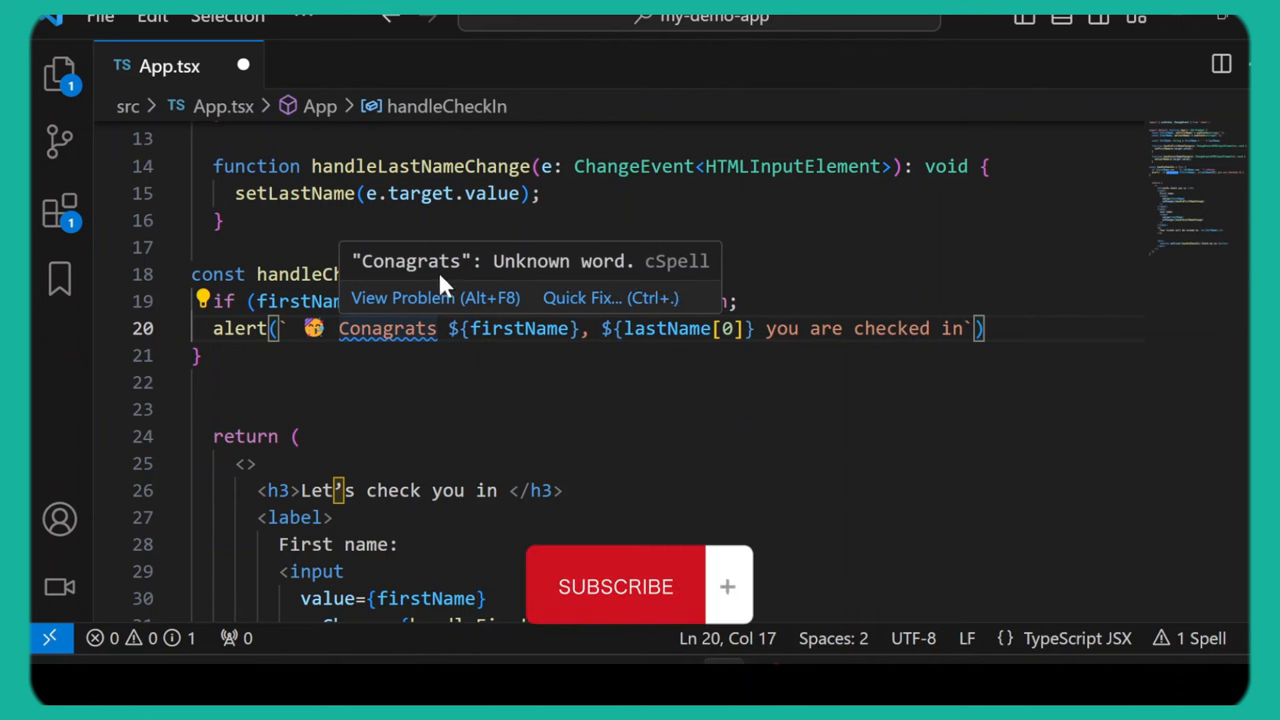
left_click(582, 297)
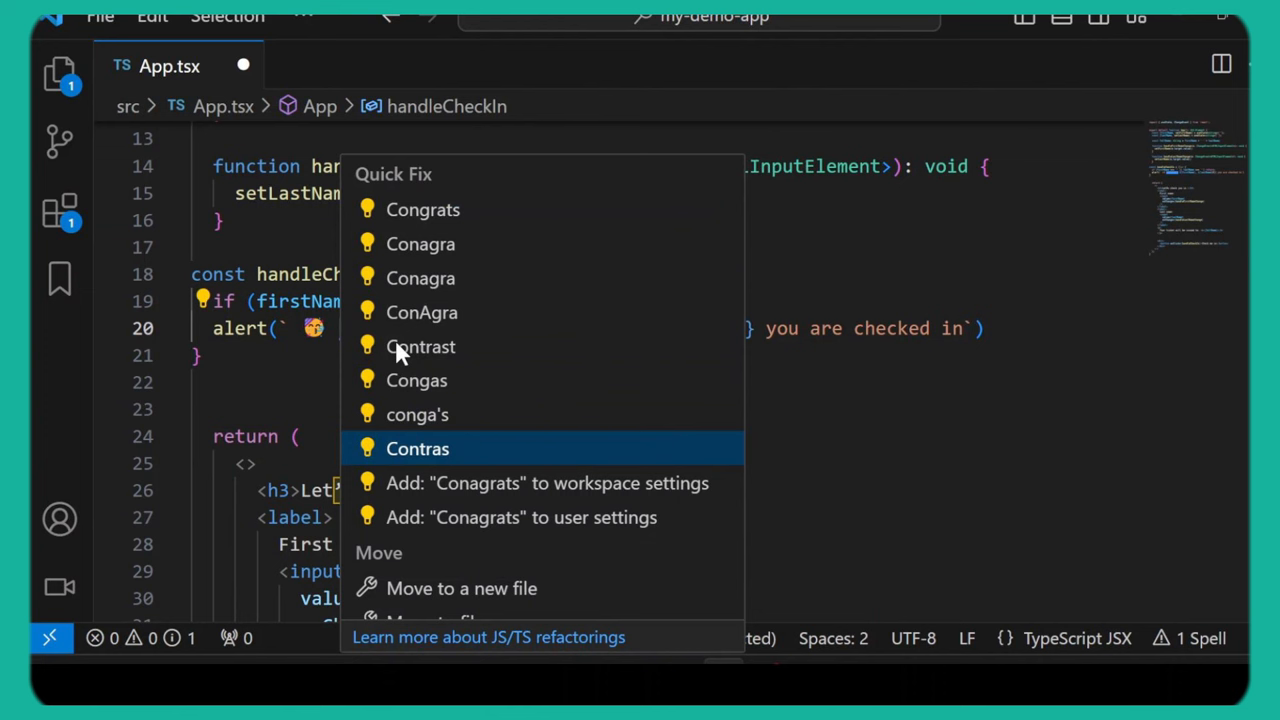
Step: Apply the 'Congrats' spelling fix and type const sayhello='' on line 9
key("Up")
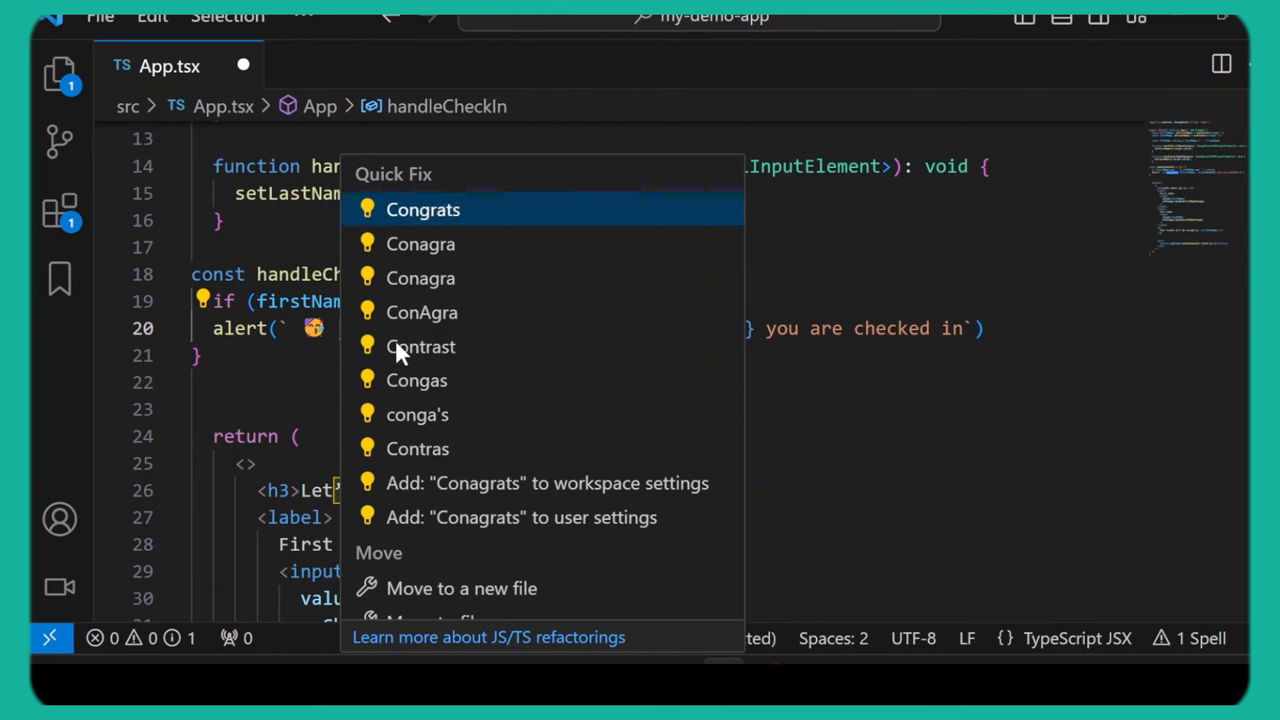
left_click(422, 209)
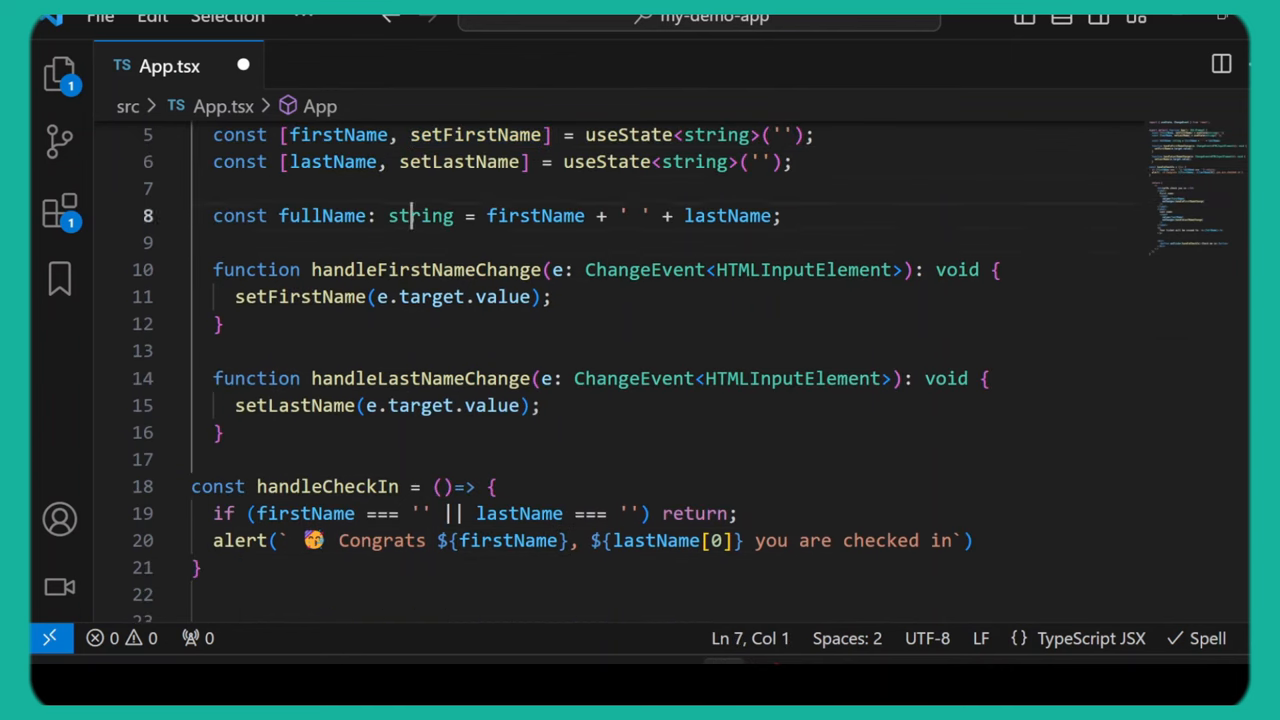
type("const say")
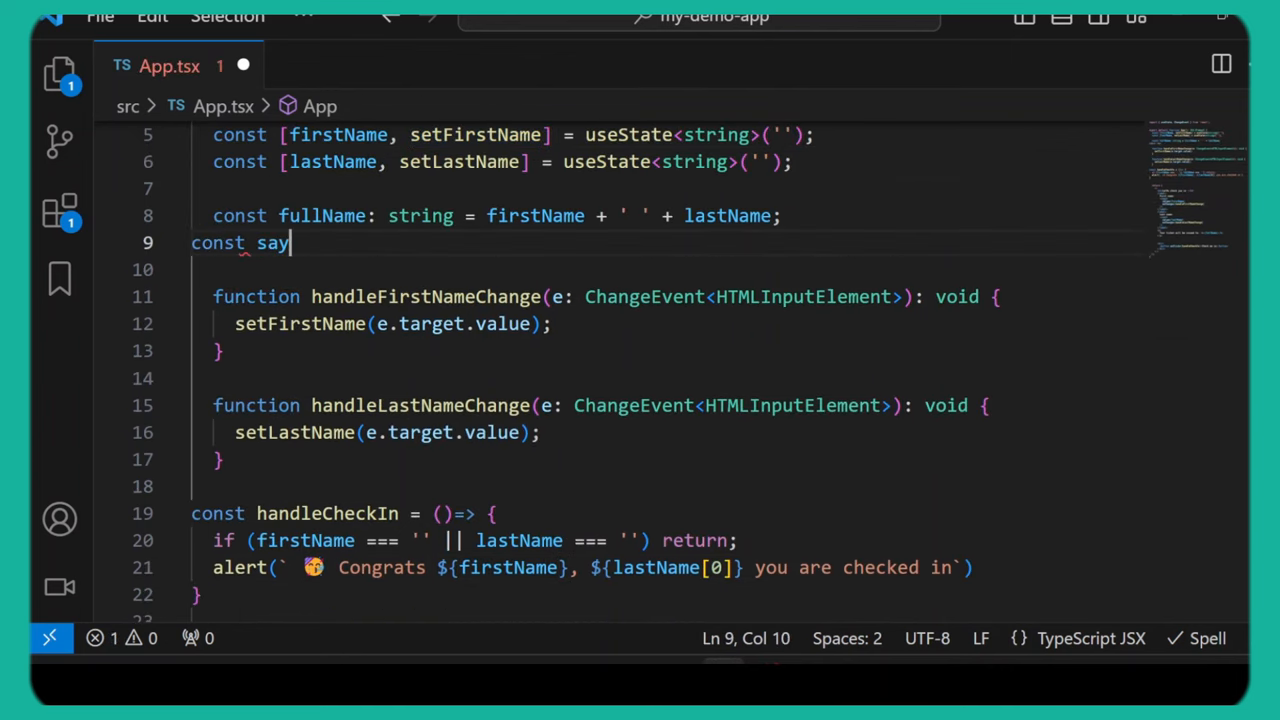
type("hello=")
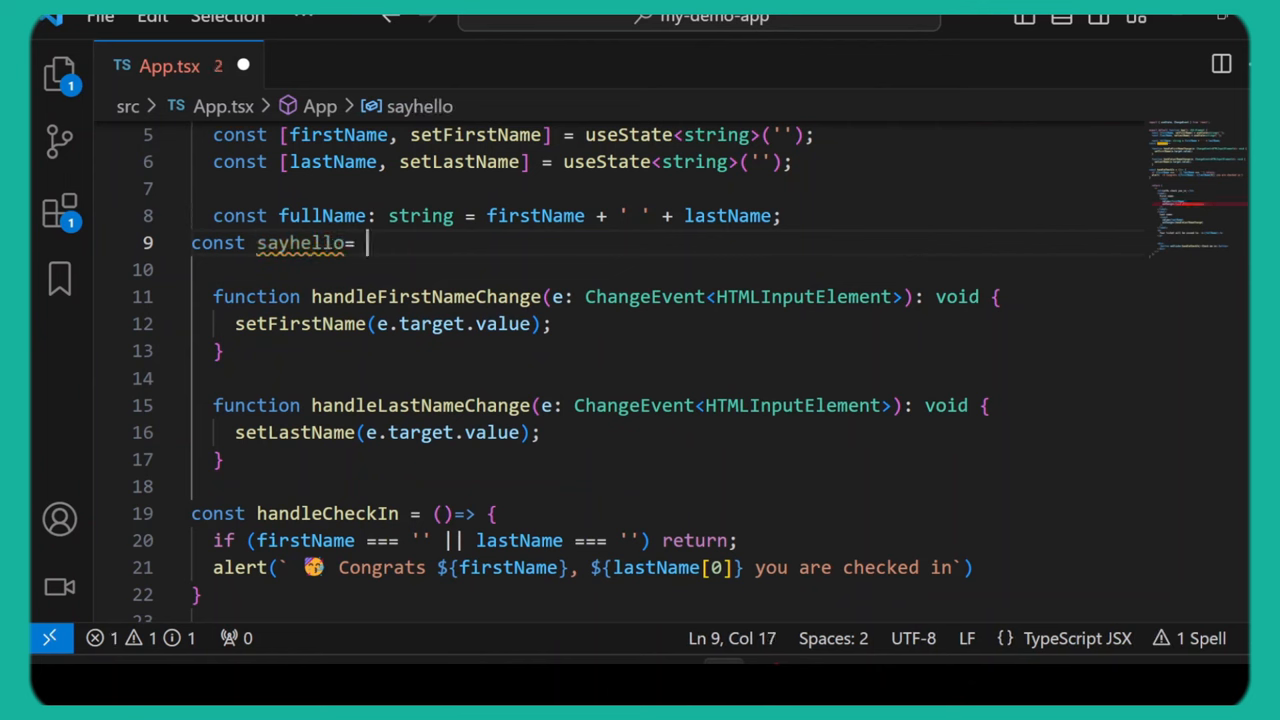
type("''")
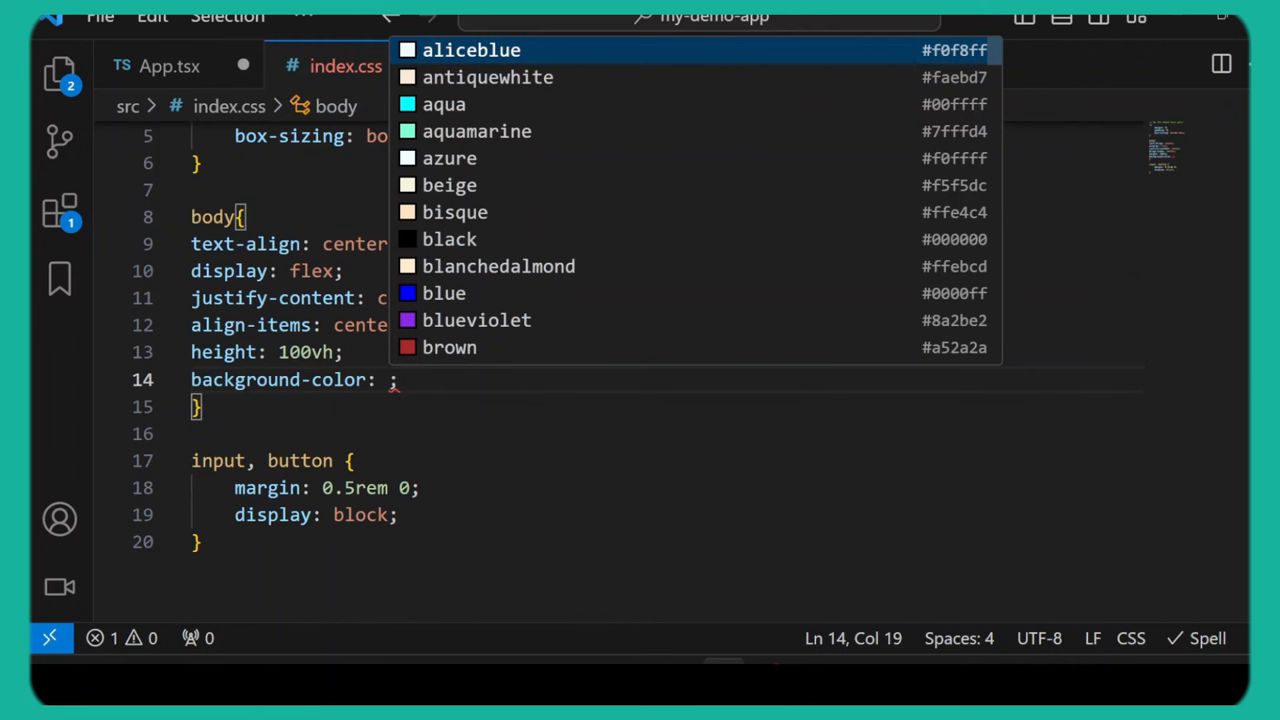
Step: Enter the colour value #87da21 for background-color in the index.css body rule
type("#")
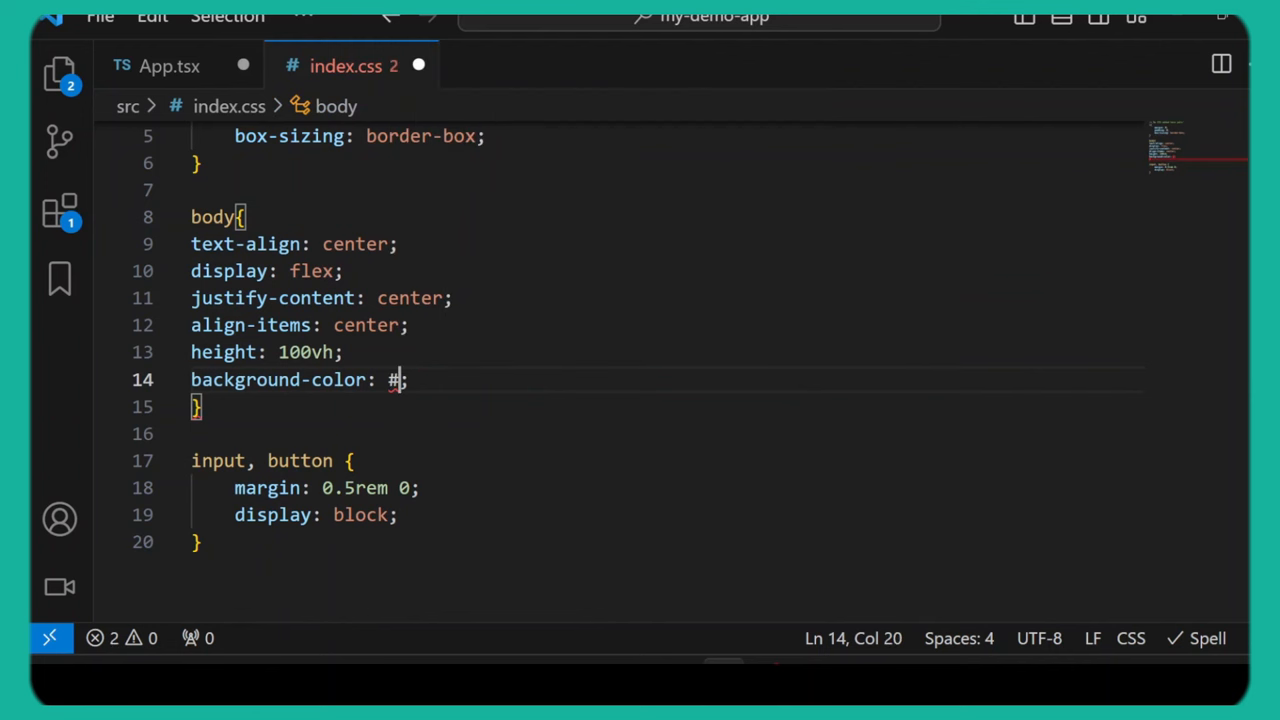
type("8")
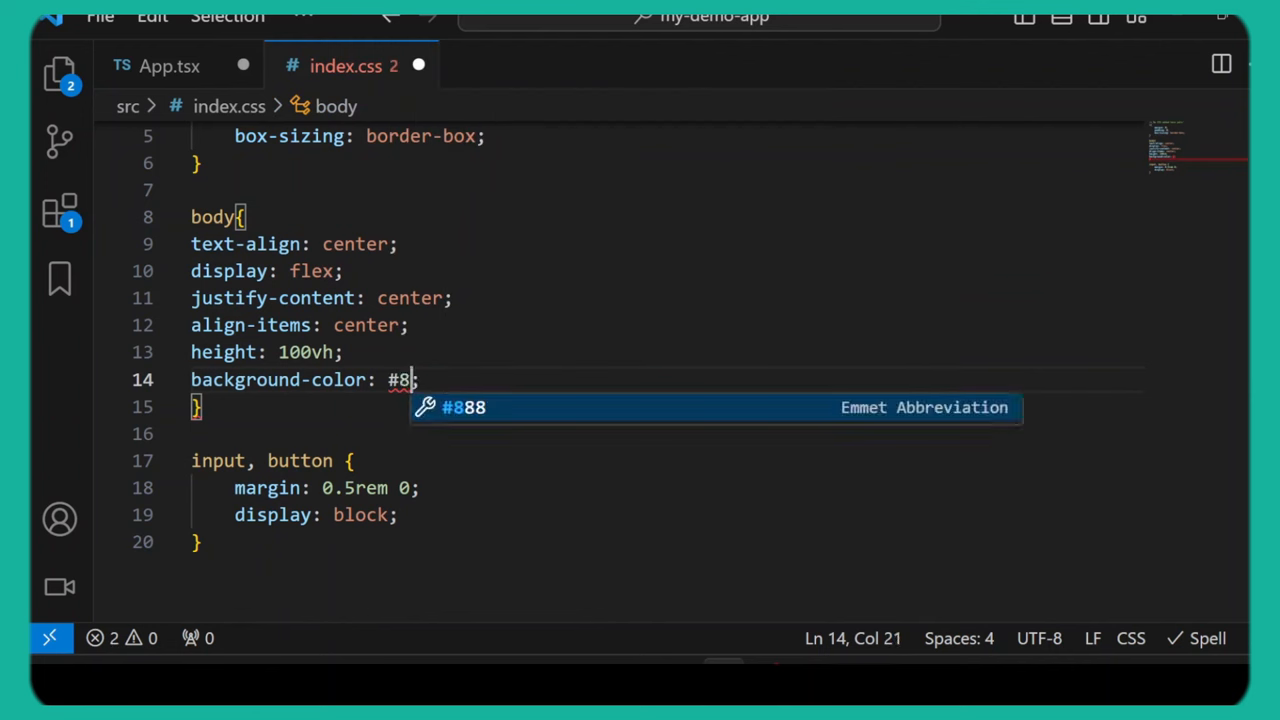
type("7d")
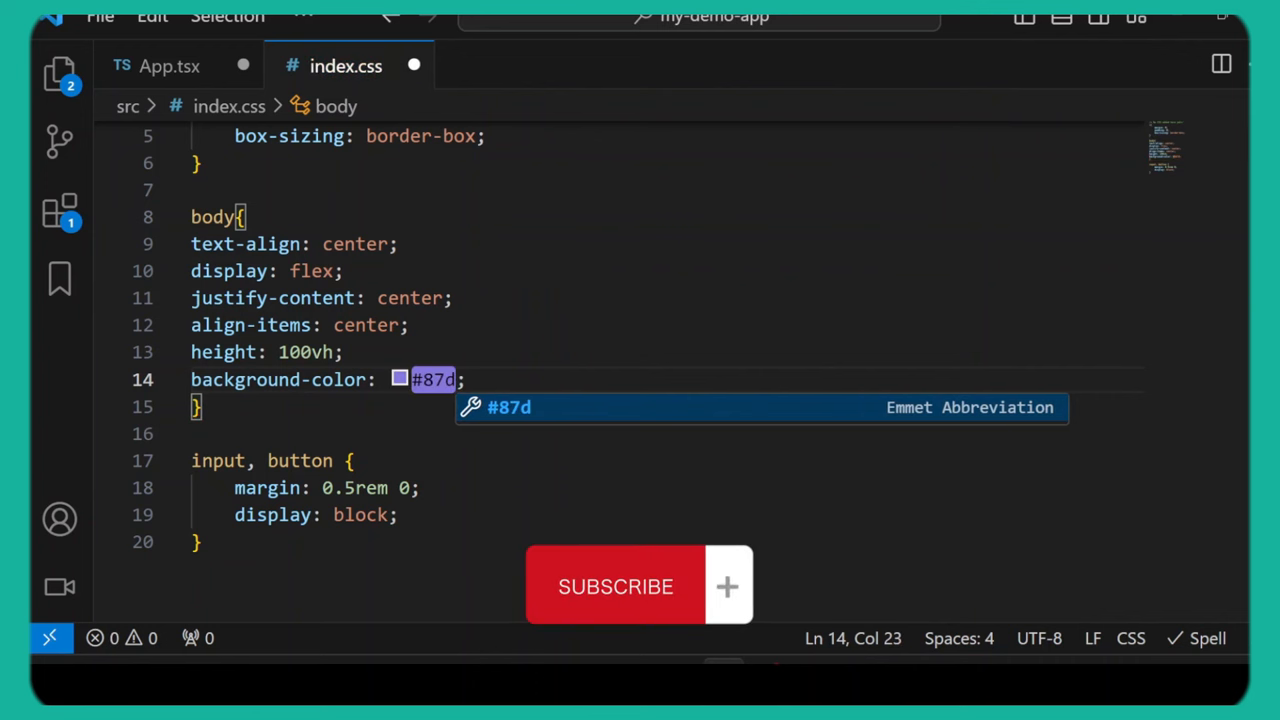
type("a2")
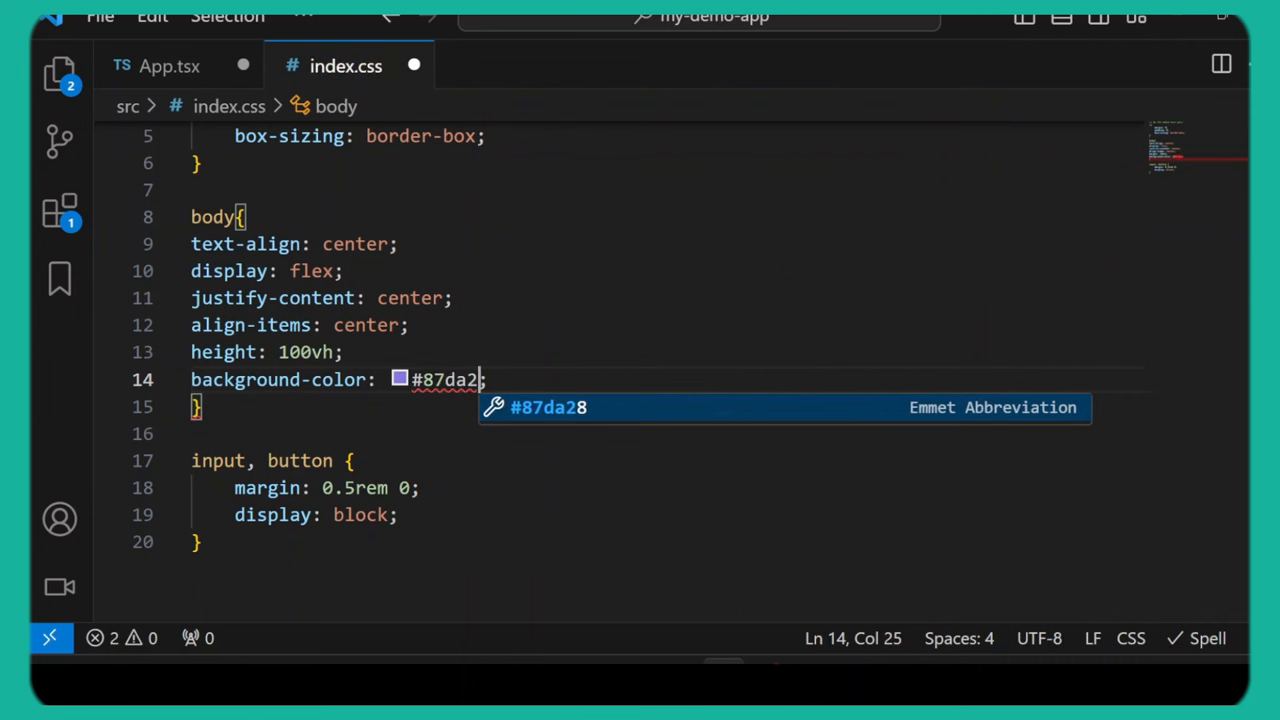
type("1")
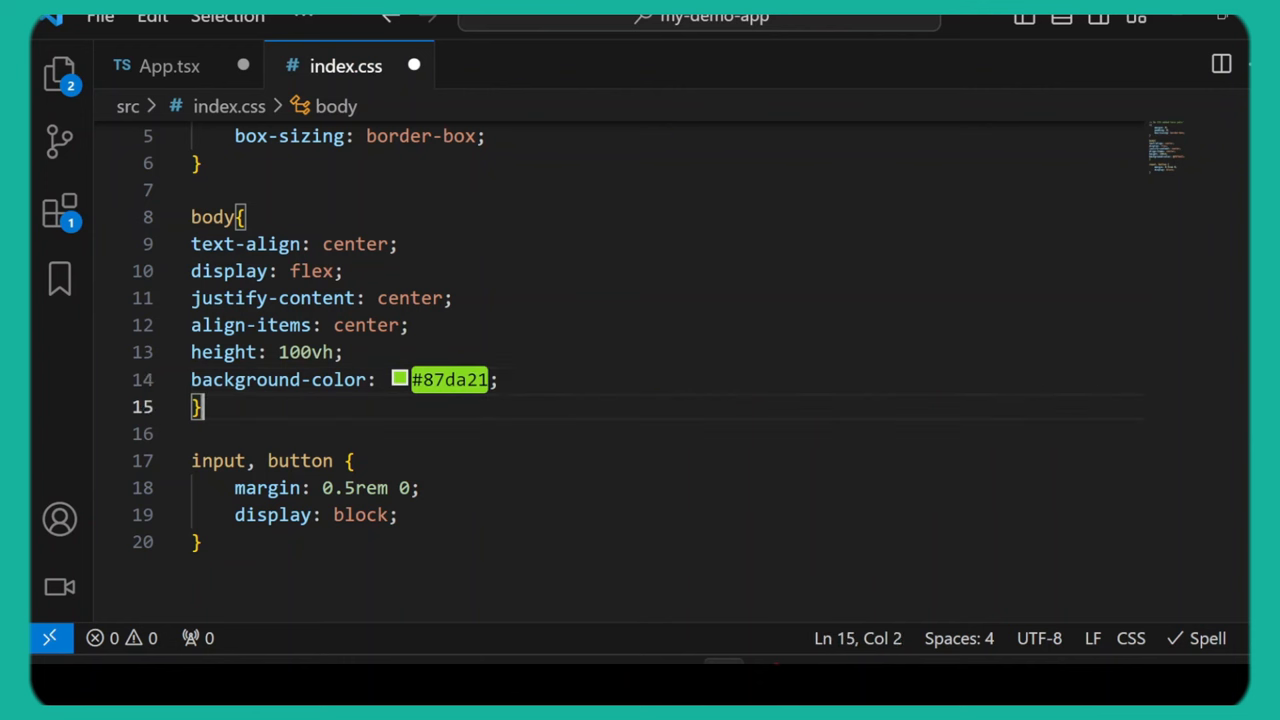
left_click(399, 379)
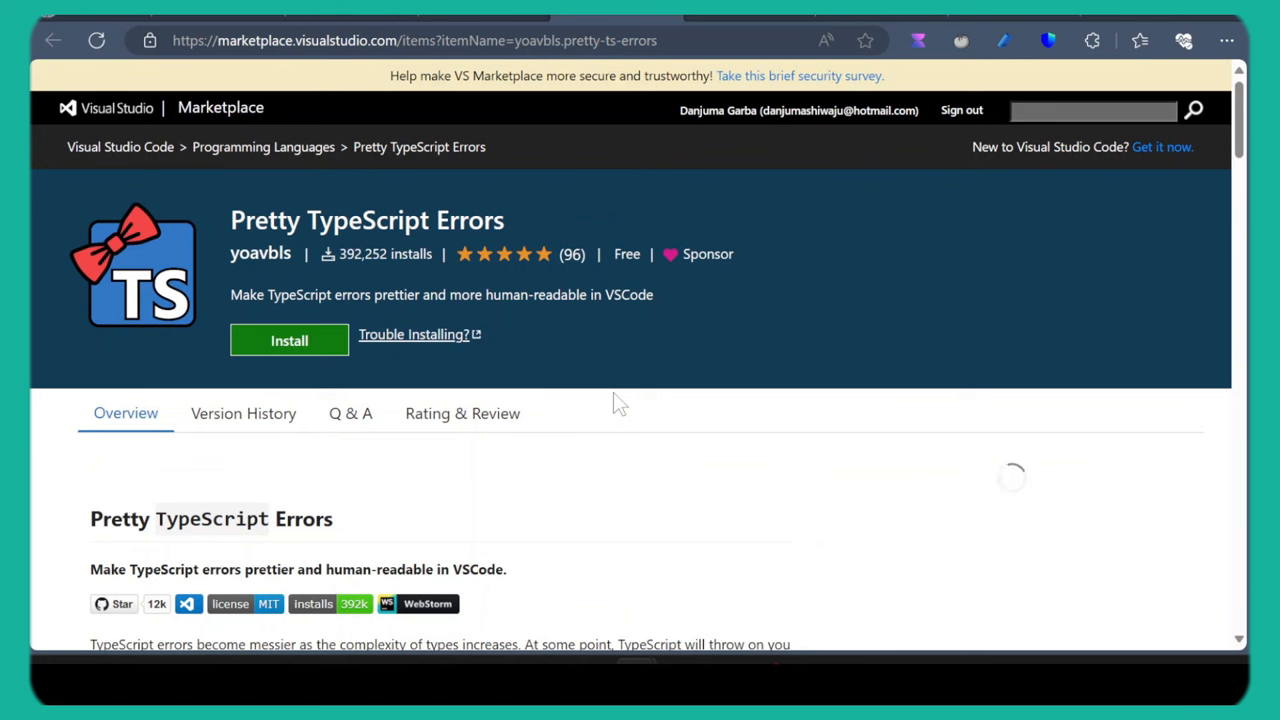
mouse_move(220, 220)
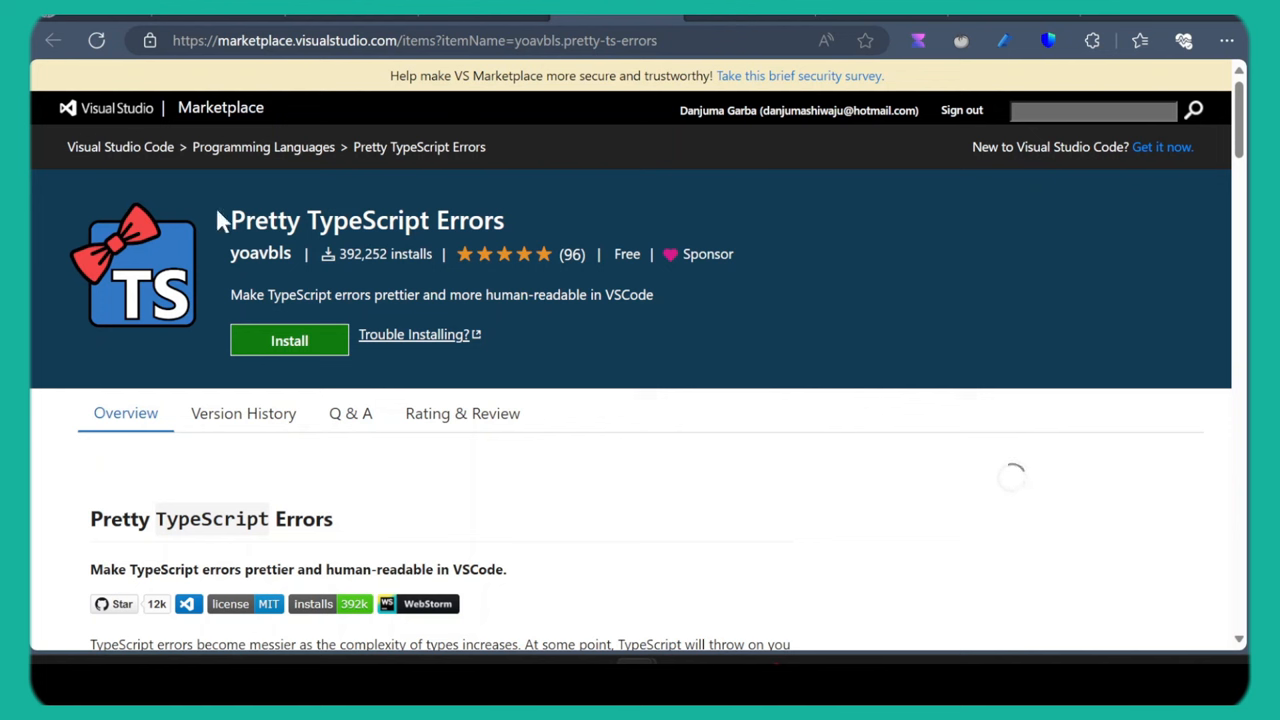
mouse_move(230, 225)
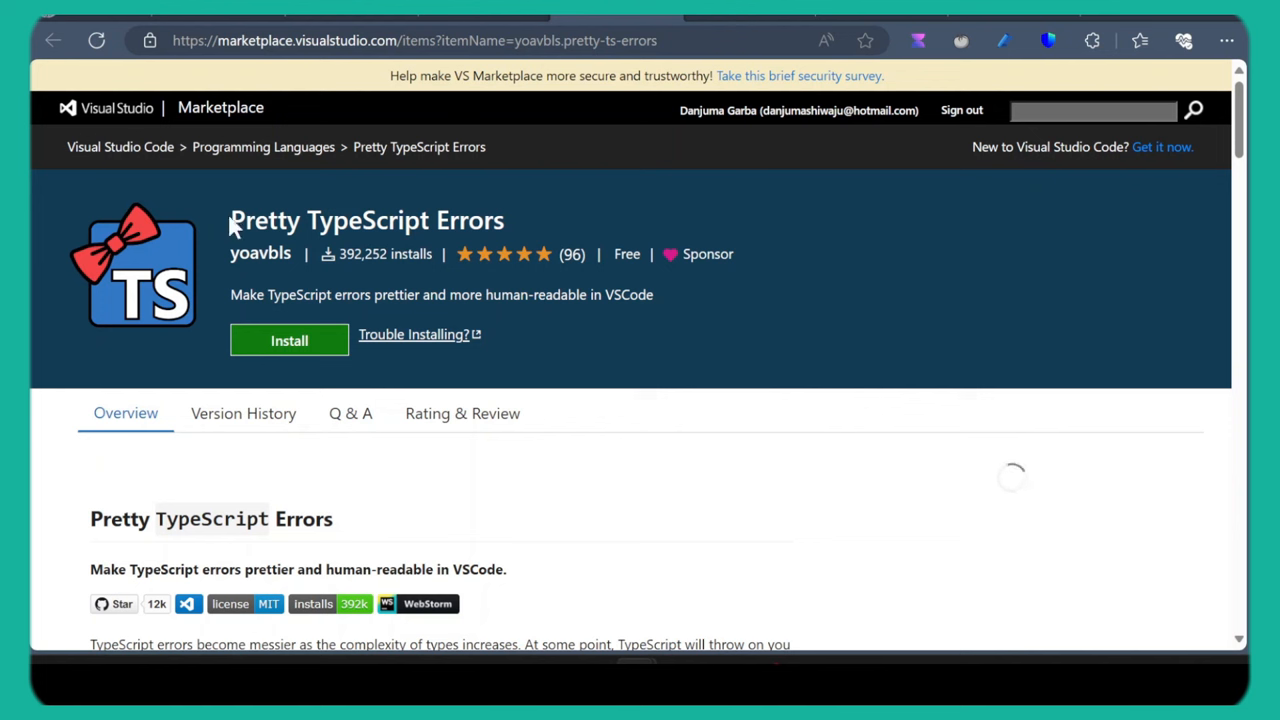
Step: Select text on the Pretty TypeScript Errors Marketplace page
left_click_drag(232, 220, 505, 220)
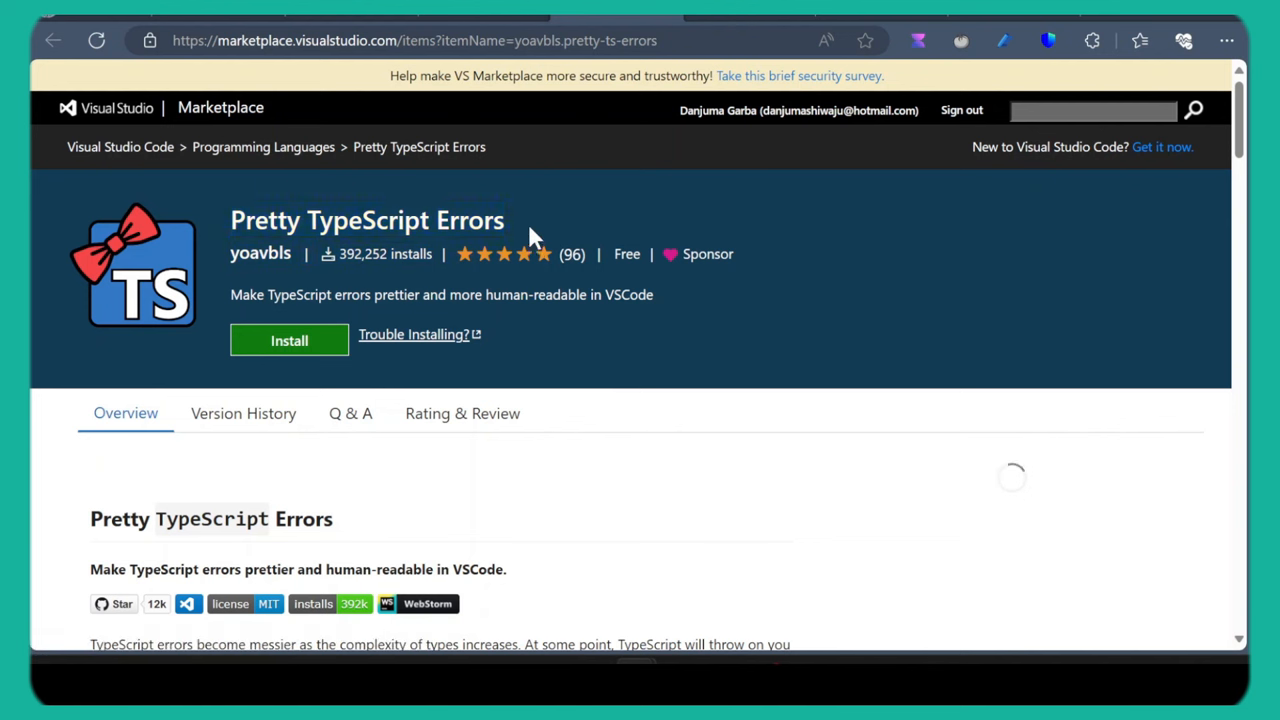
mouse_move(538, 224)
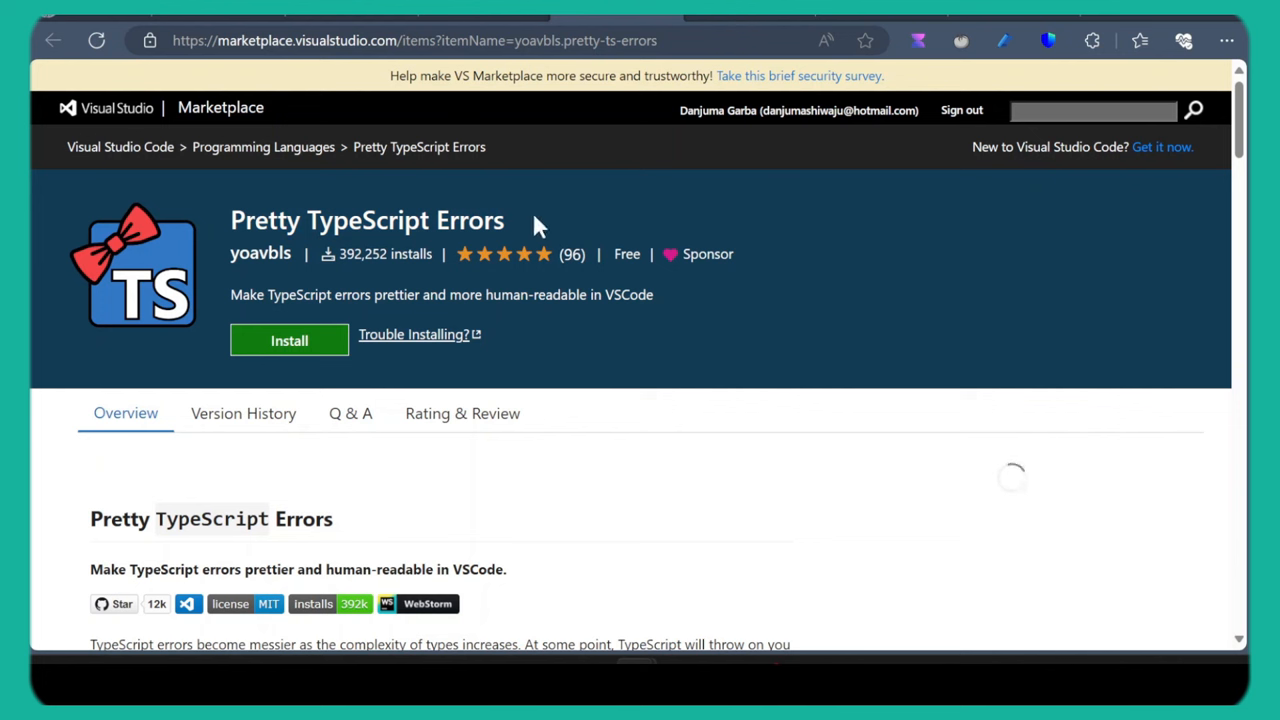
mouse_move(538, 225)
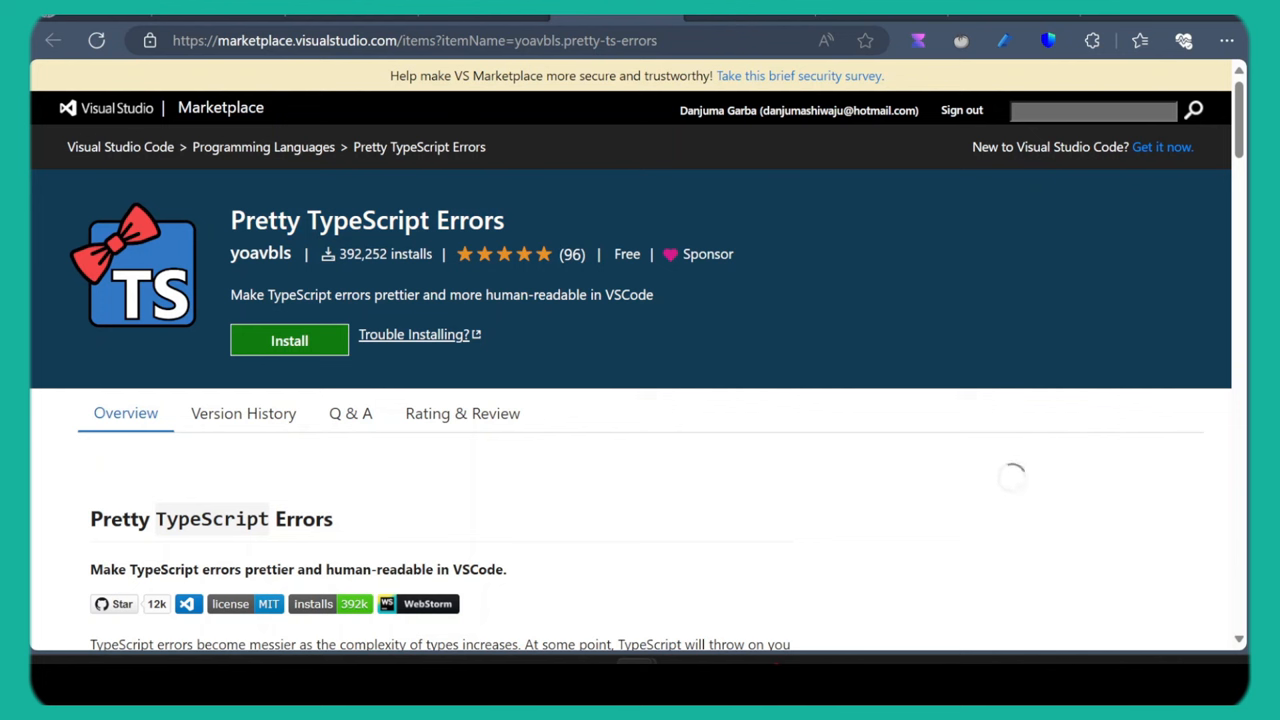
mouse_move(303, 435)
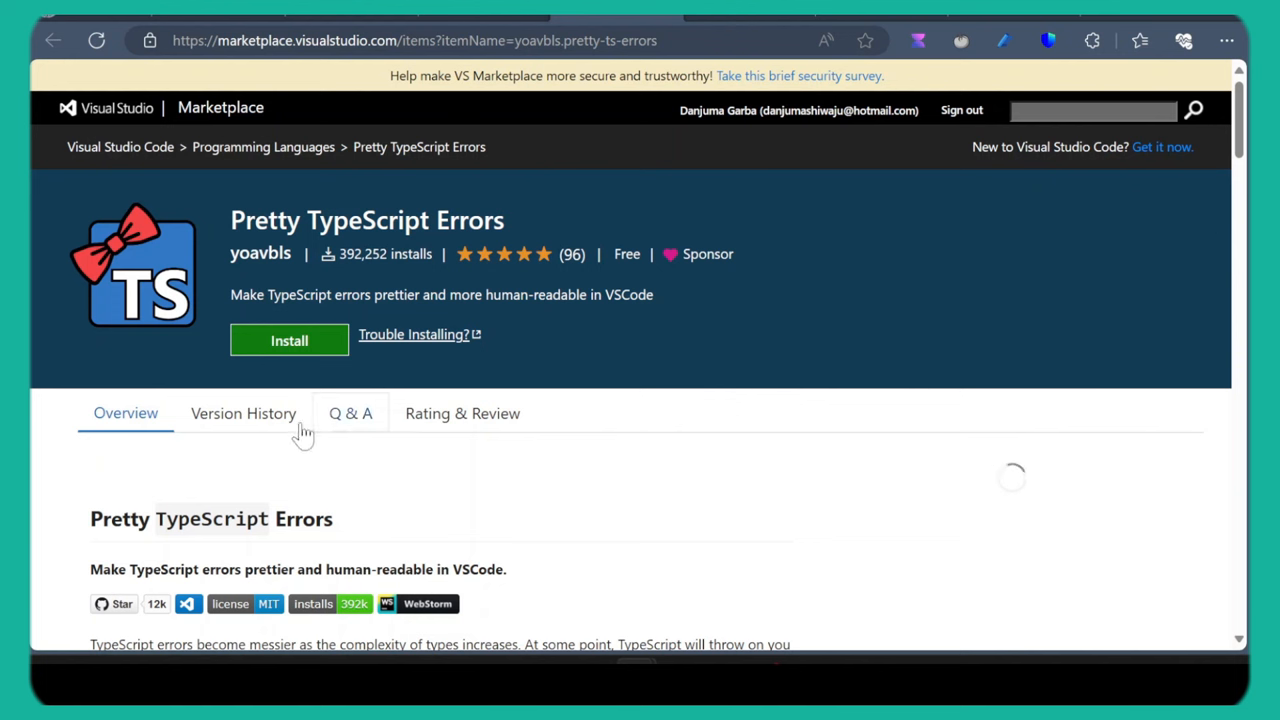
mouse_move(540, 458)
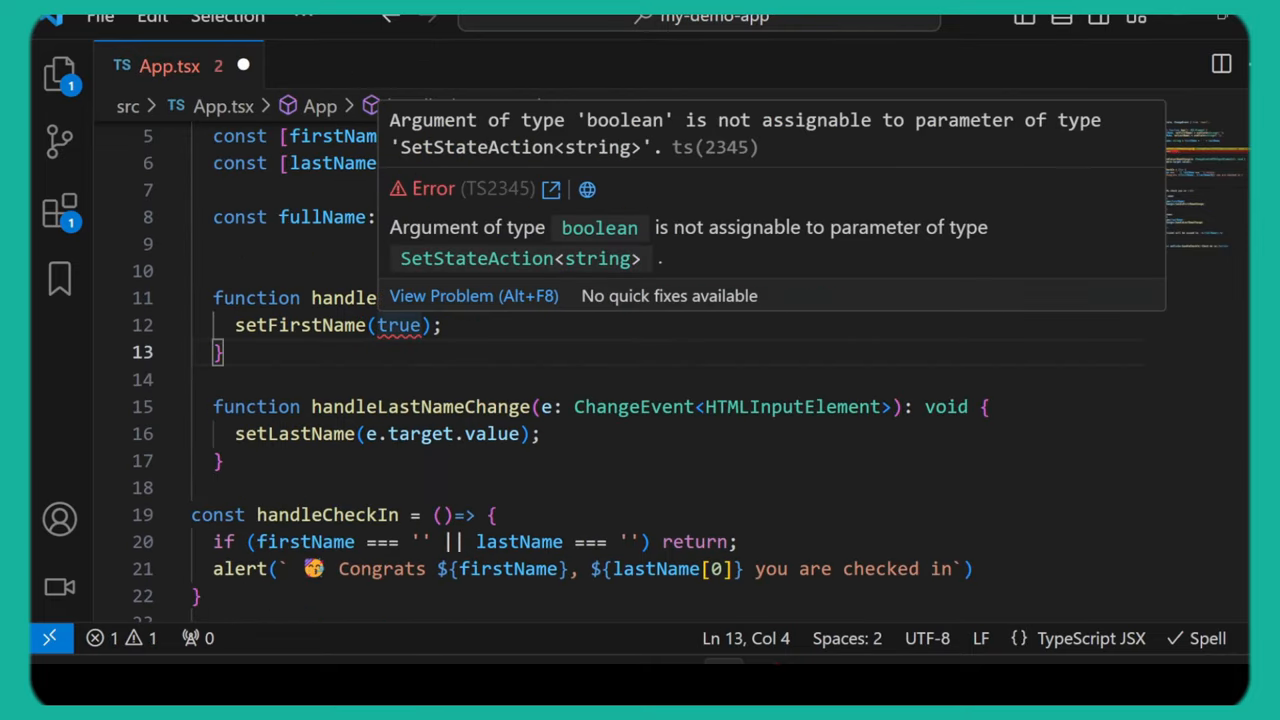
mouse_move(435, 180)
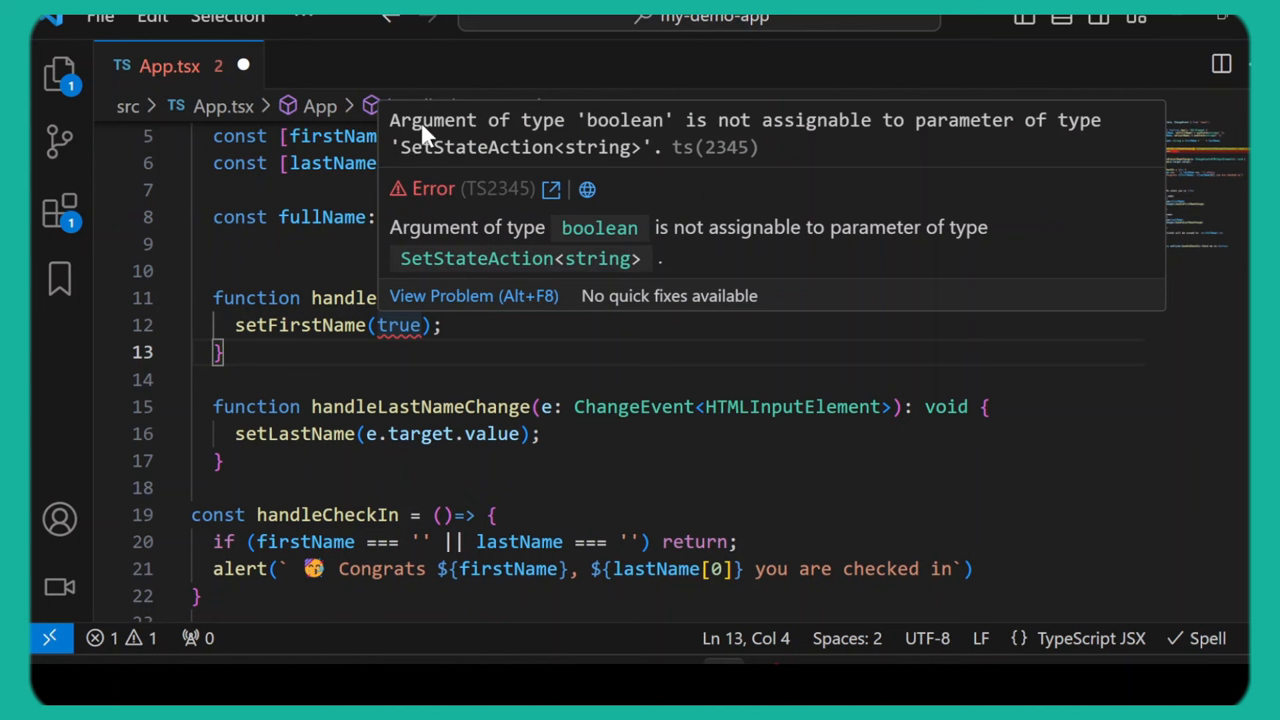
mouse_move(650, 265)
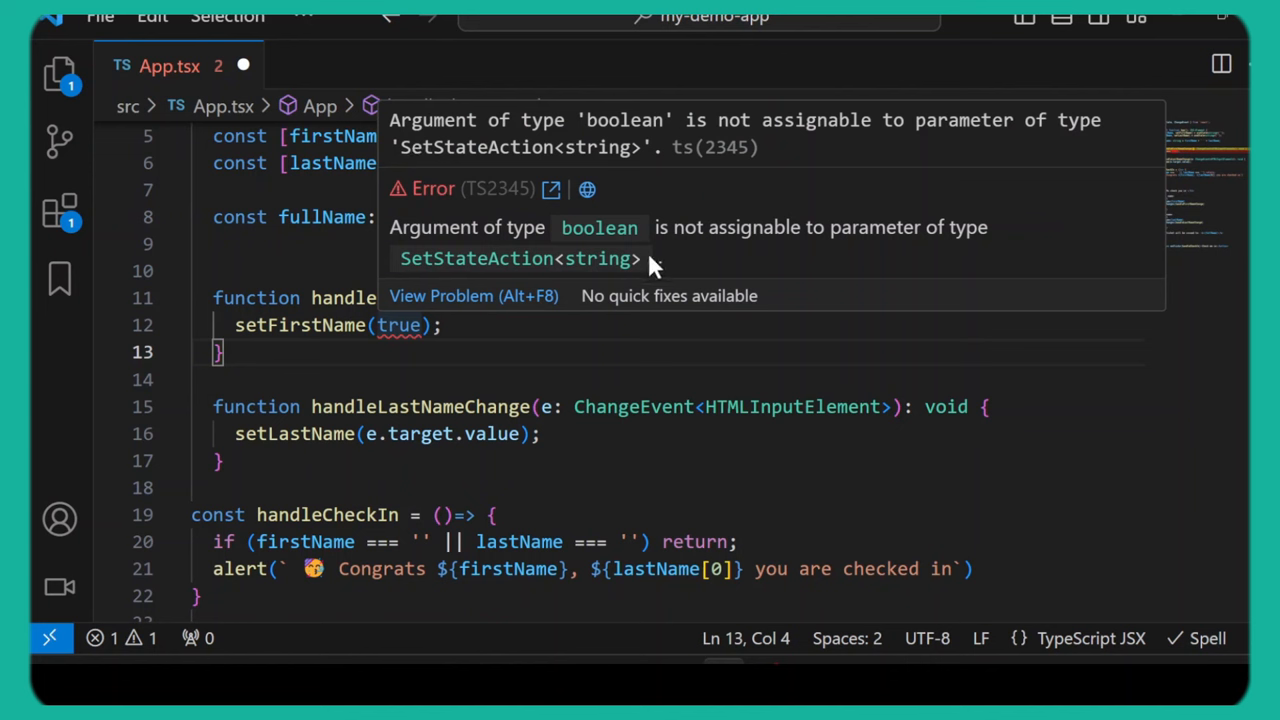
mouse_move(430, 240)
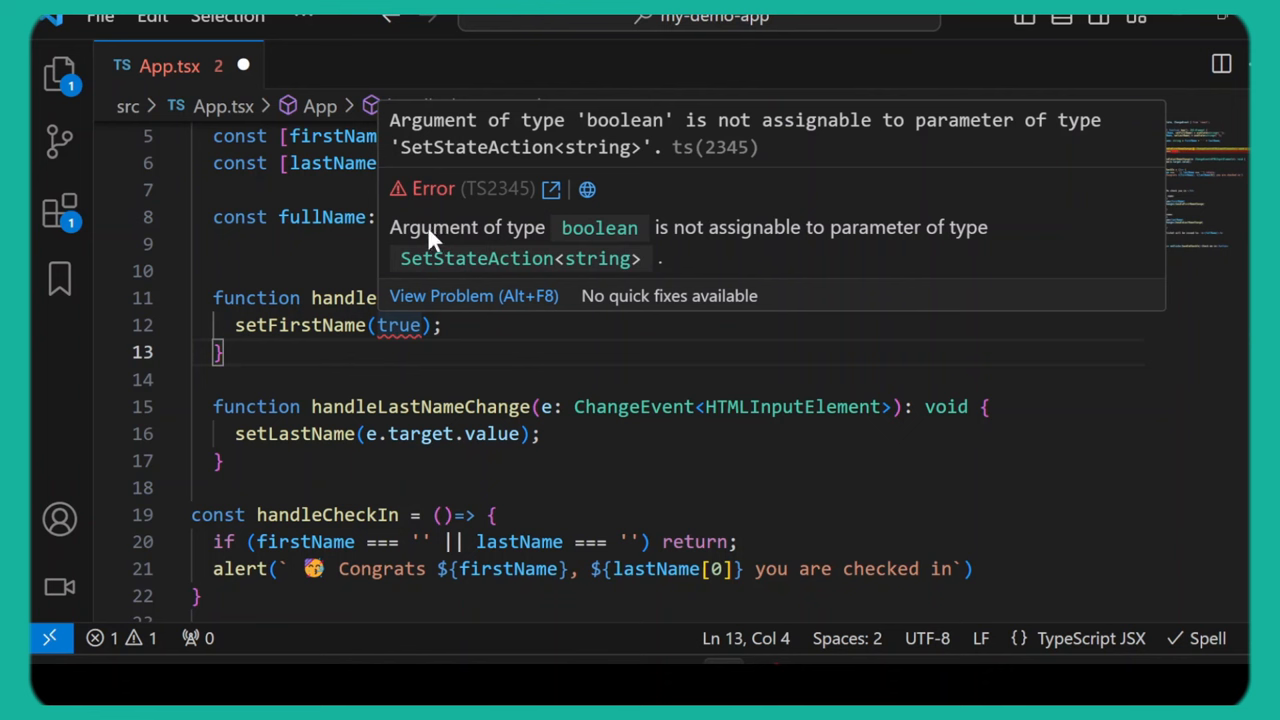
mouse_move(550, 240)
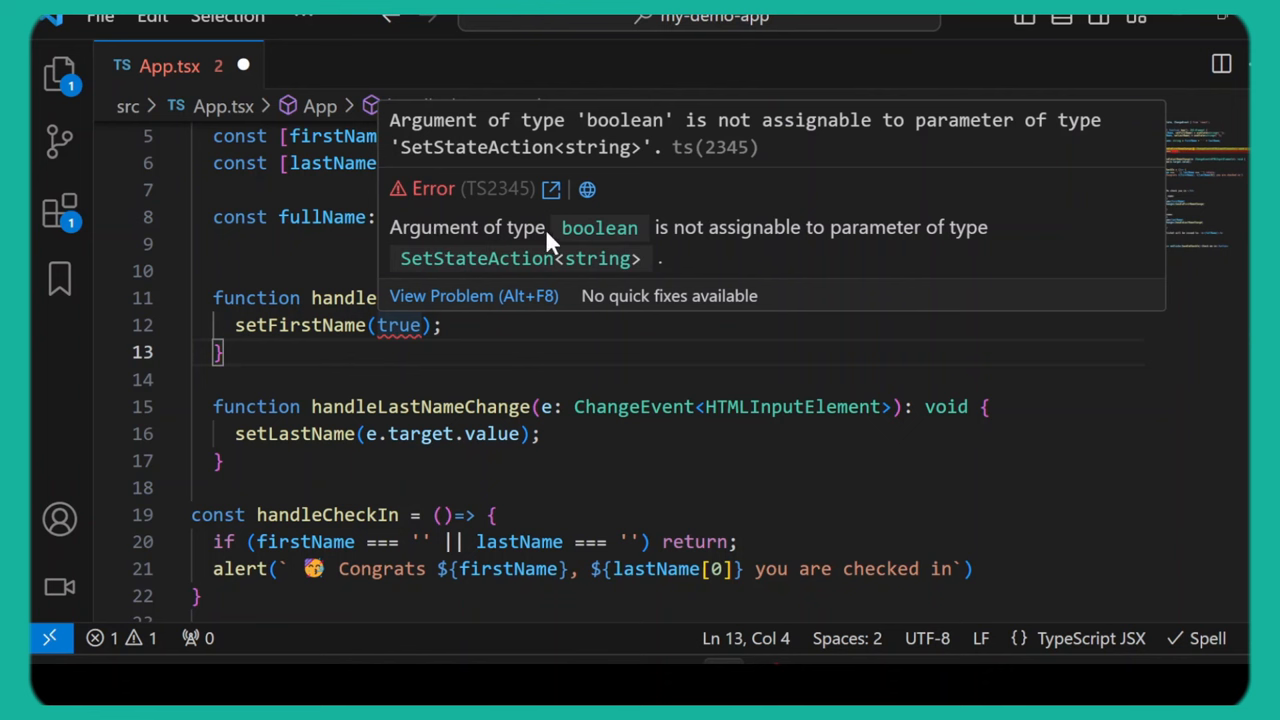
mouse_move(800, 240)
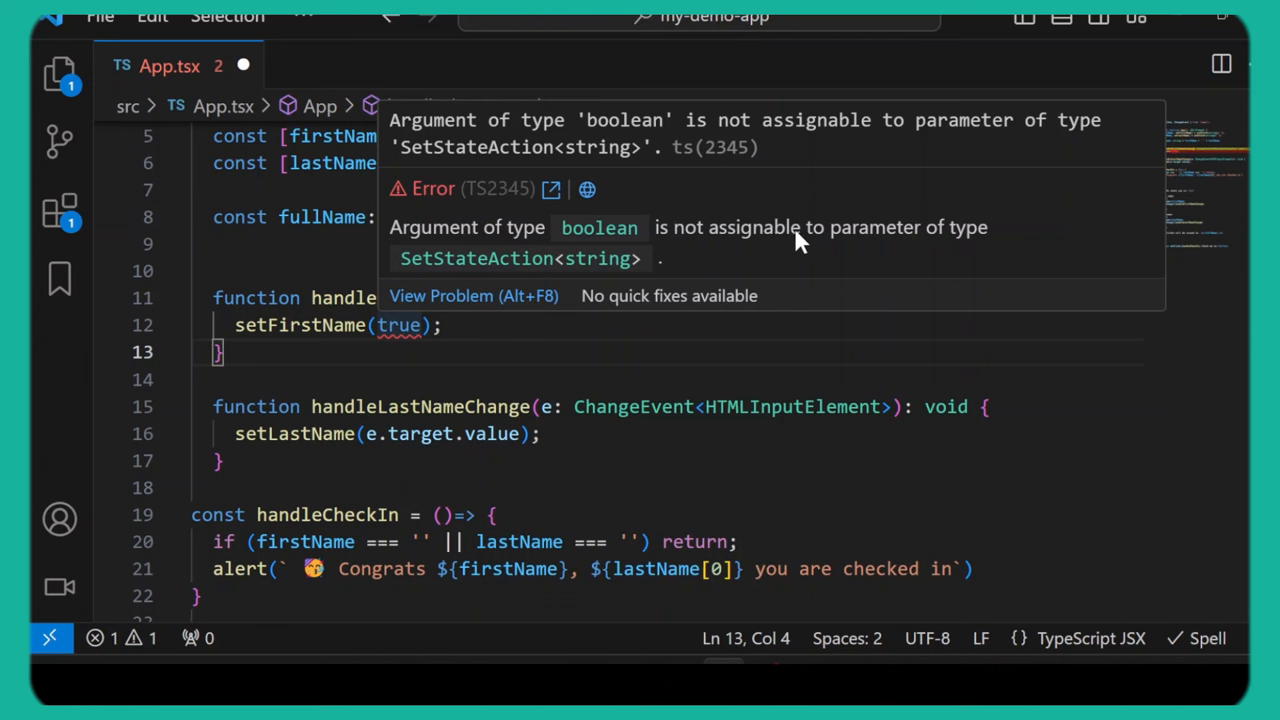
mouse_move(808, 258)
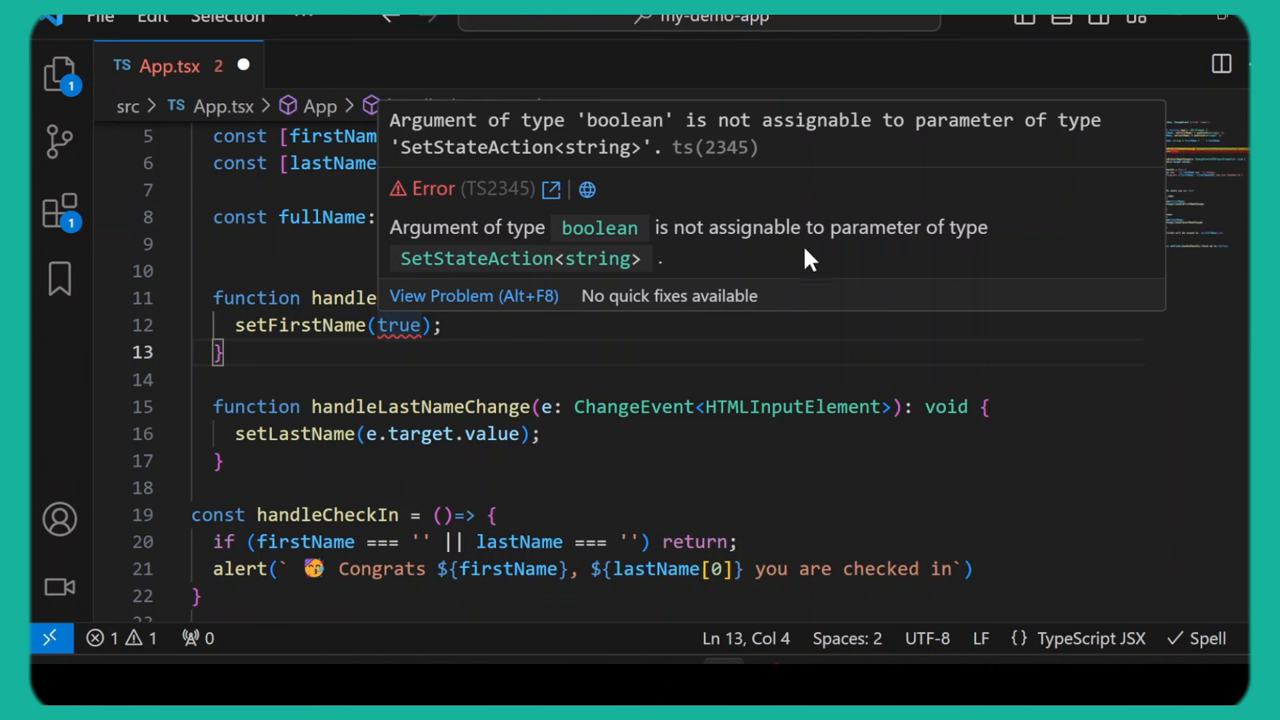
mouse_move(952, 240)
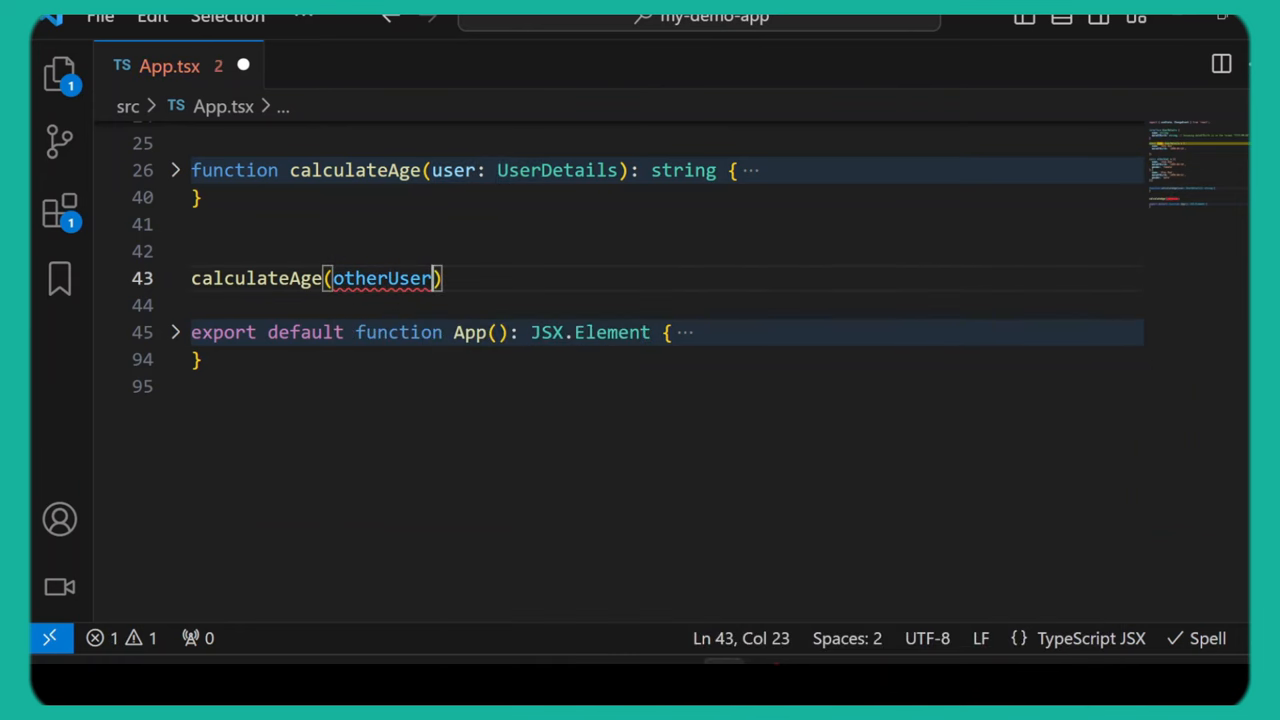
mouse_move(383, 278)
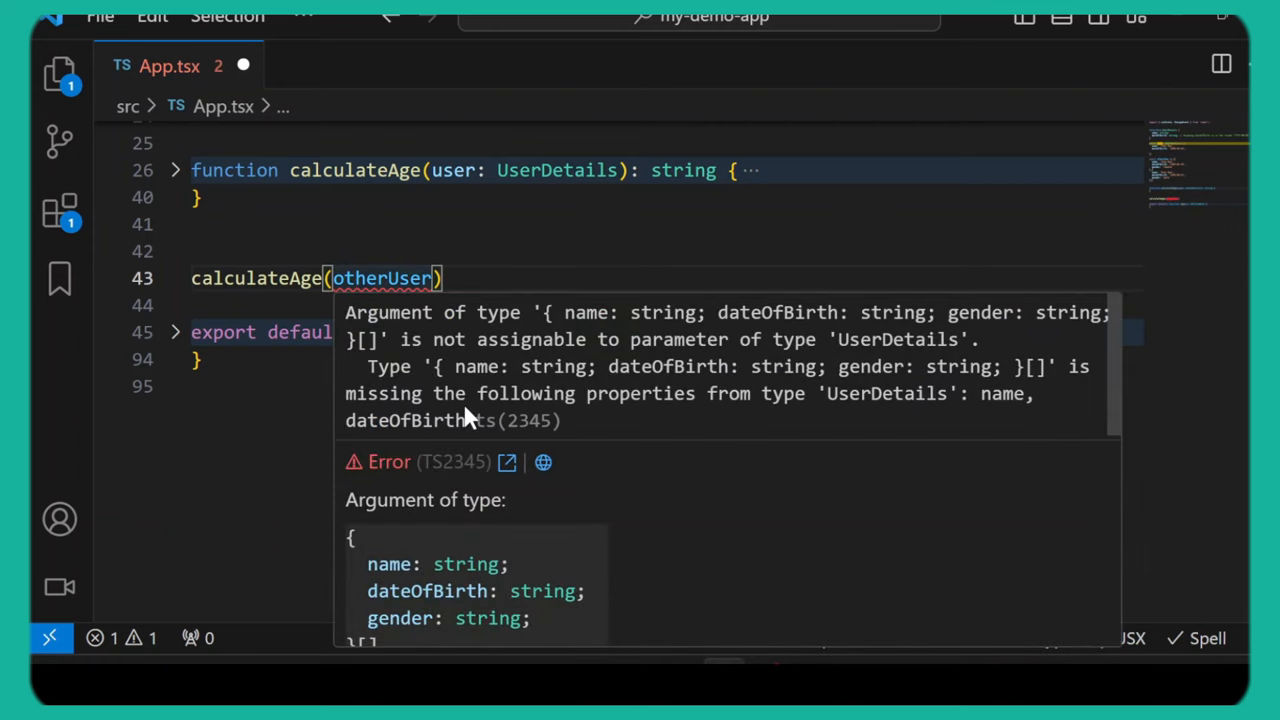
Step: Select the original raw calculateAge error message in the hover popup
left_click_drag(345, 312, 560, 420)
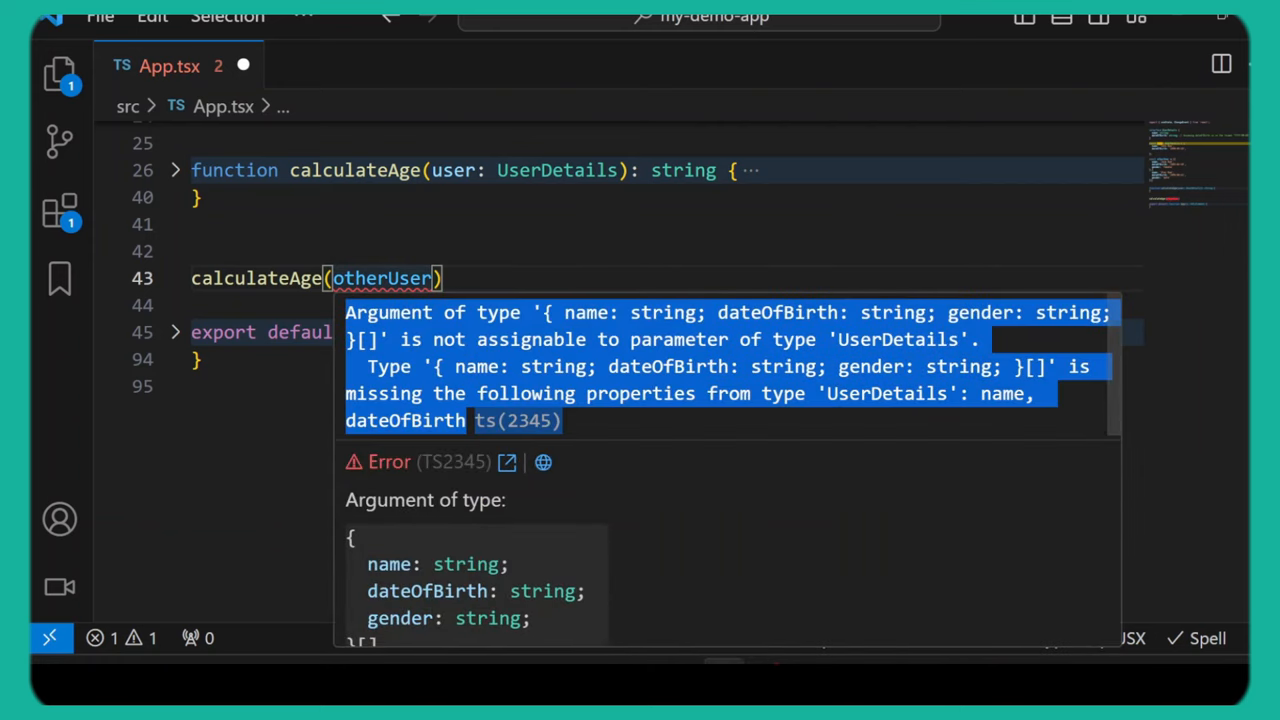
mouse_move(575, 473)
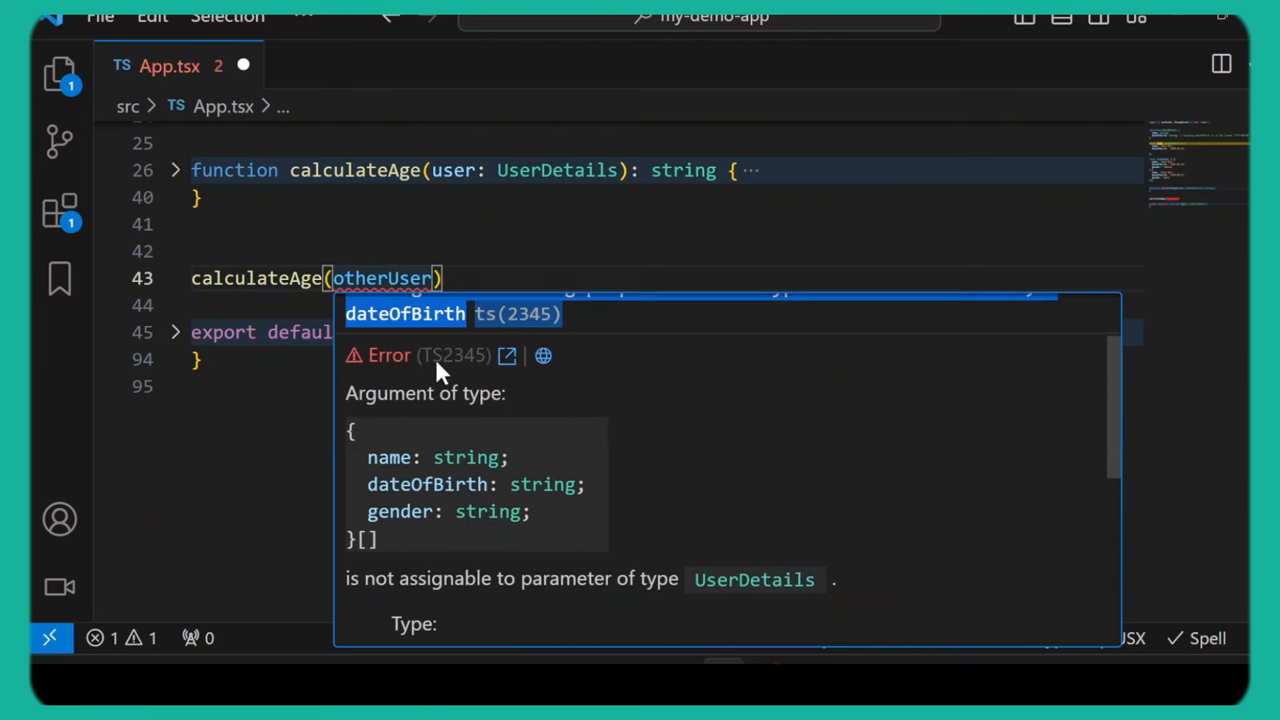
mouse_move(472, 408)
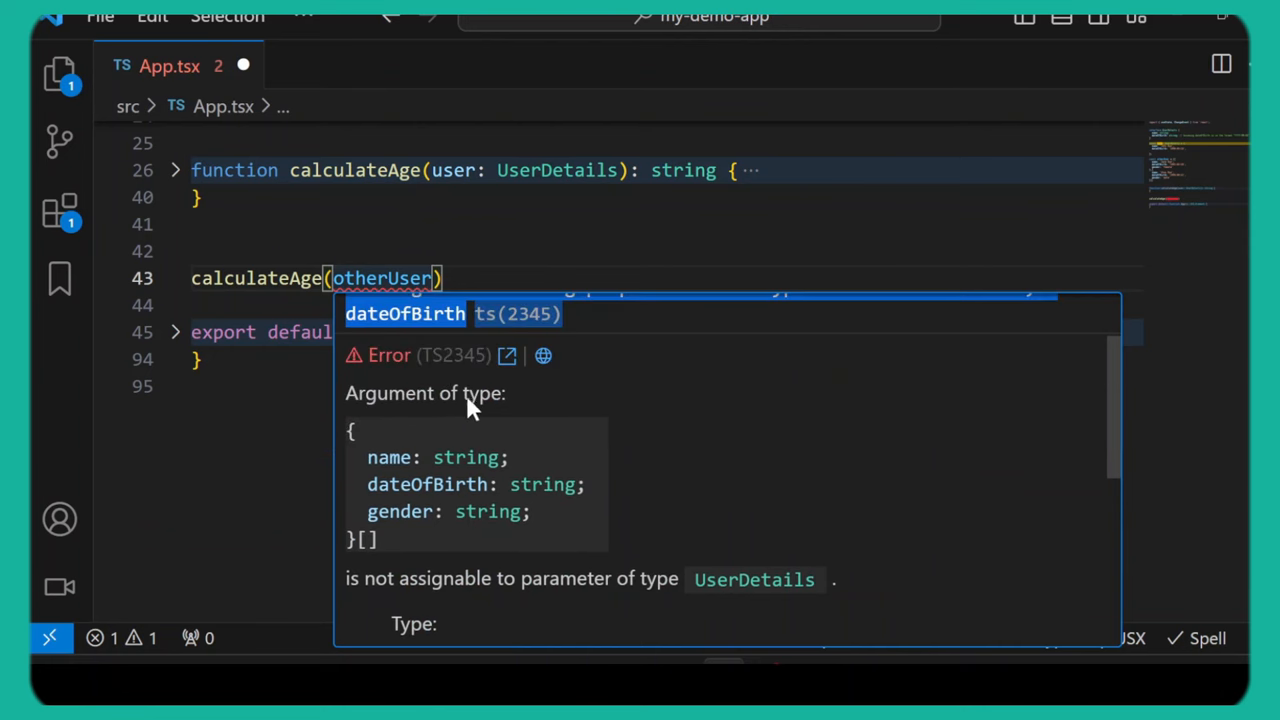
mouse_move(490, 490)
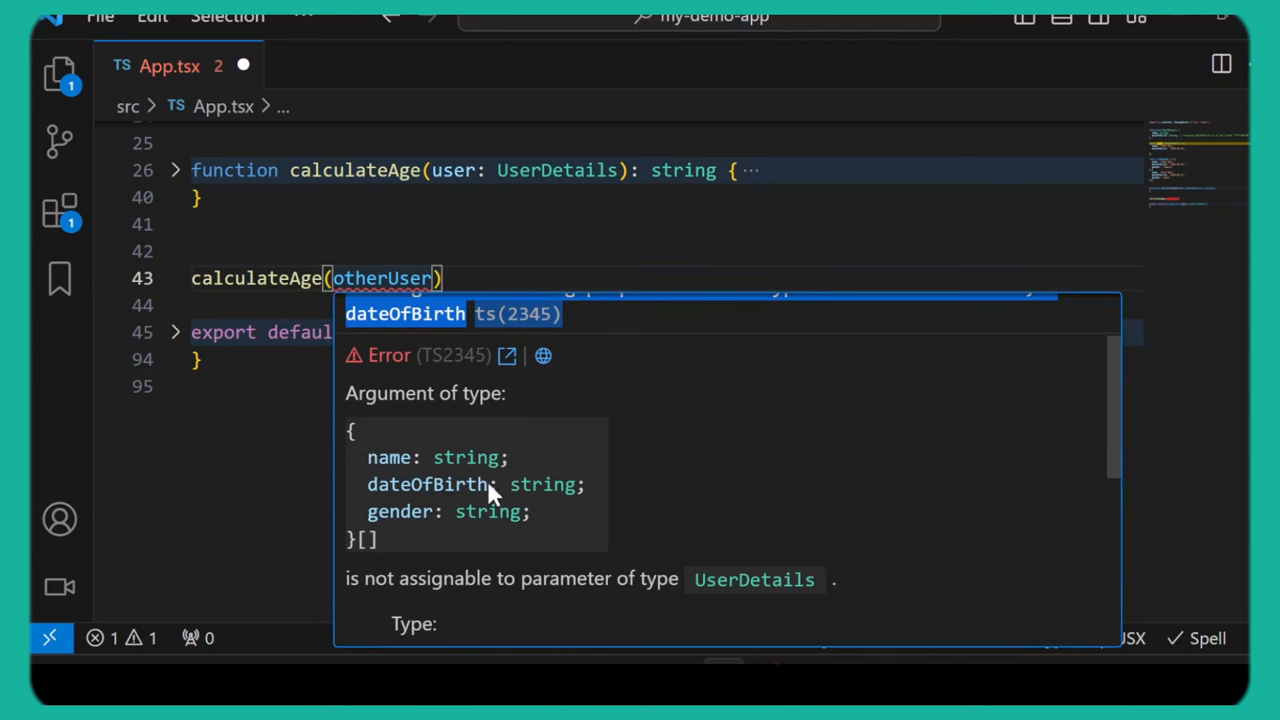
mouse_move(443, 468)
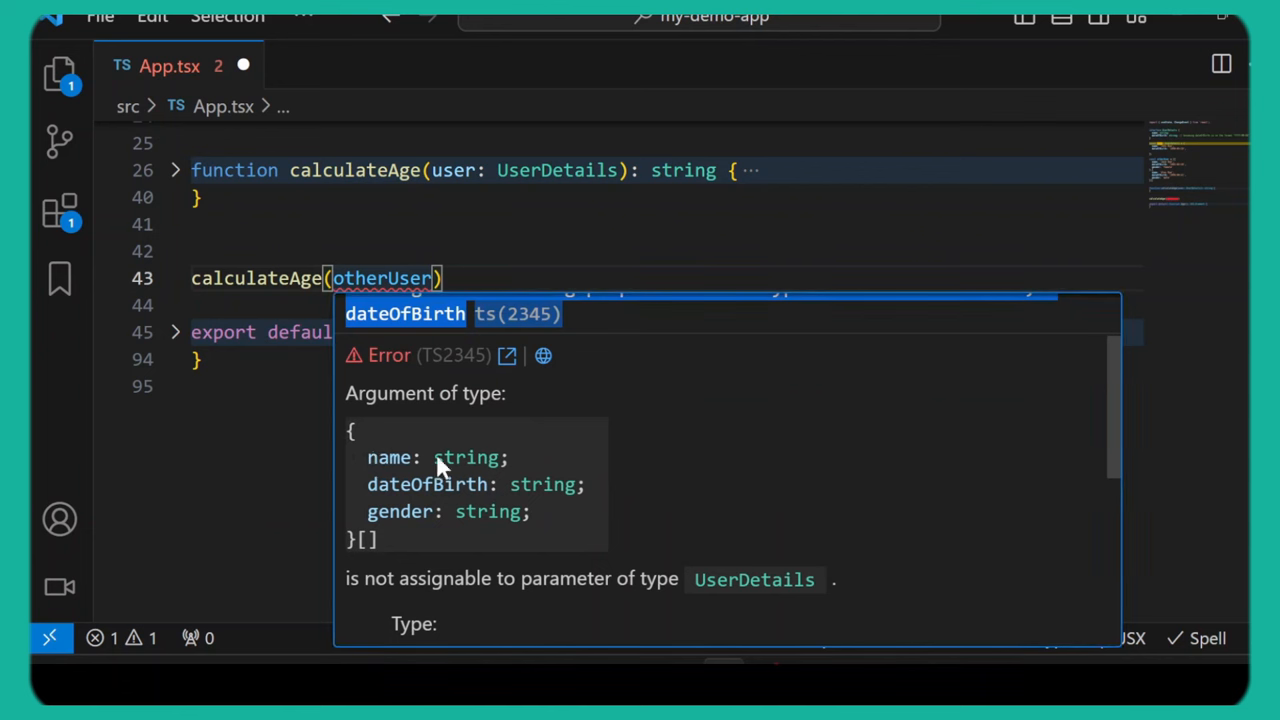
mouse_move(363, 546)
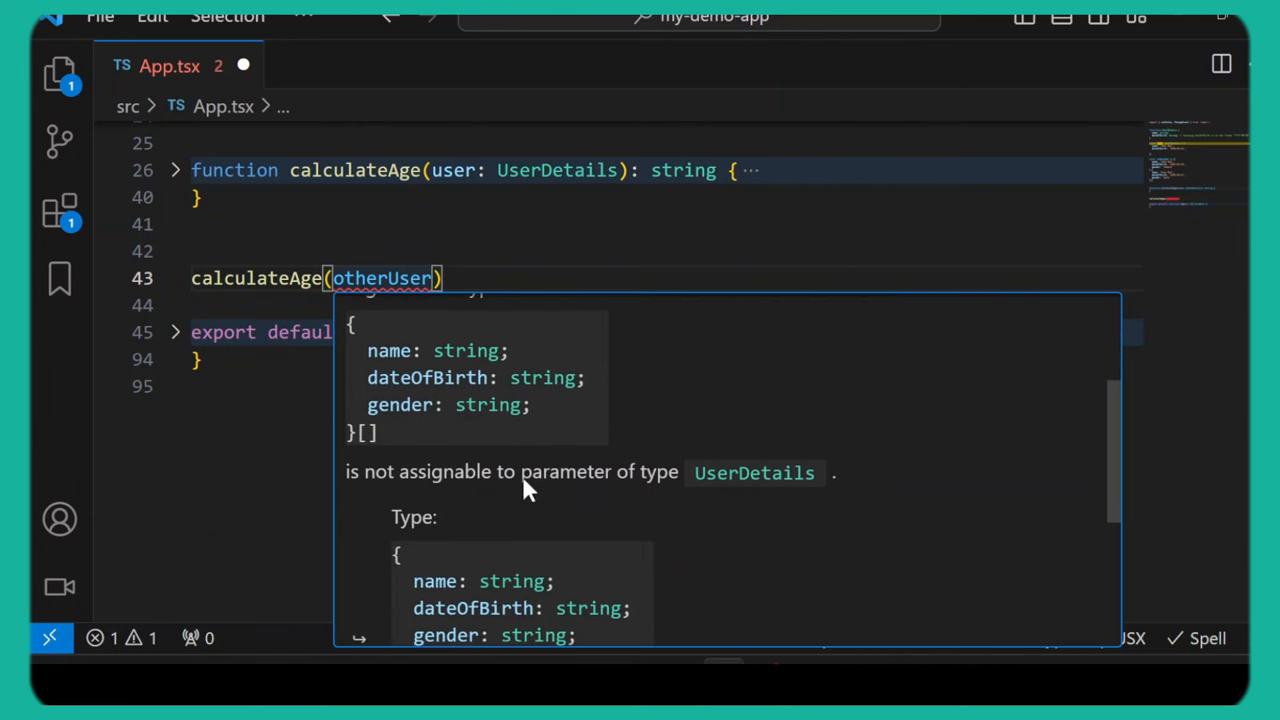
mouse_move(752, 488)
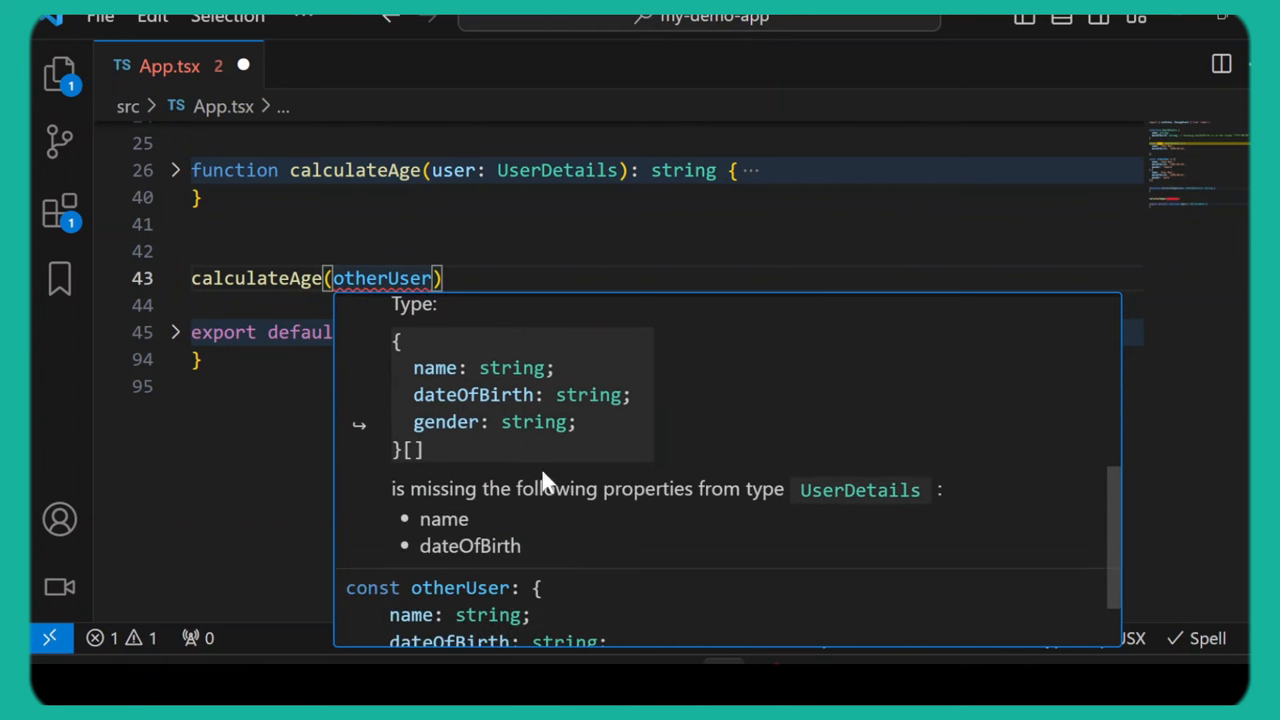
mouse_move(418, 532)
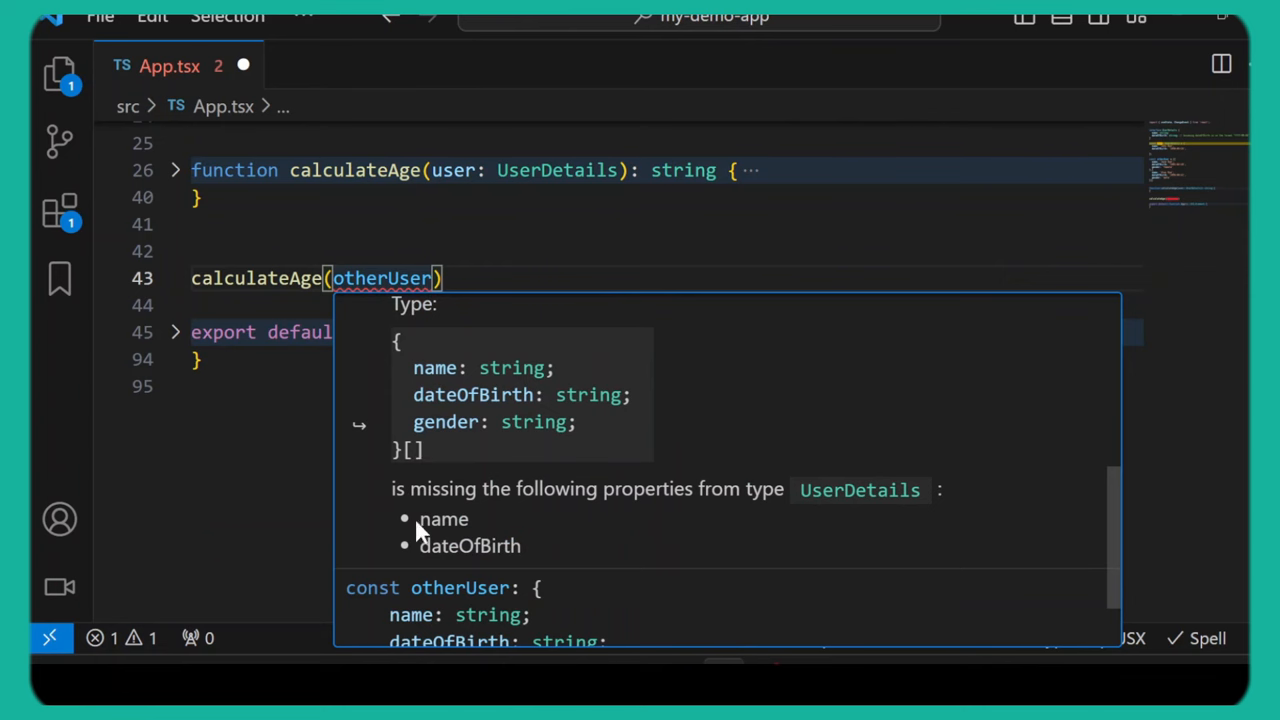
mouse_move(610, 500)
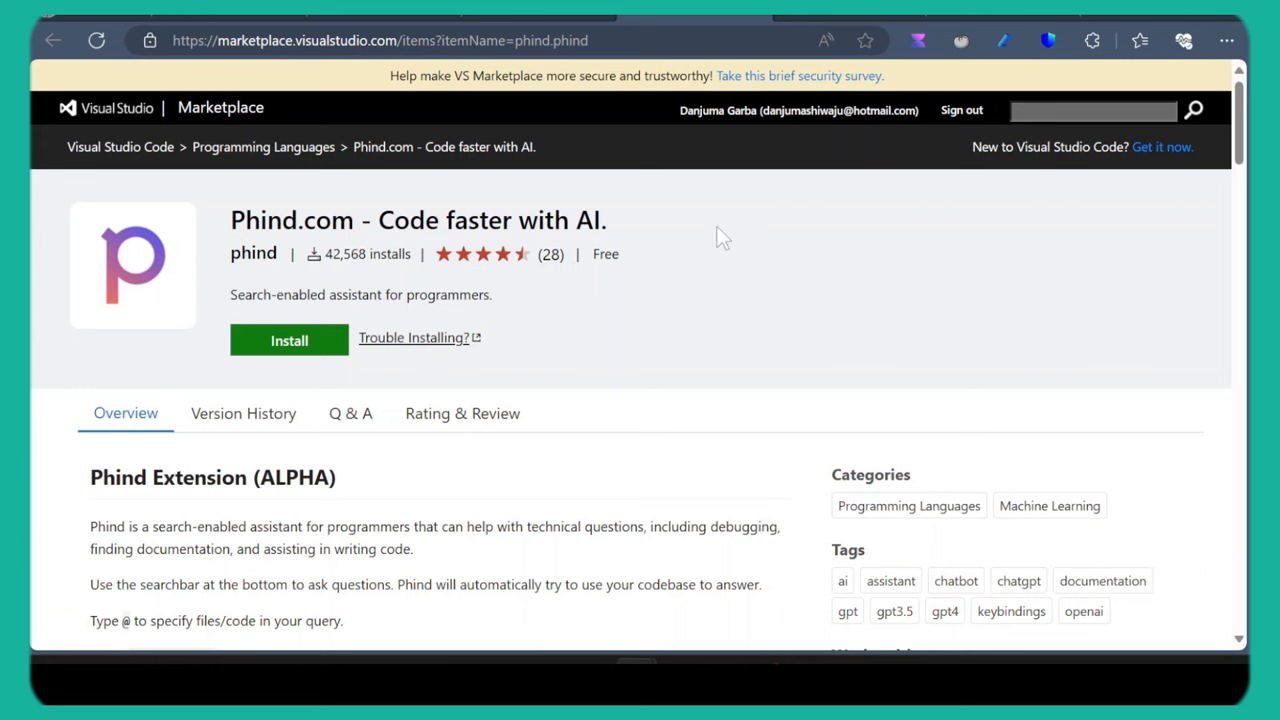
mouse_move(695, 360)
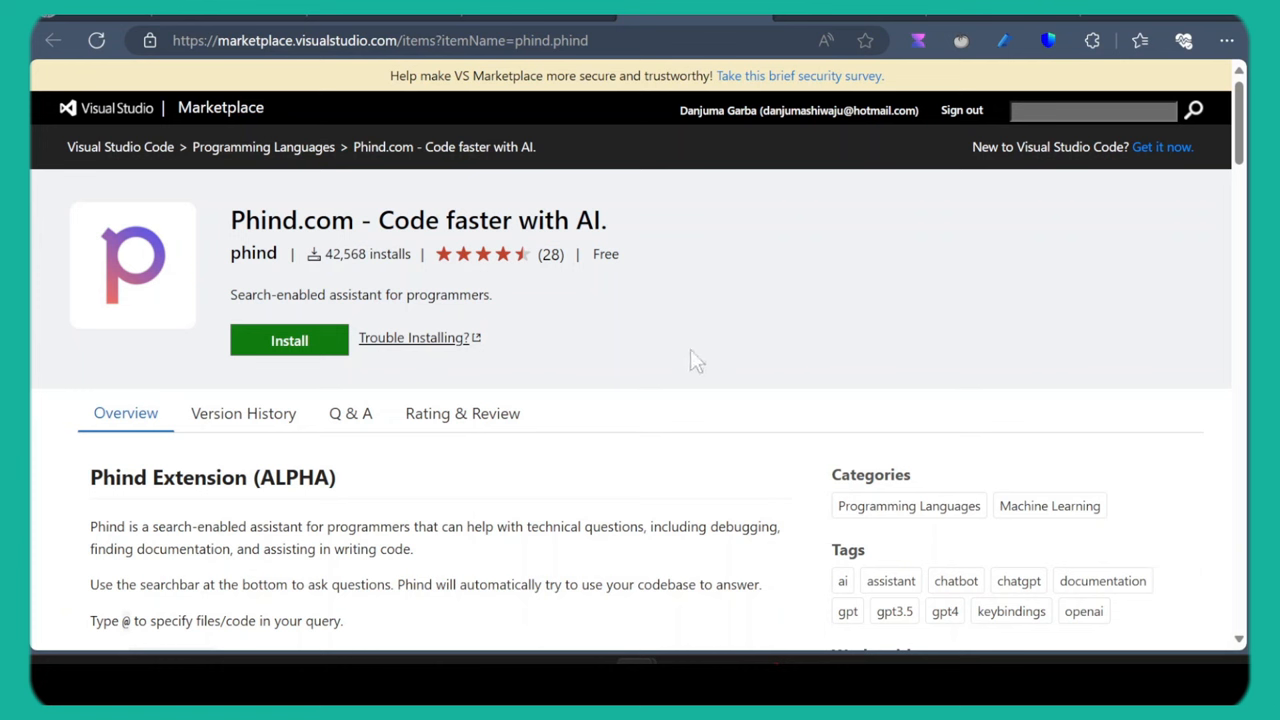
mouse_move(672, 635)
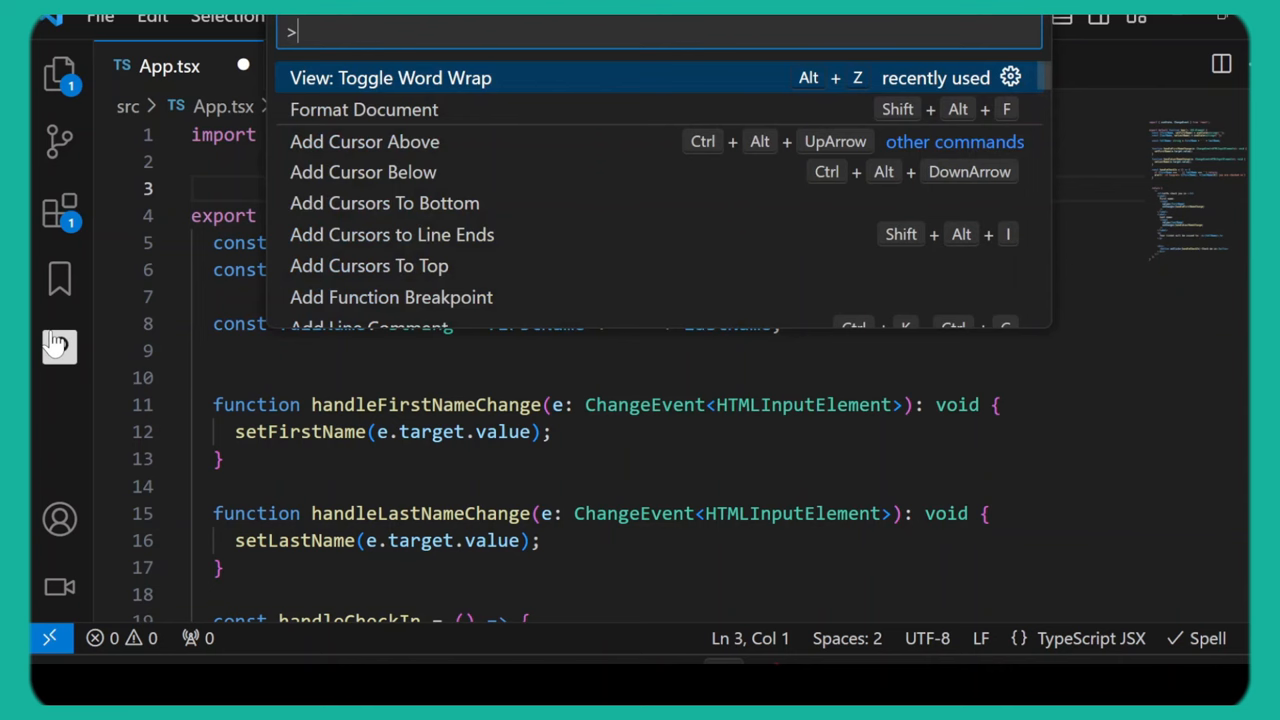
Step: Open Phind from the Command Palette ('phin') and complete its sign-in
type("phin")
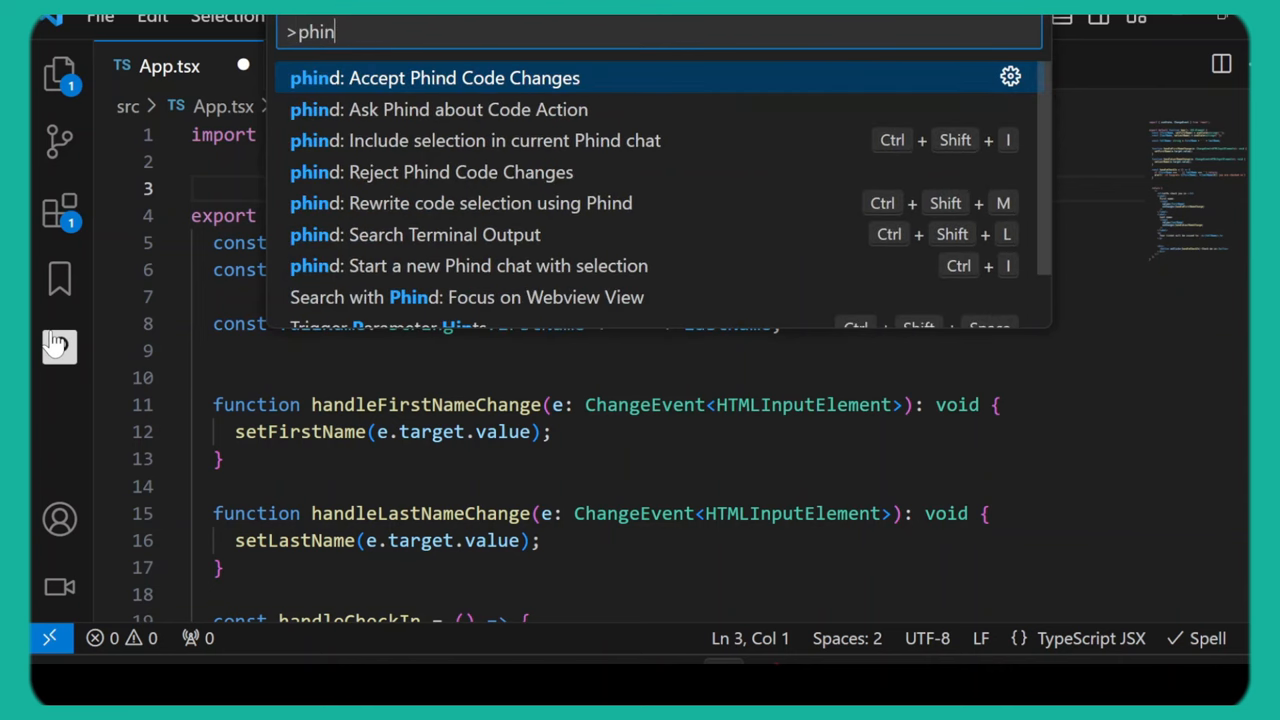
mouse_move(60, 278)
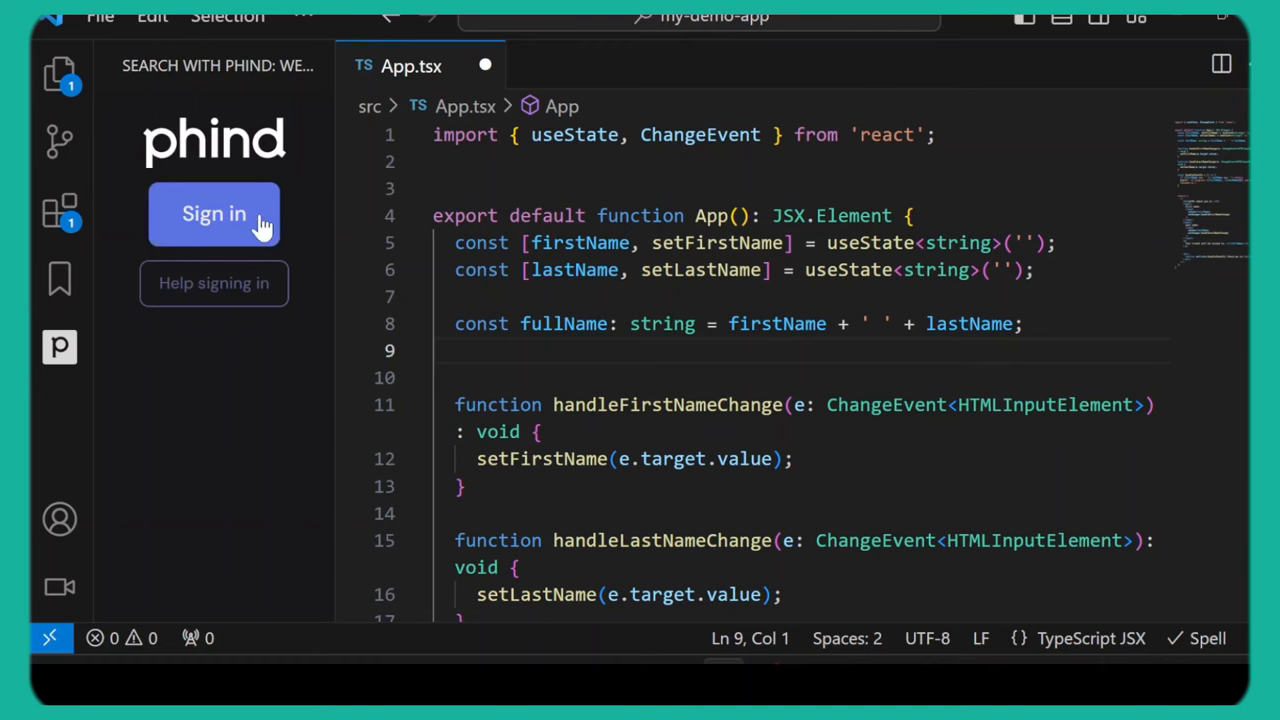
left_click(214, 213)
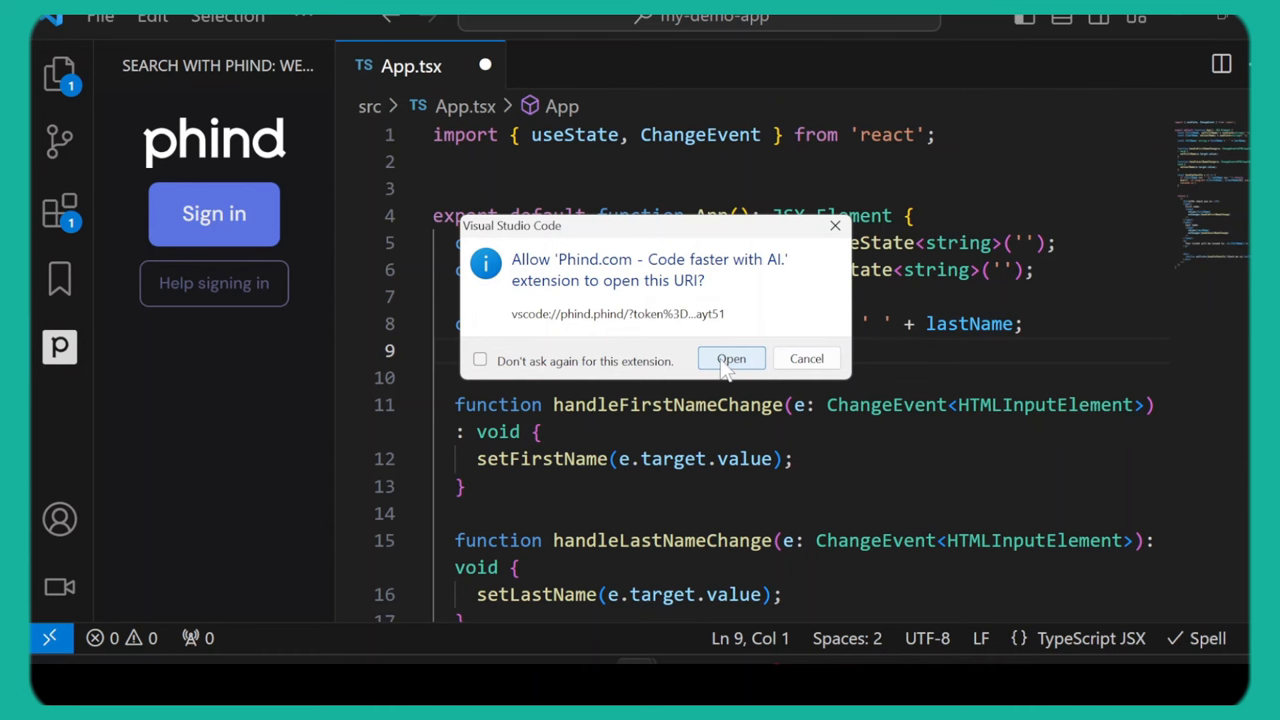
left_click(731, 358)
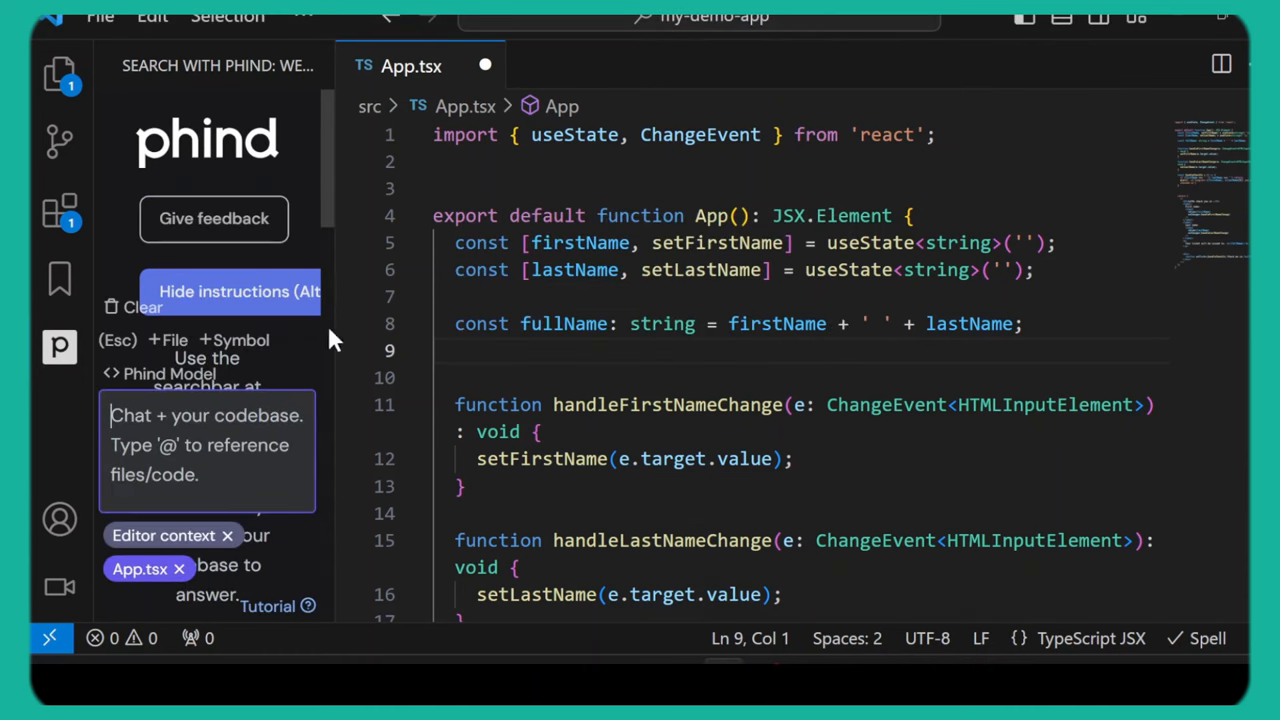
Step: Ask Phind in the chat box to explain the App.tsx code
type("e")
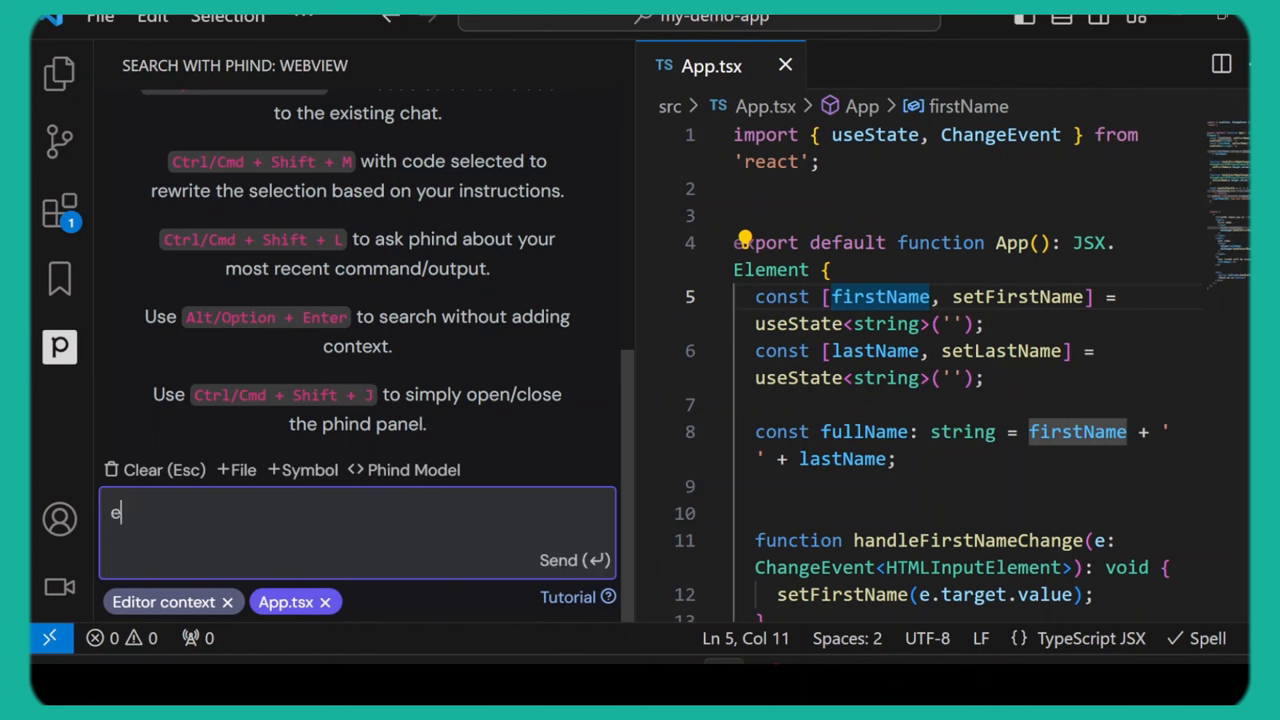
type("xplain the code f")
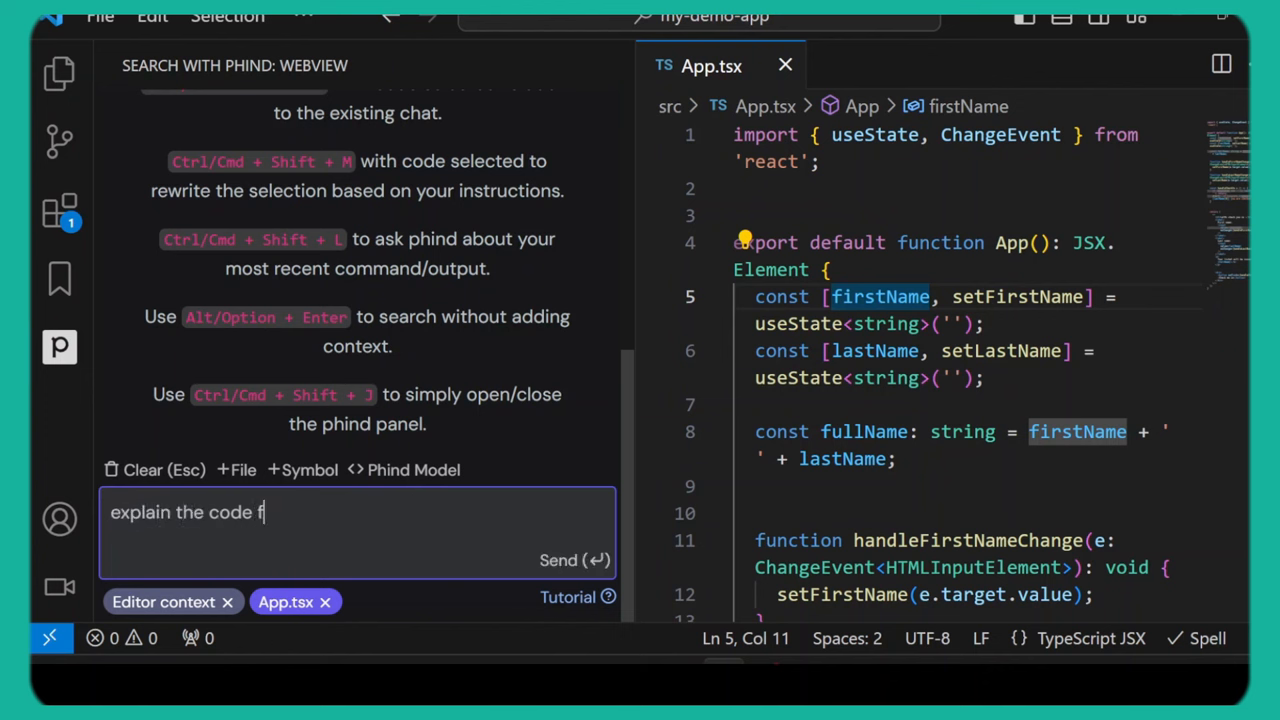
type("in")
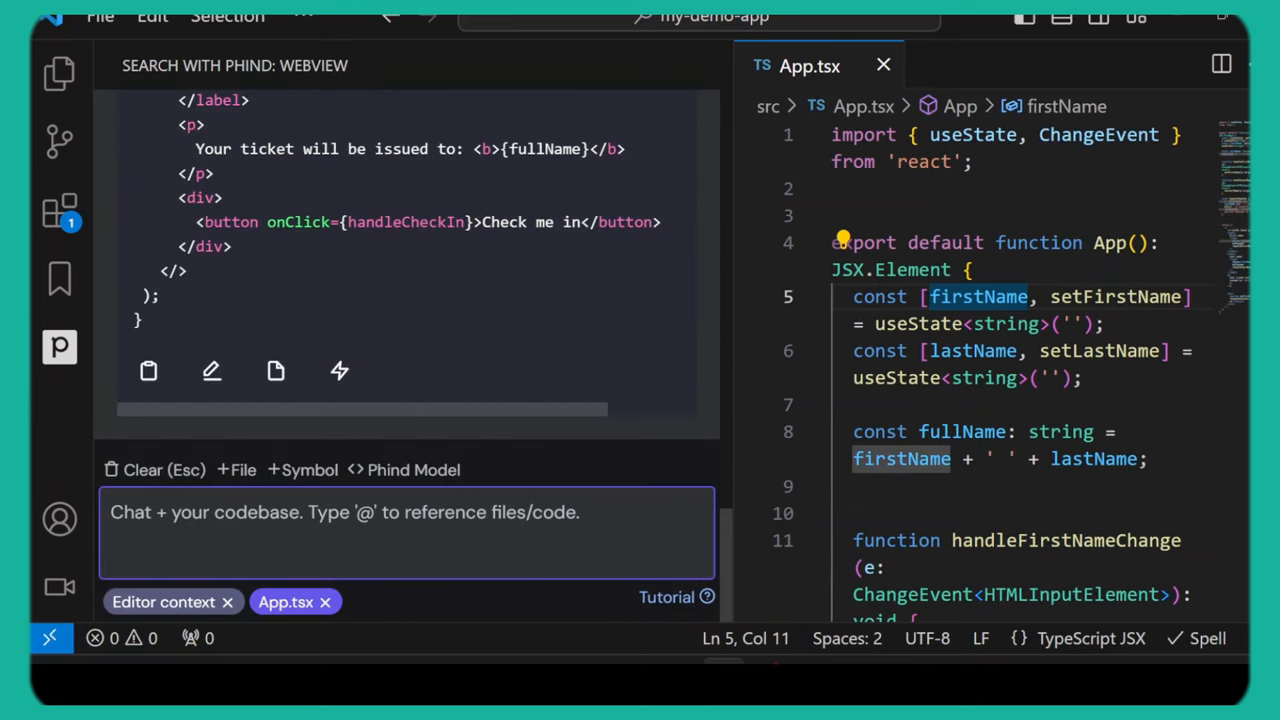
Step: Type the follow-up prompt 'Help me add comments to this code'
type("Help me add")
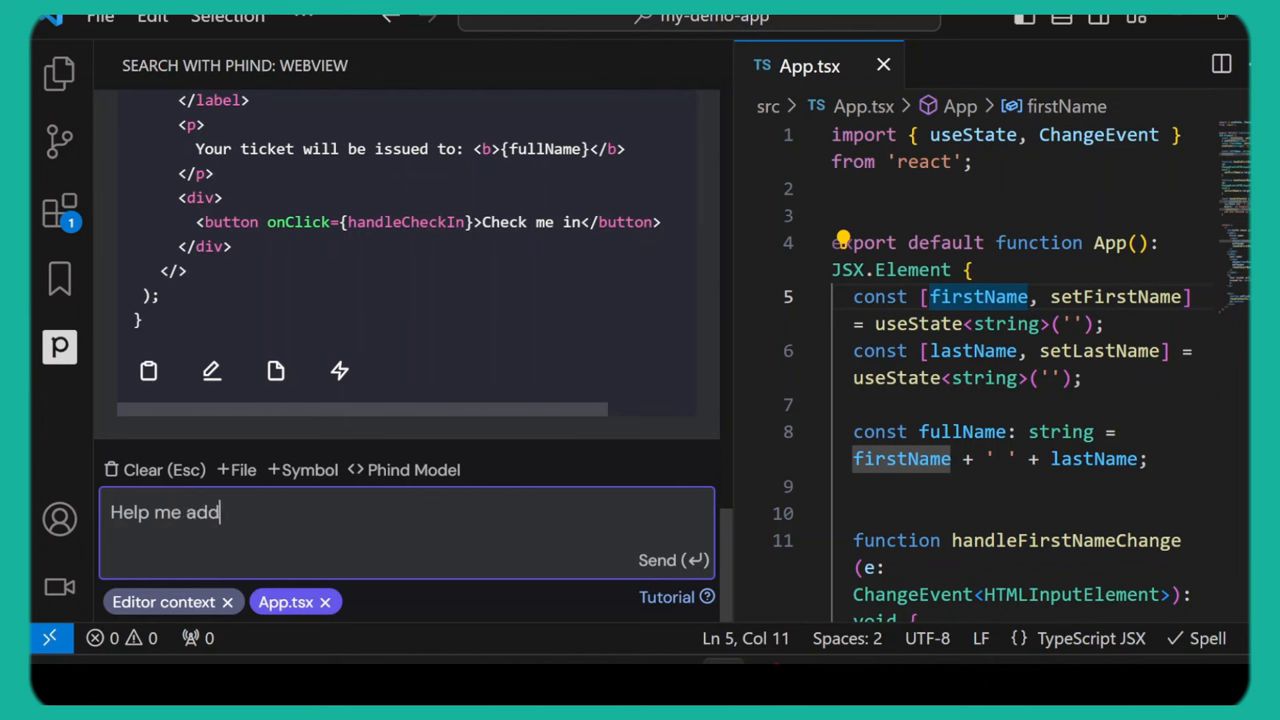
type("comments")
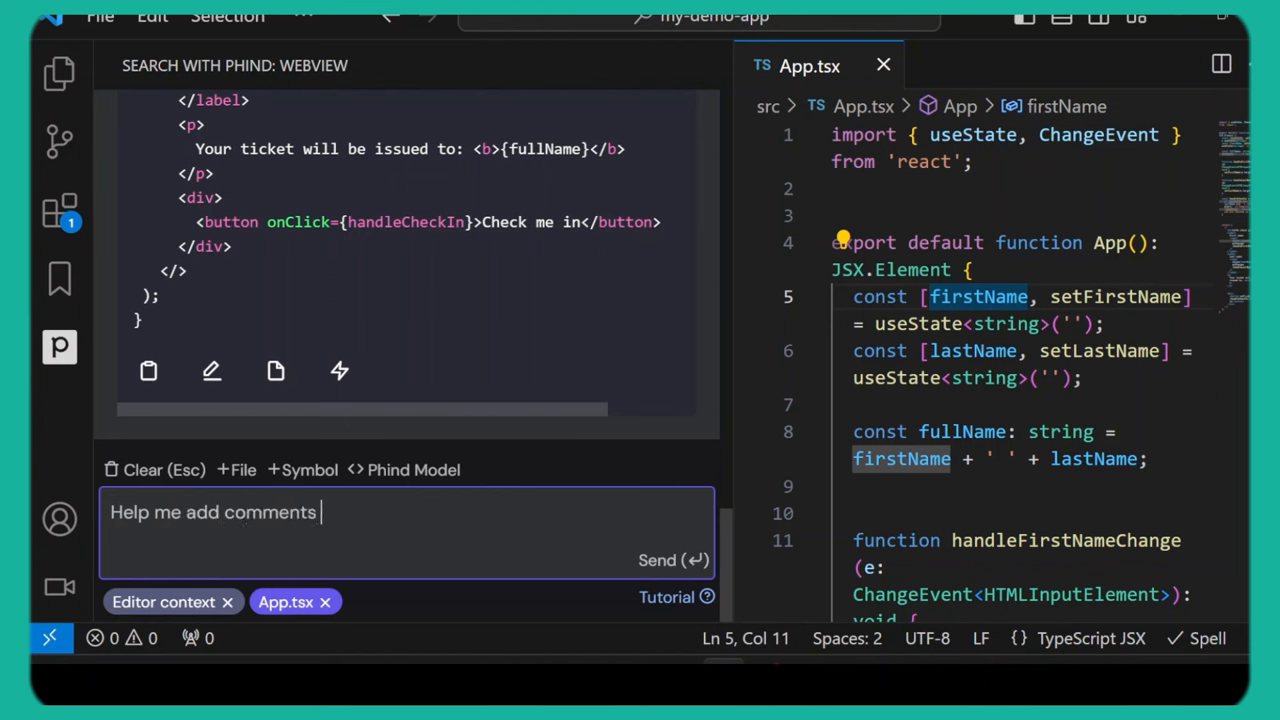
type("to this cod")
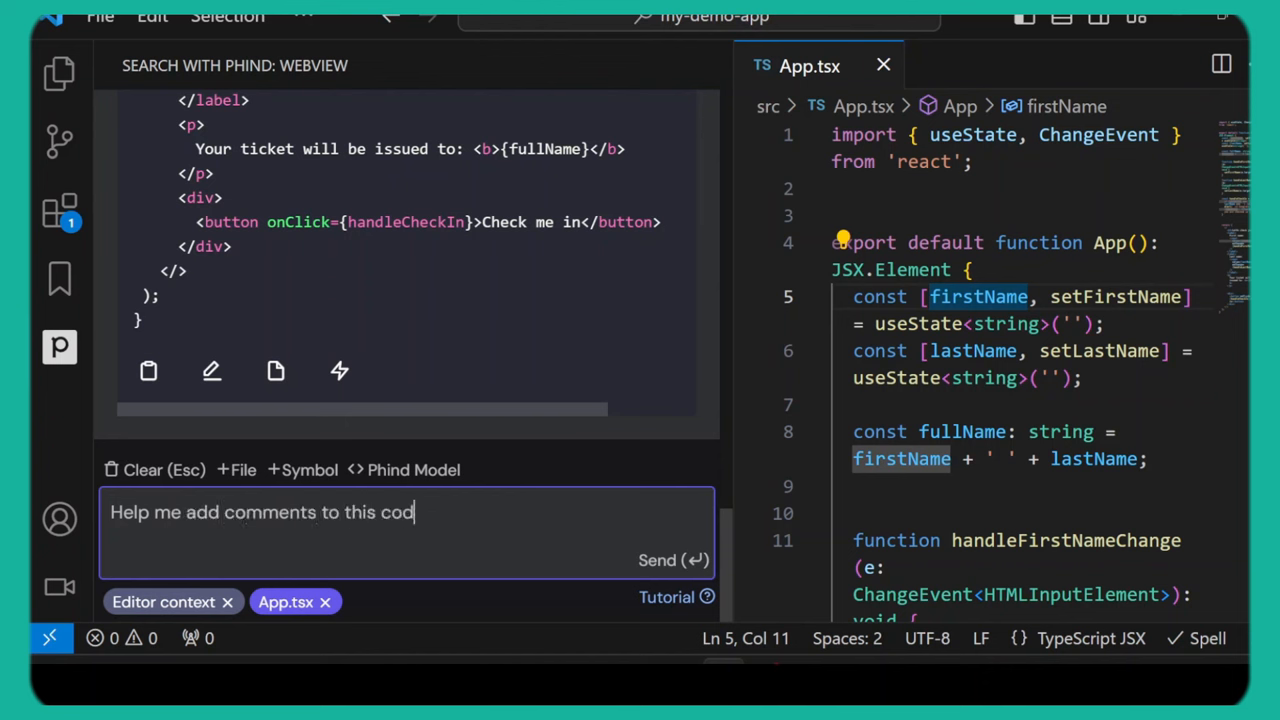
type("e")
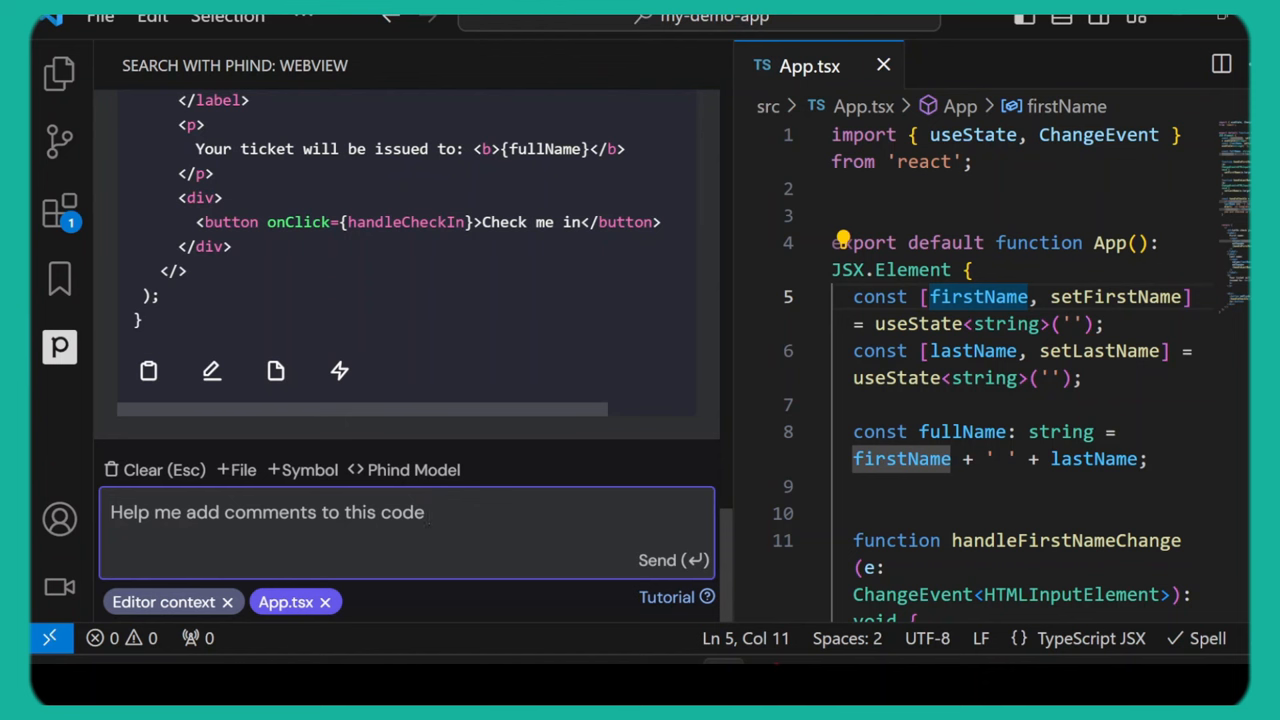
mouse_move(295, 601)
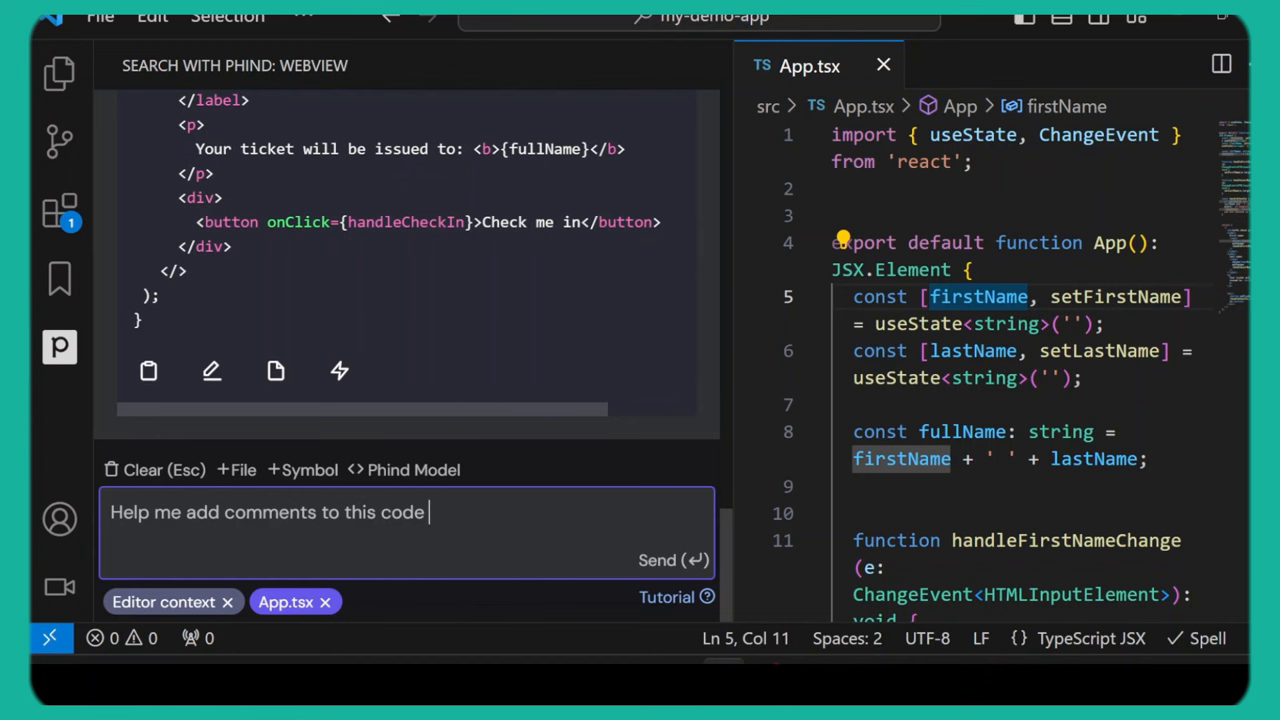
type("@")
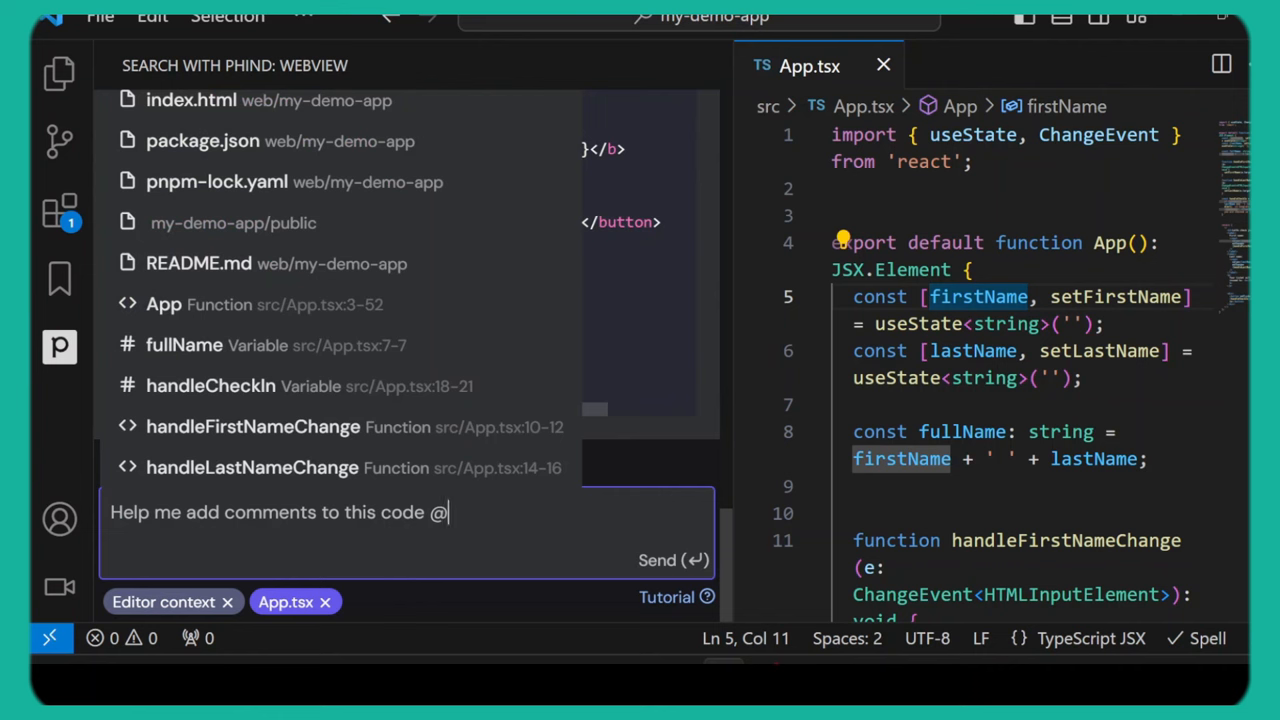
mouse_move(390, 141)
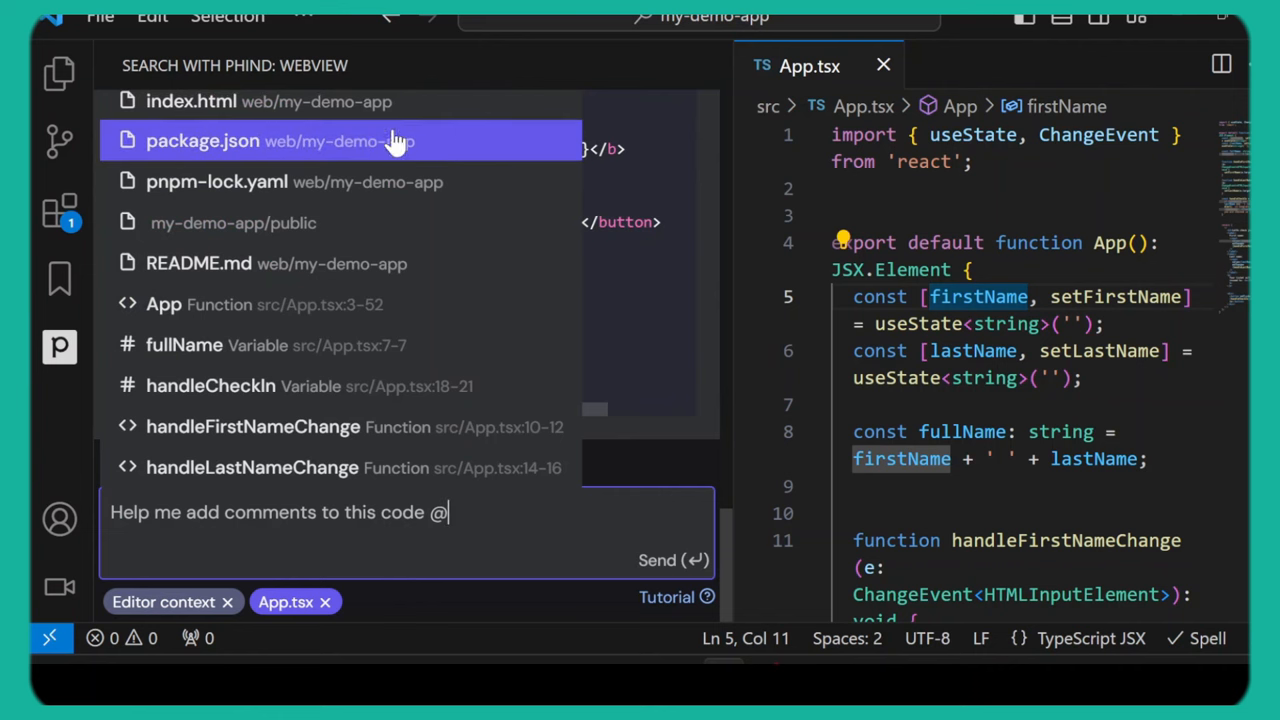
mouse_move(390, 140)
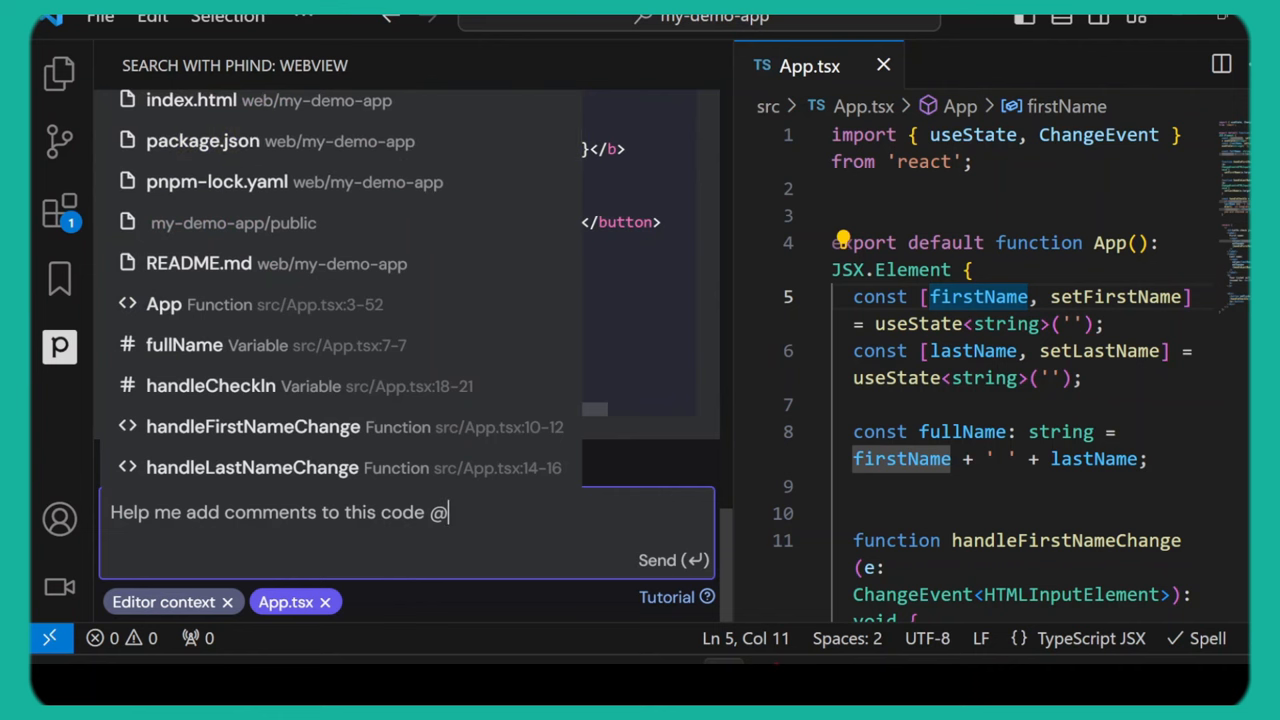
type("css")
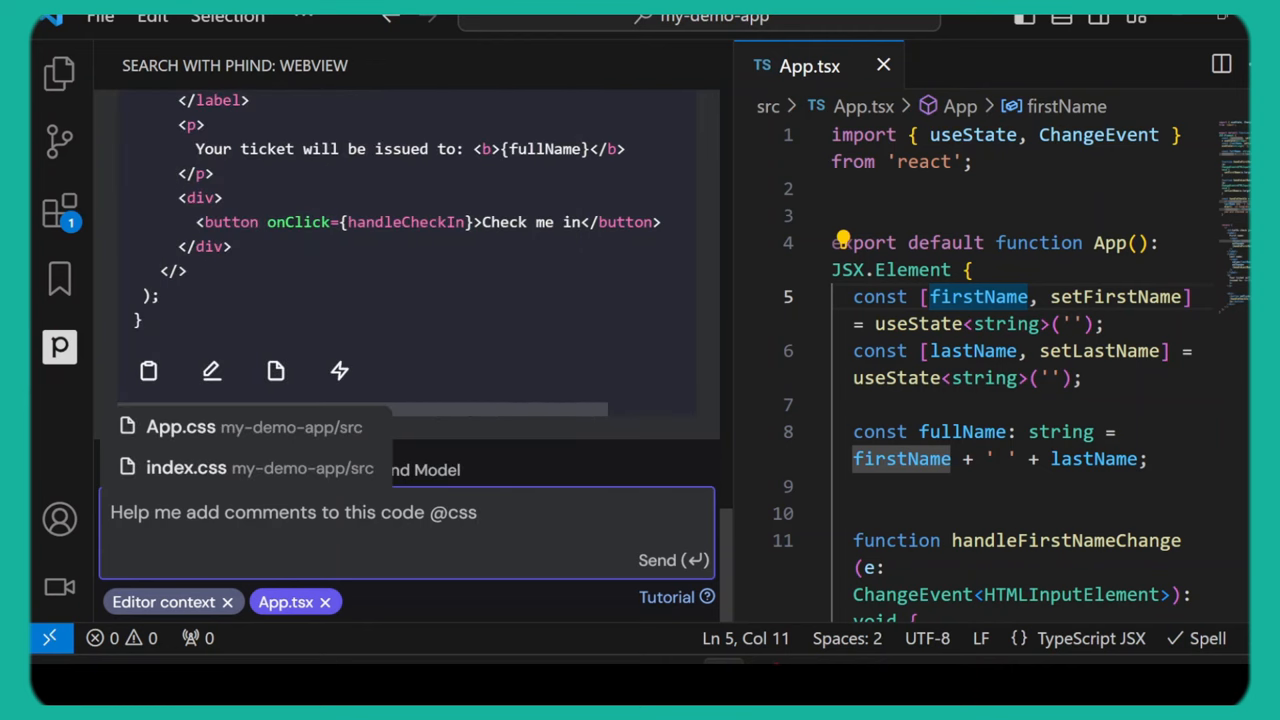
mouse_move(210, 468)
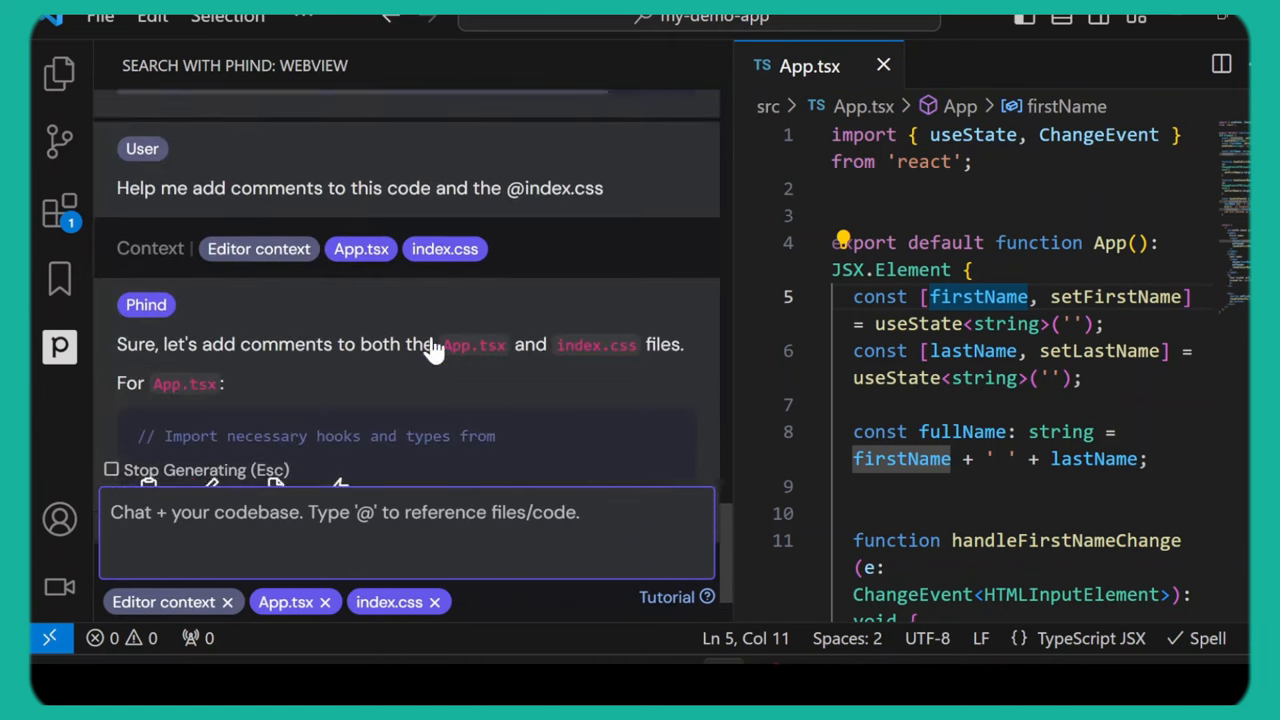
Step: Insert Phind's commented App.tsx code block into the App.tsx editor
scroll("down", 3)
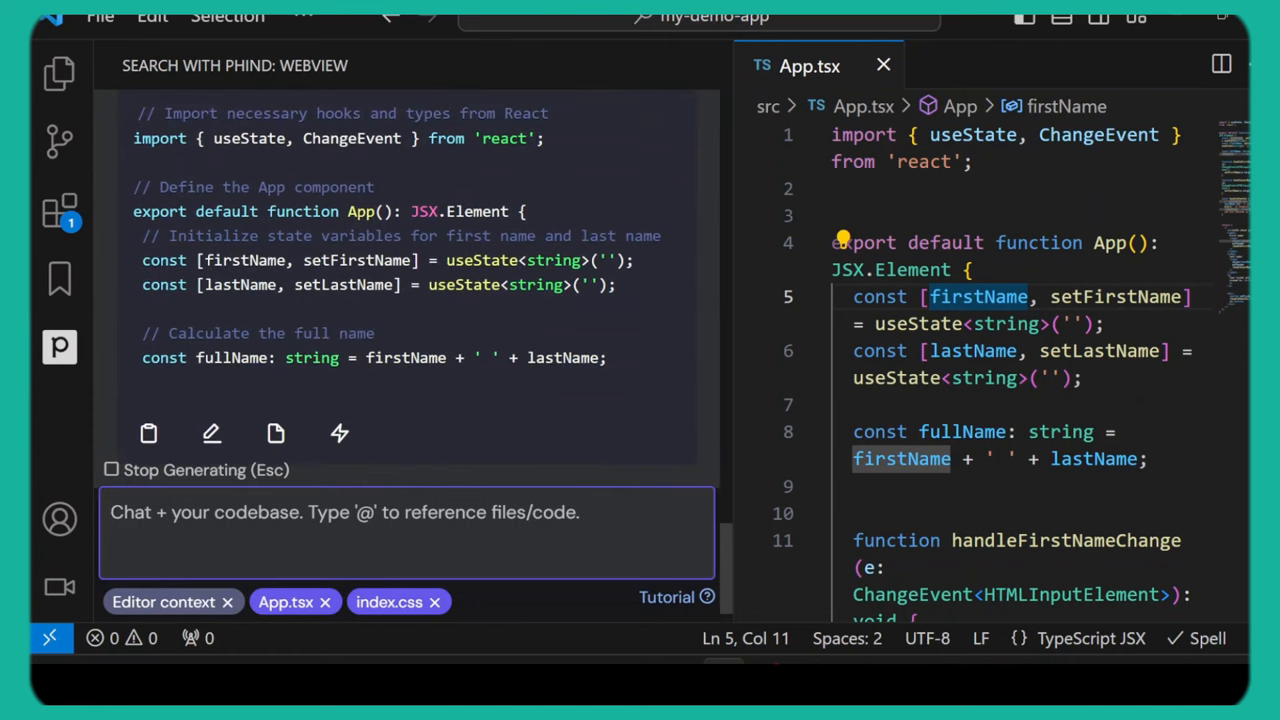
scroll("down", 3)
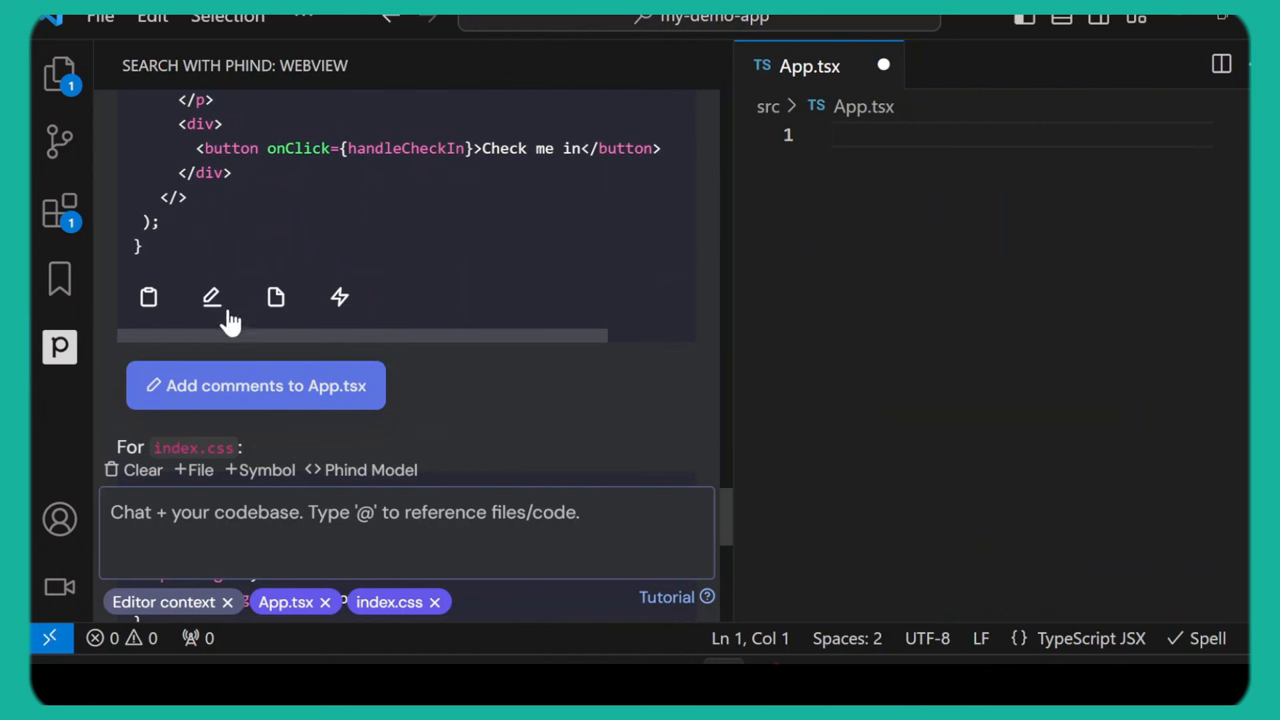
mouse_move(340, 298)
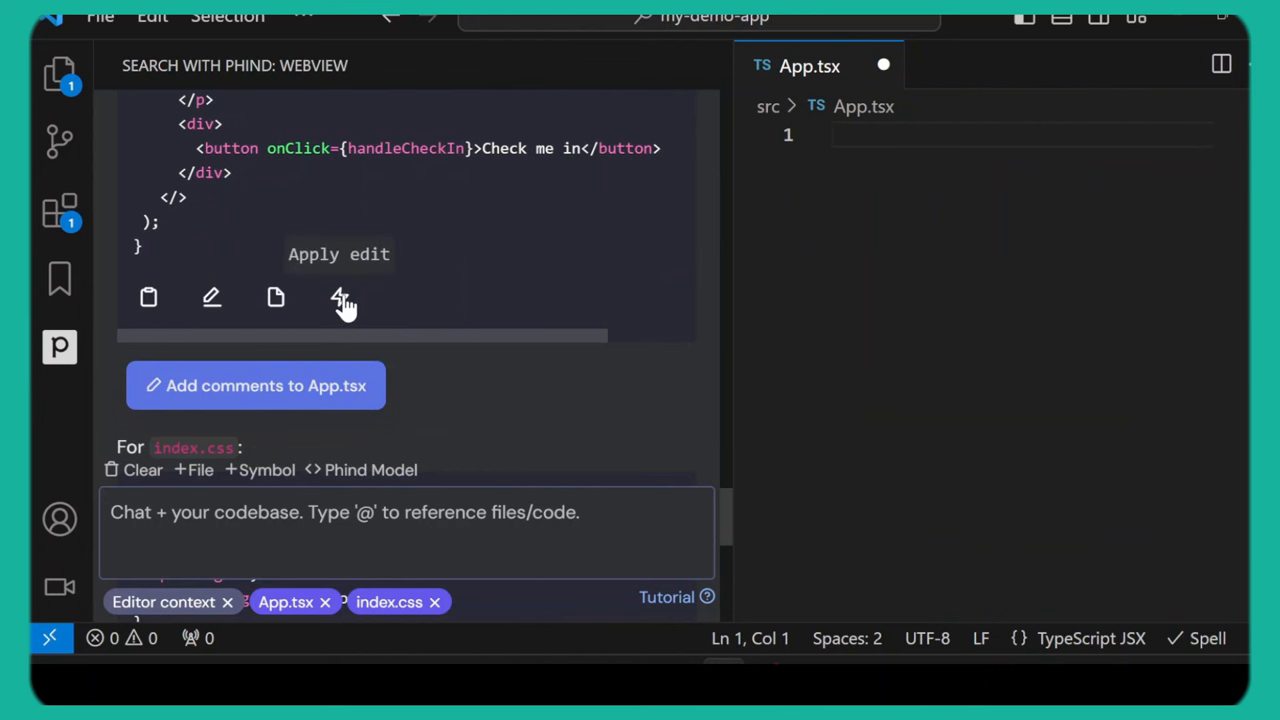
mouse_move(275, 297)
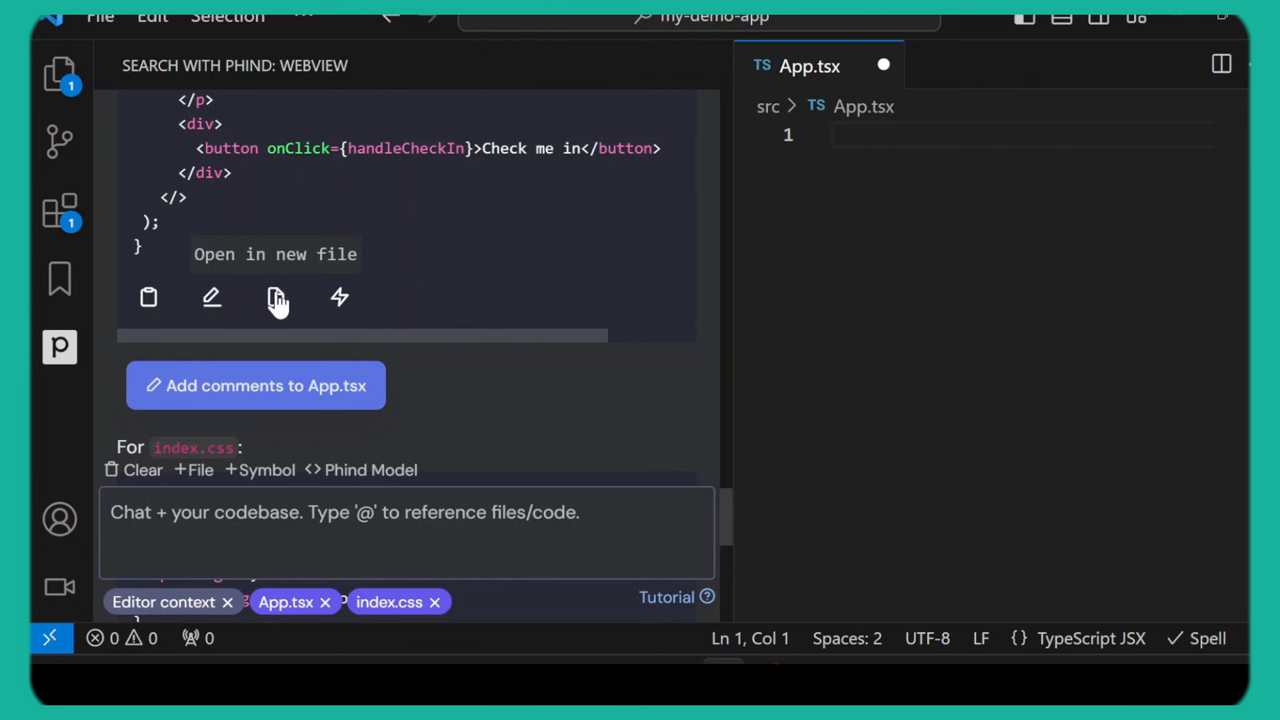
mouse_move(211, 298)
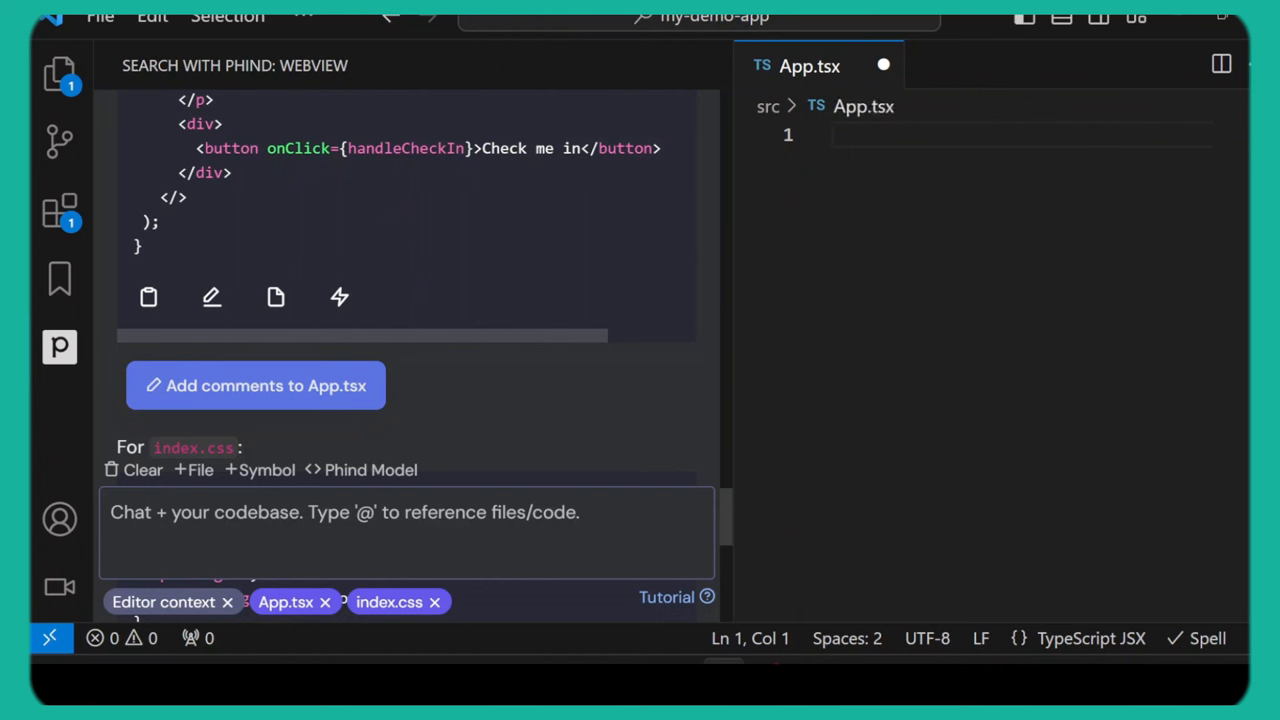
mouse_move(148, 298)
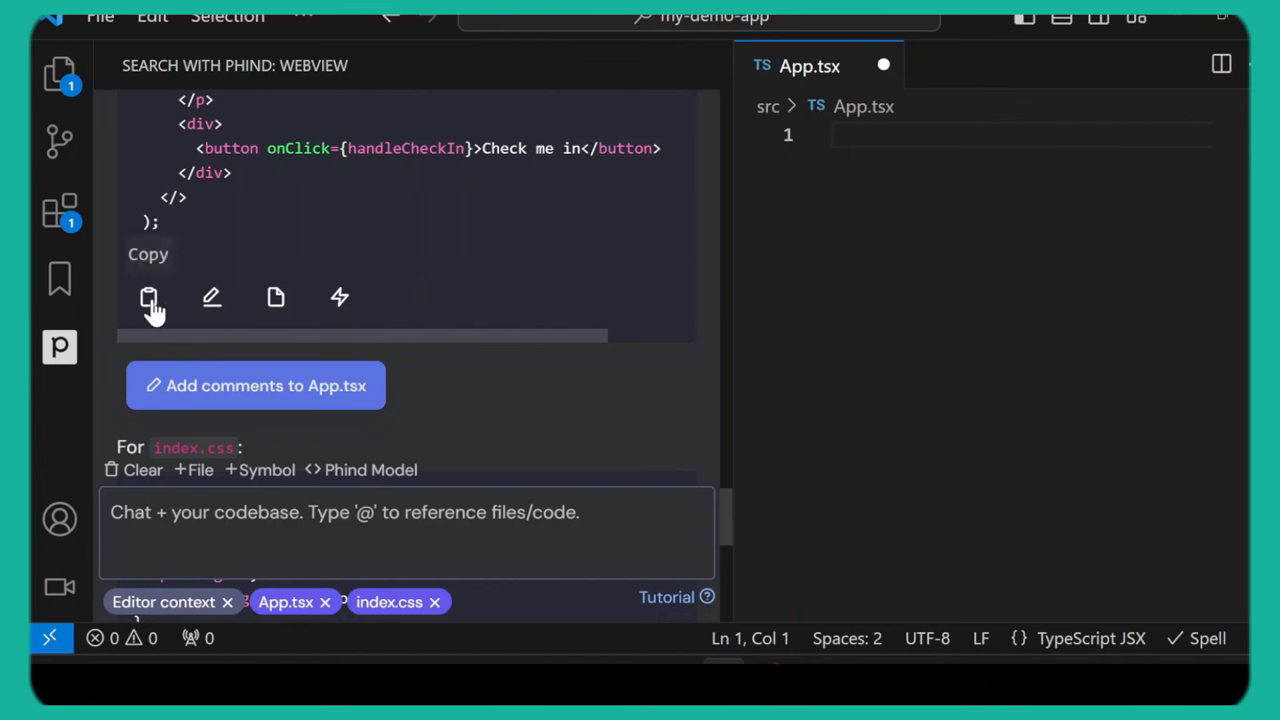
mouse_move(212, 297)
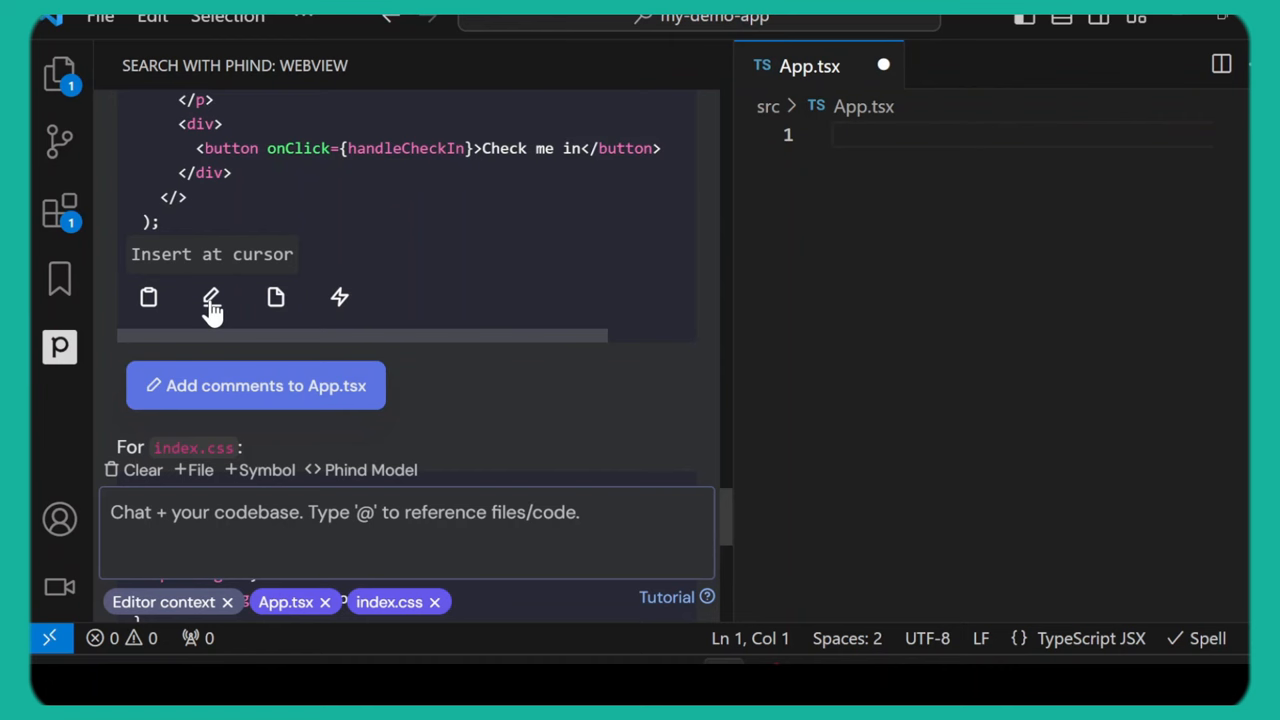
left_click(212, 297)
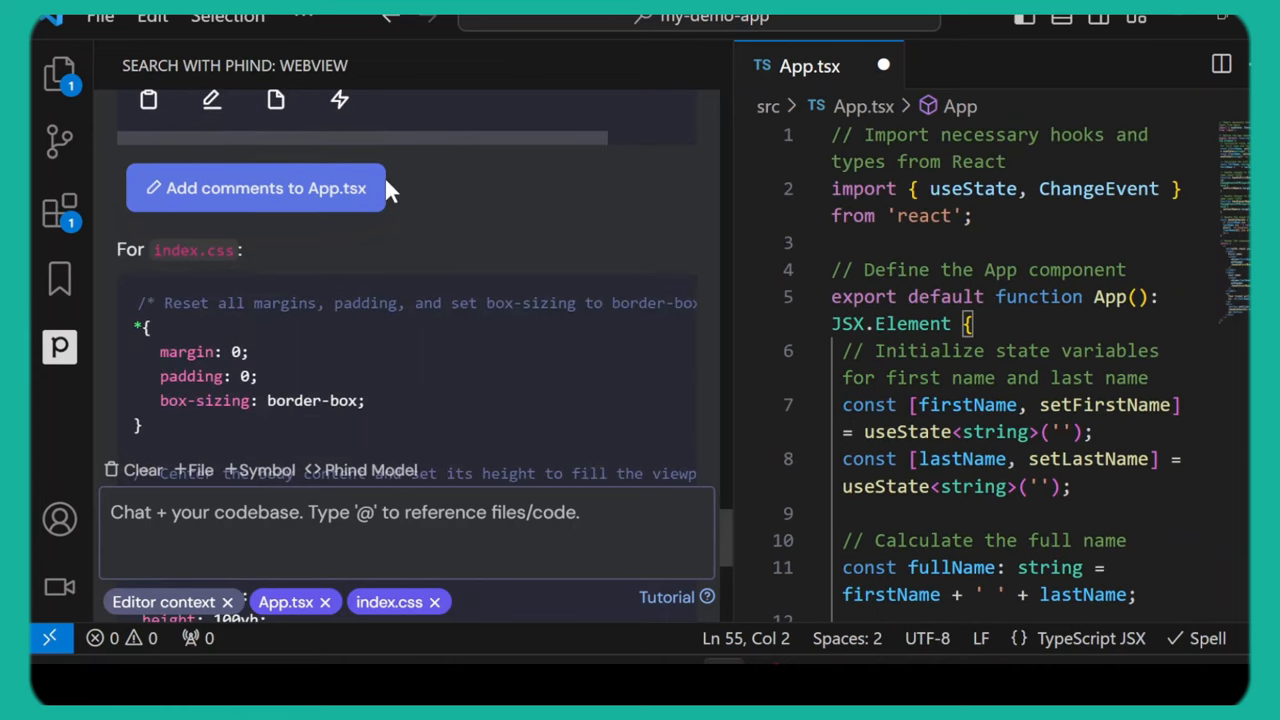
mouse_move(170, 245)
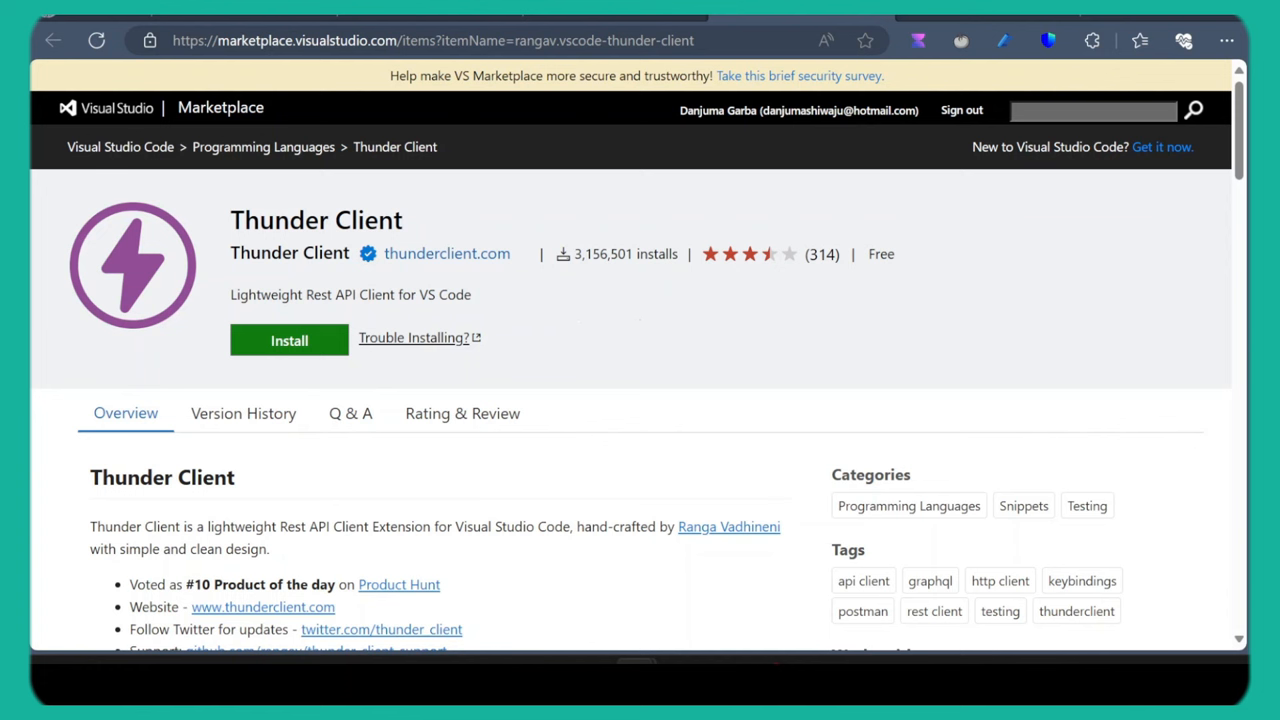
mouse_move(575, 320)
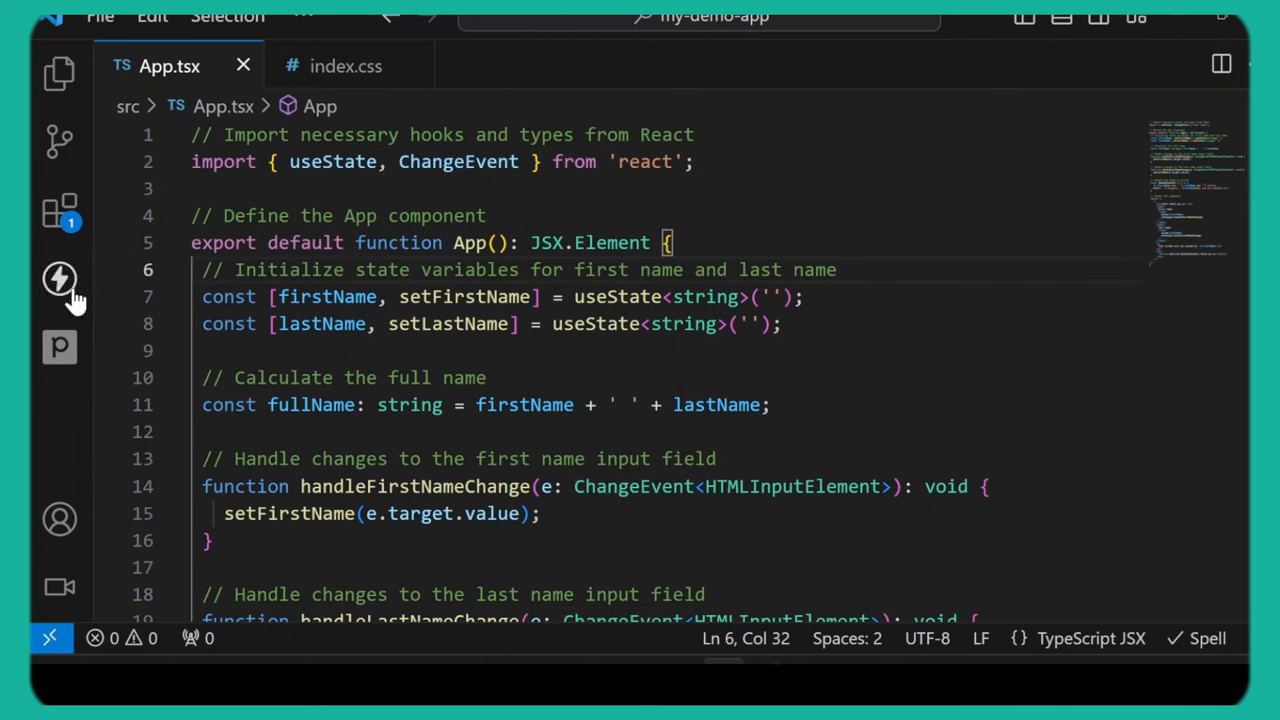
mouse_move(58, 278)
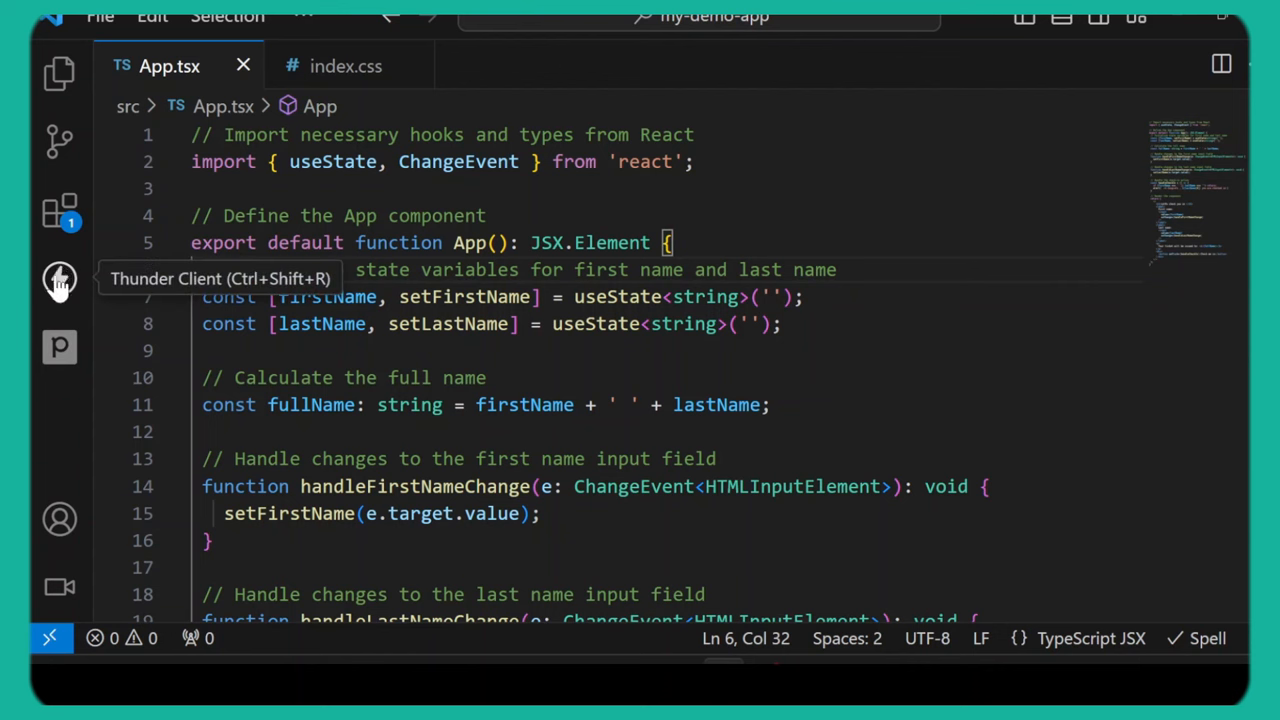
Step: Create a new Thunder Client request and send the GET to thunderclient.com/welcome
left_click(59, 278)
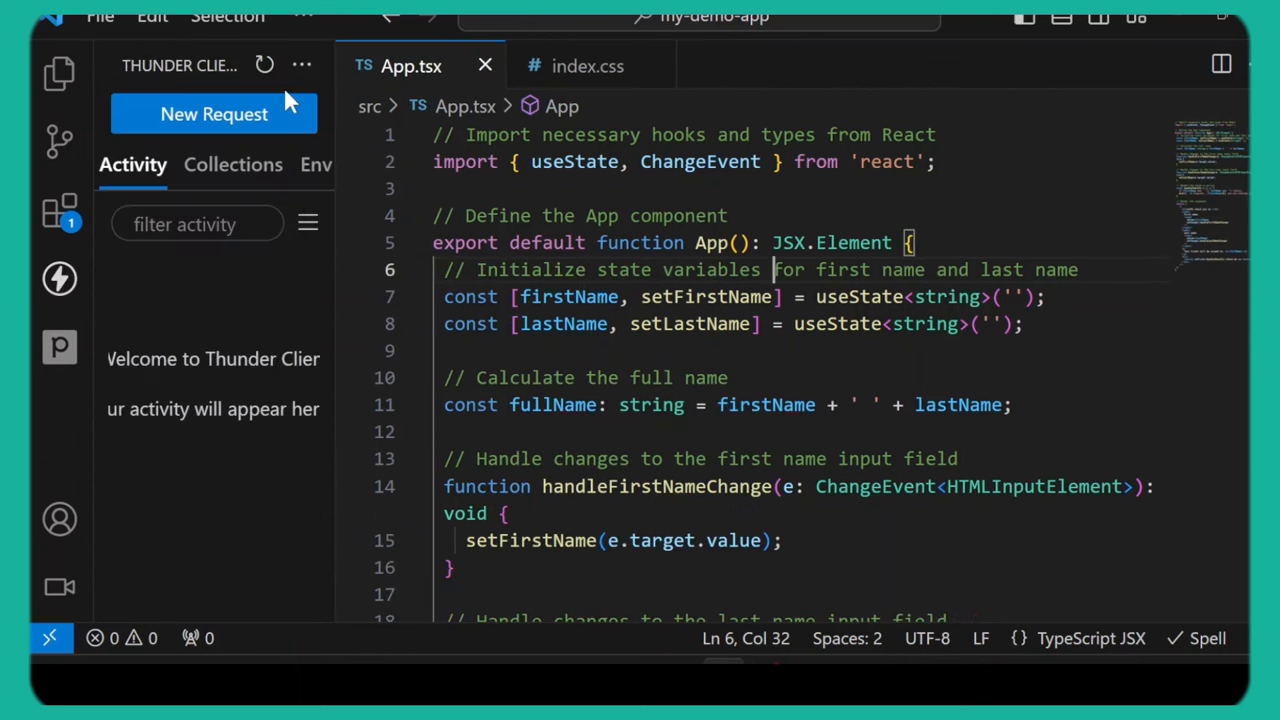
mouse_move(240, 125)
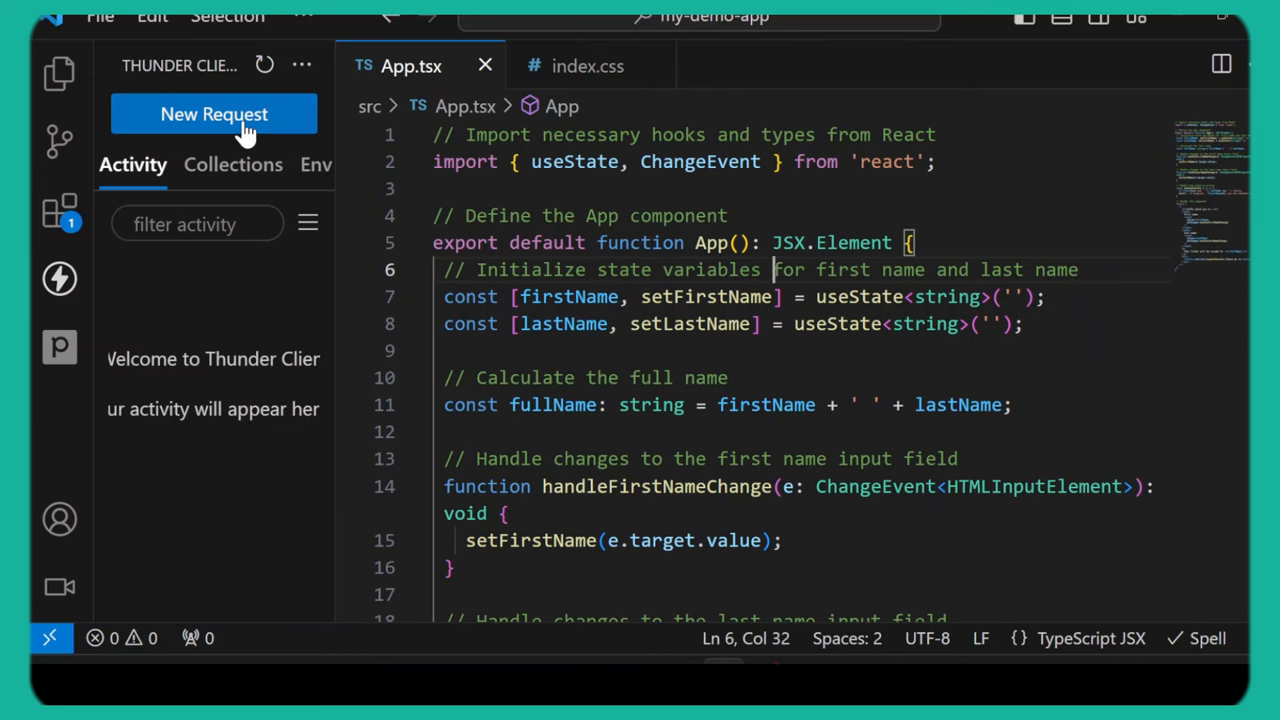
left_click(214, 113)
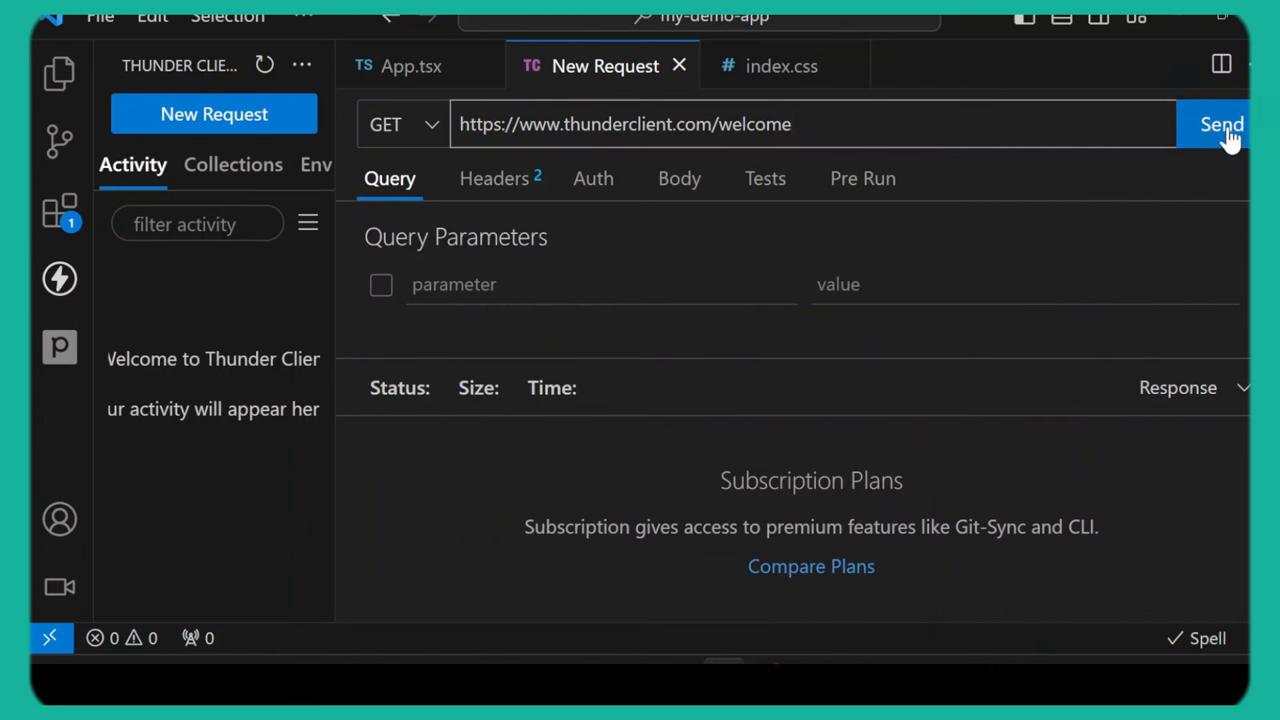
left_click(1221, 124)
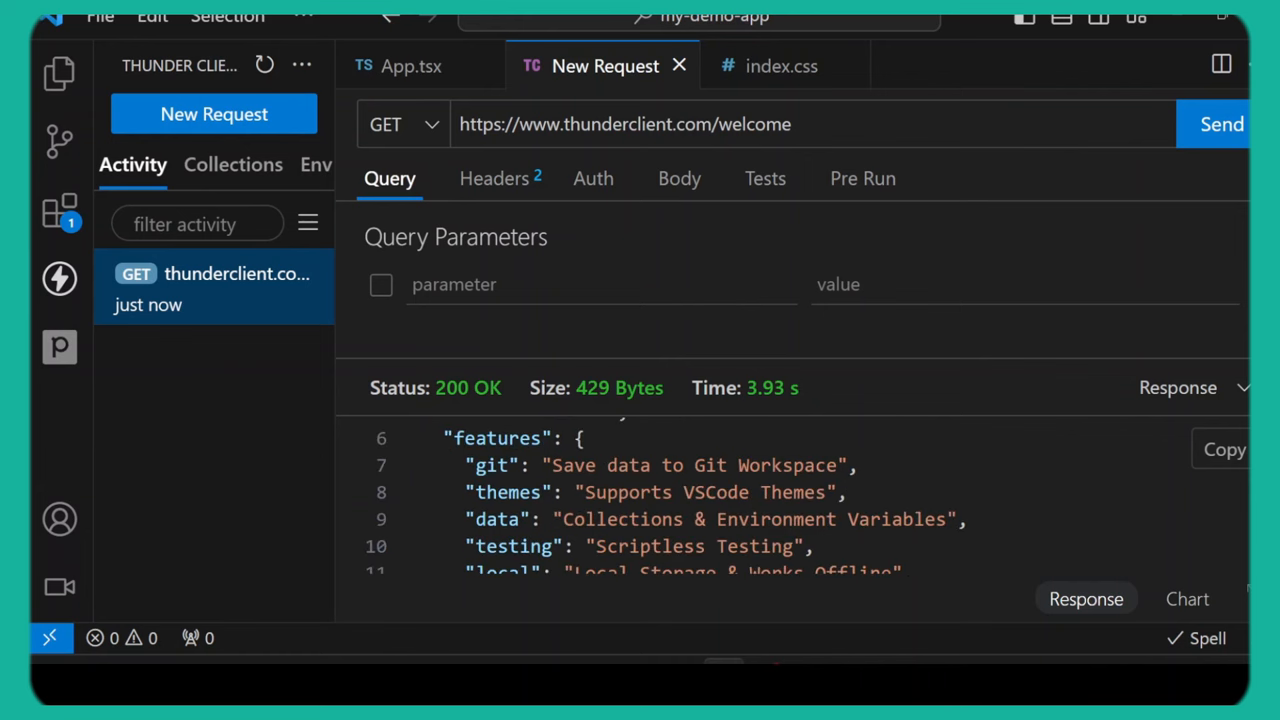
Step: Browse the request's Auth options (Bearer, OAuth 2) and Body options (Text, Form)
left_click(593, 178)
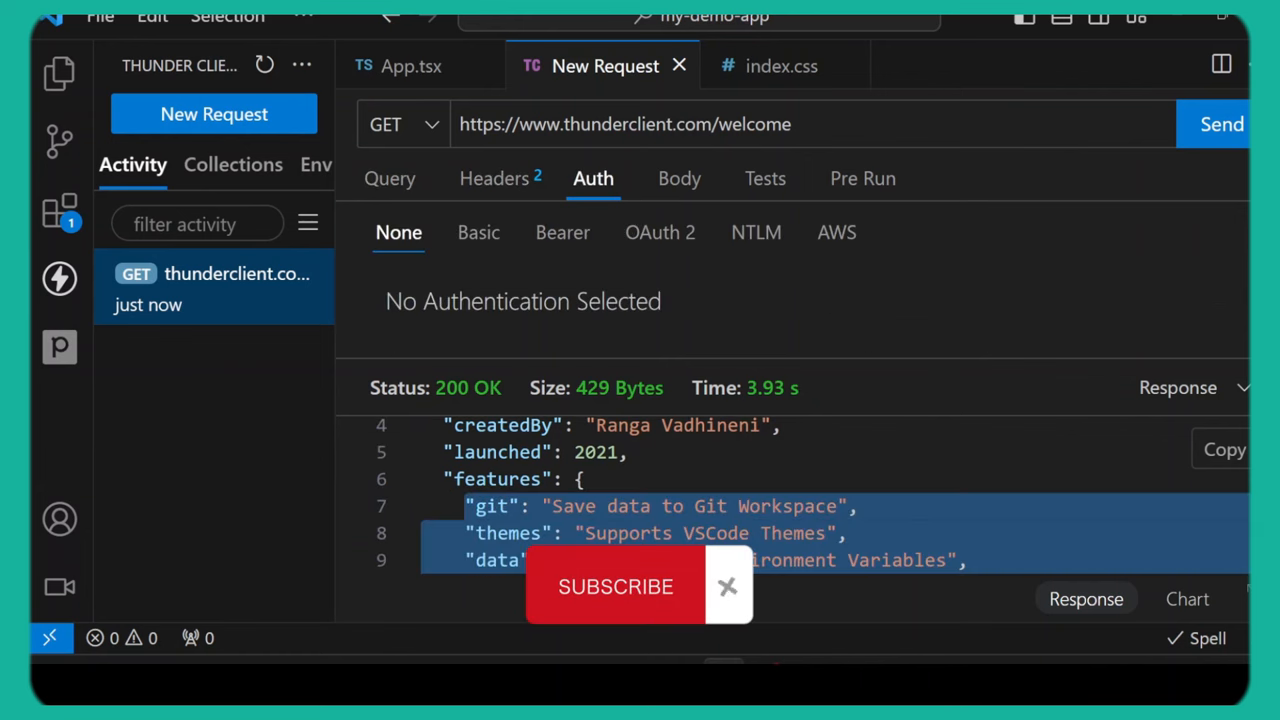
left_click(562, 232)
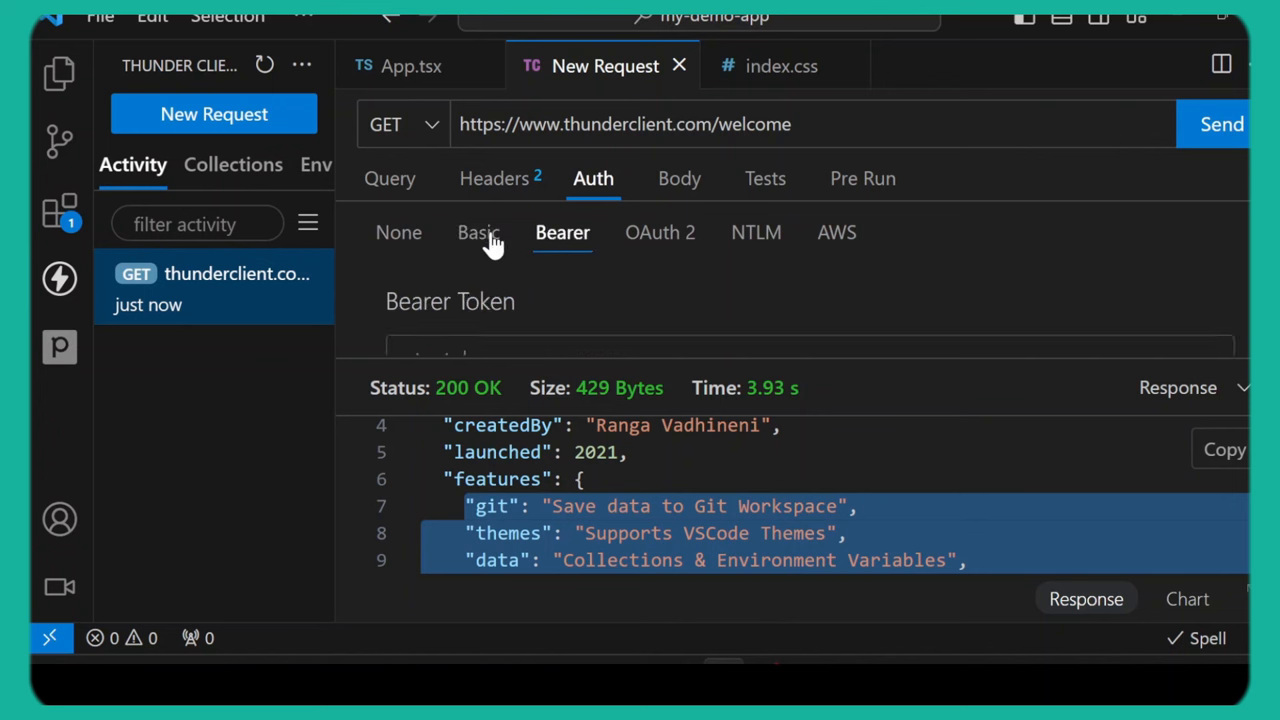
left_click(660, 232)
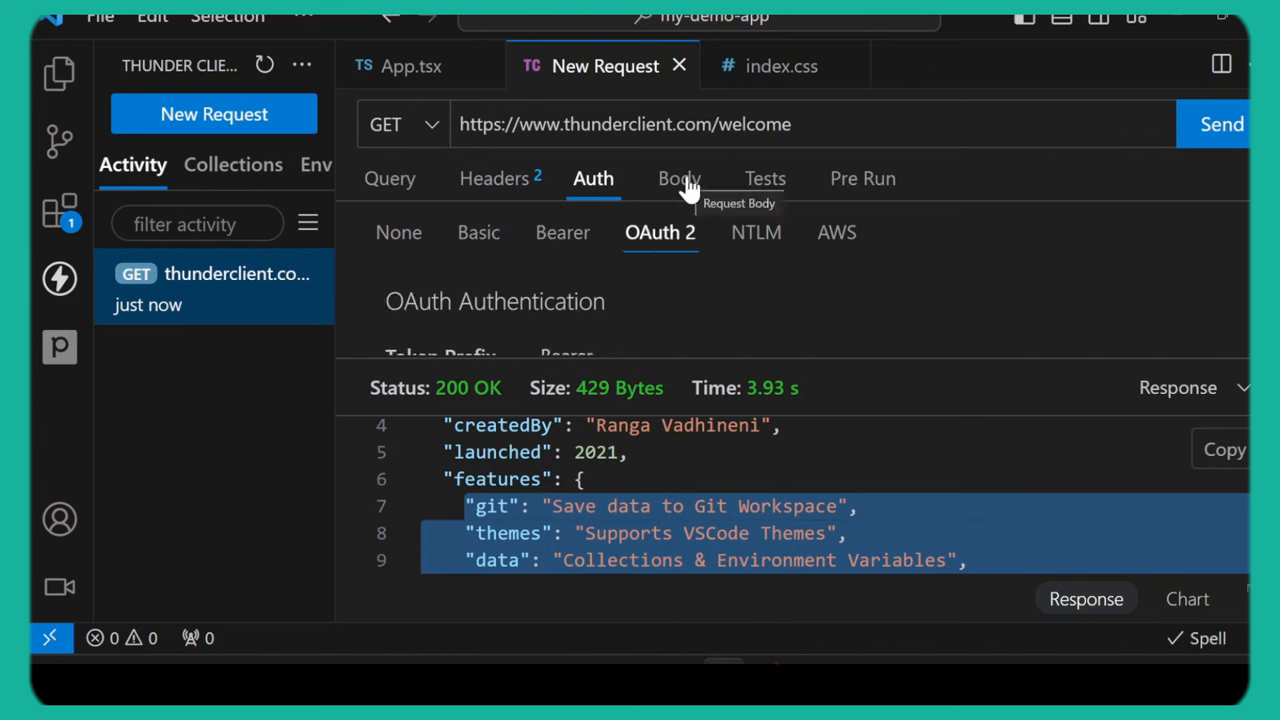
left_click(679, 178)
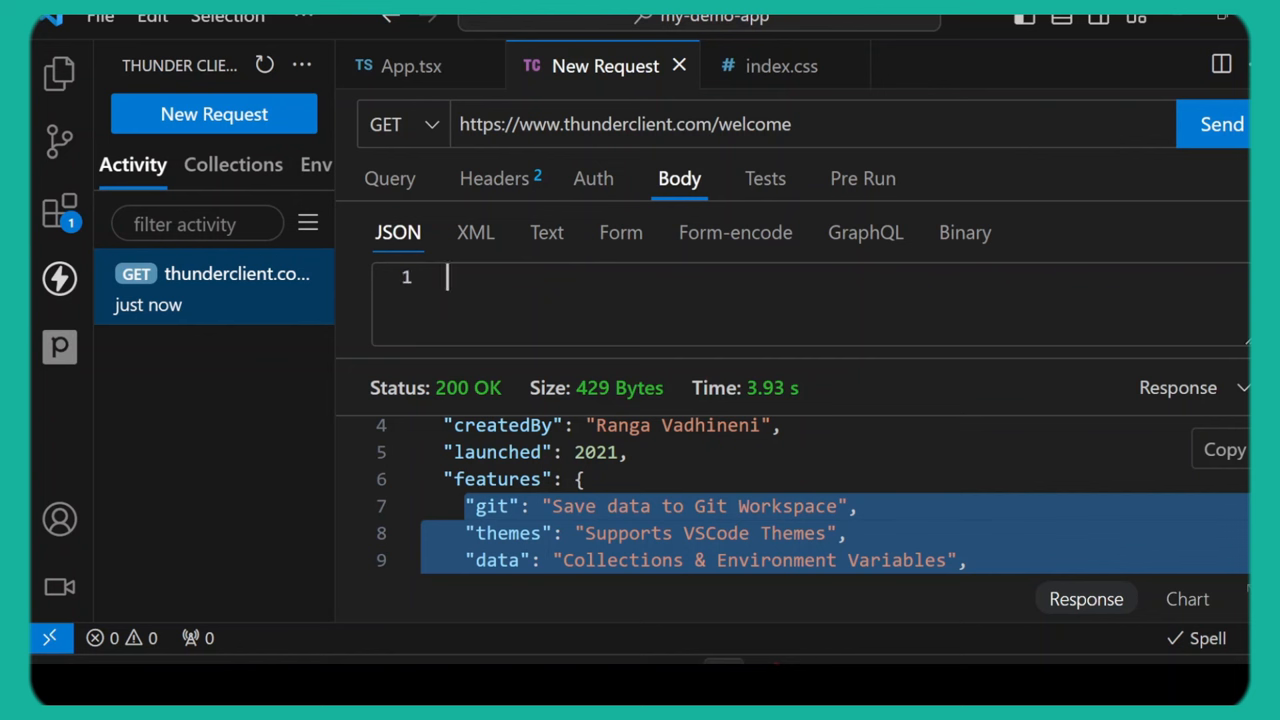
left_click(547, 232)
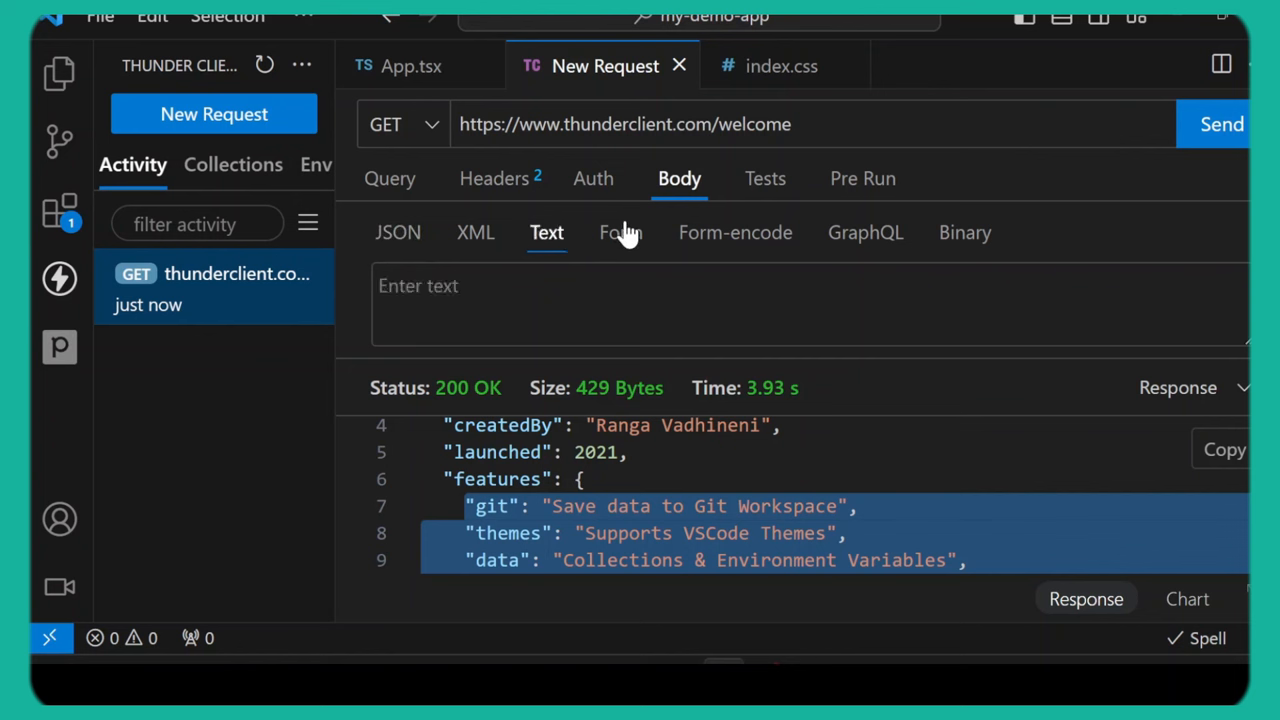
left_click(620, 232)
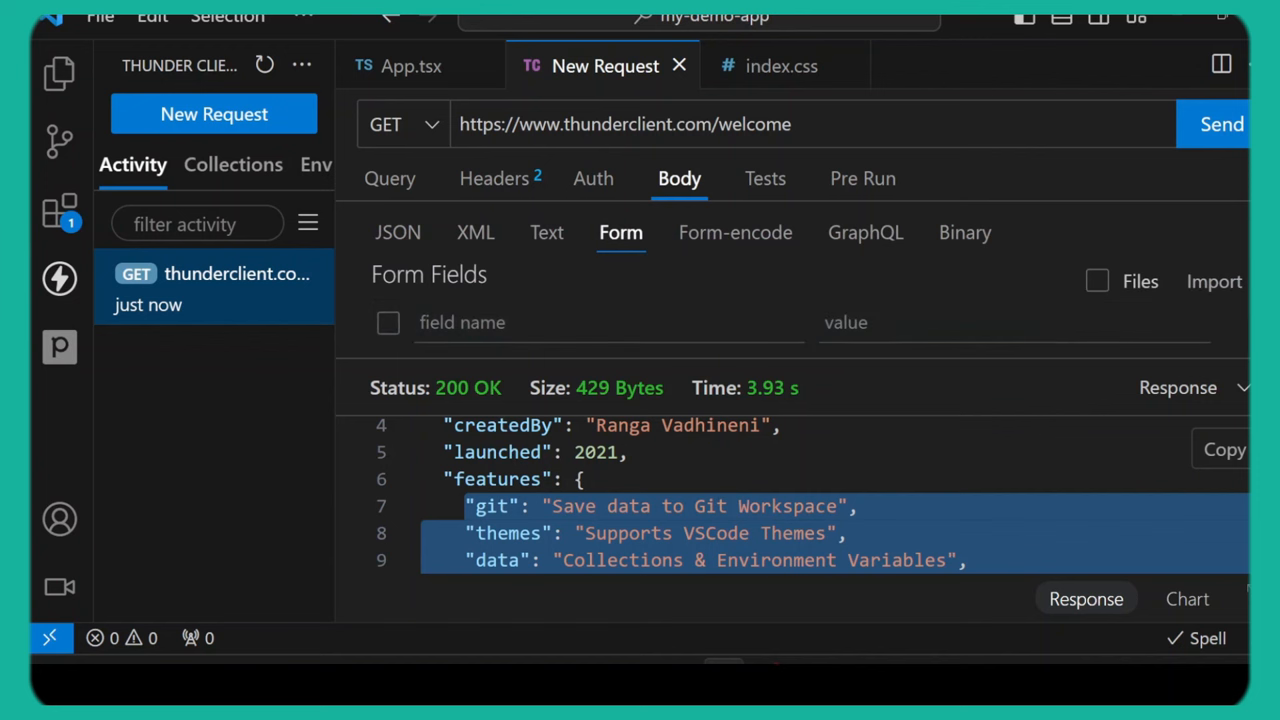
mouse_move(304, 308)
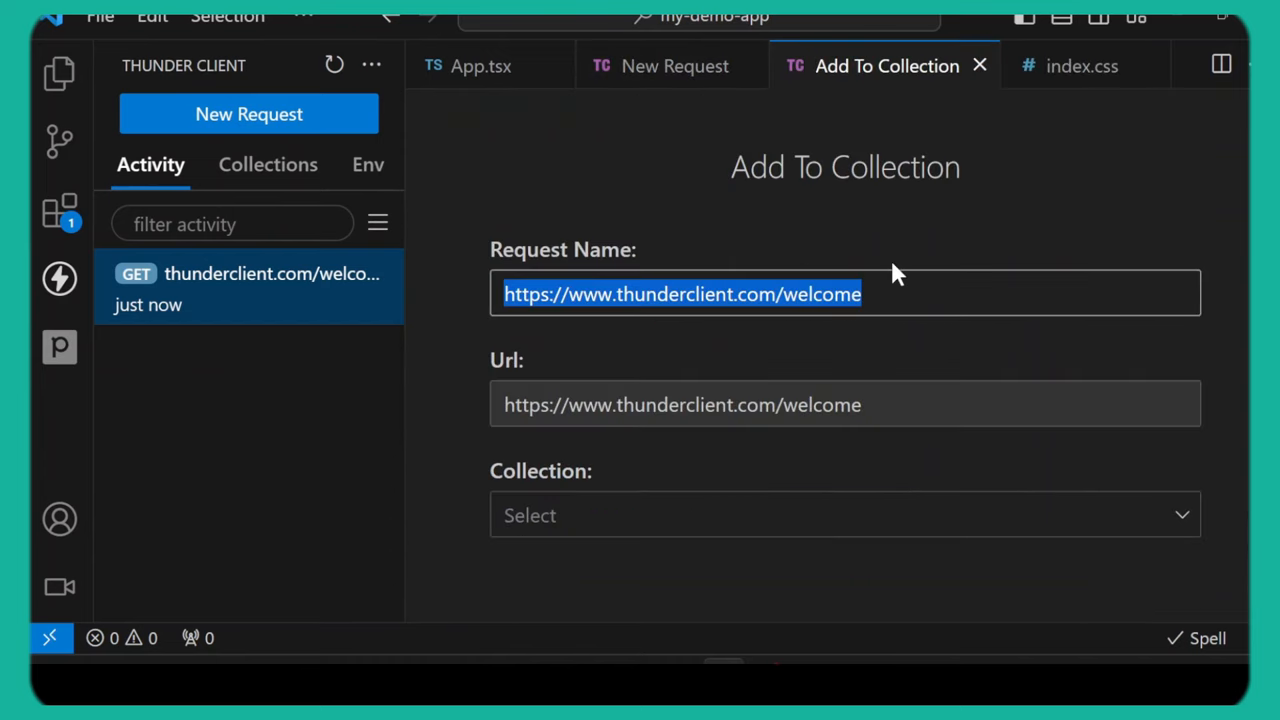
Step: Save the request as 'My First Request' in the new My Colllections collection, then open it
left_click(845, 515)
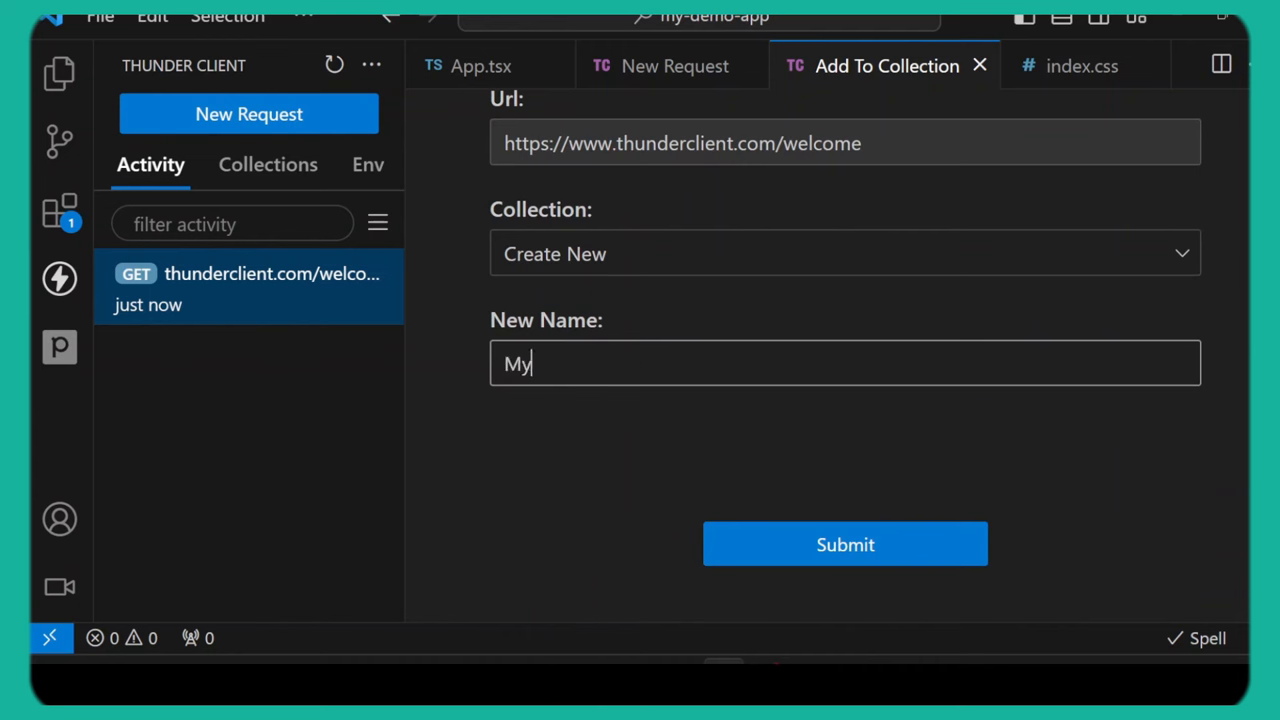
left_click(845, 253)
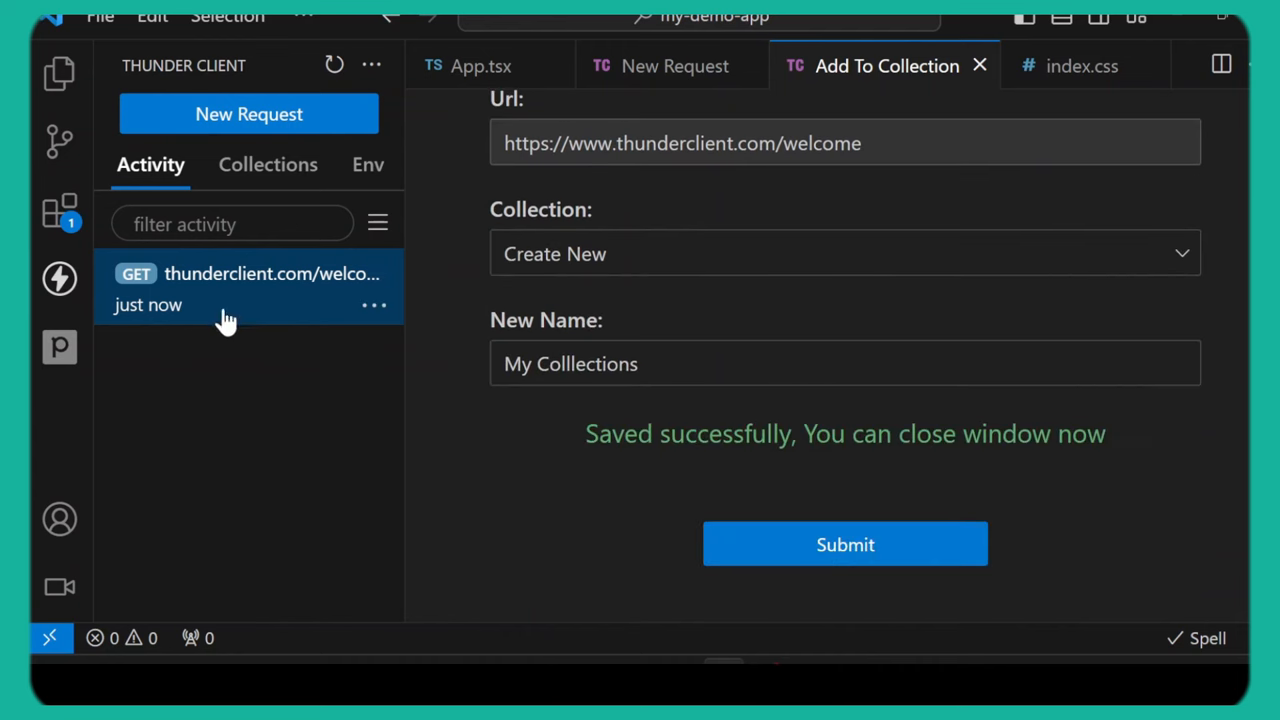
left_click(267, 164)
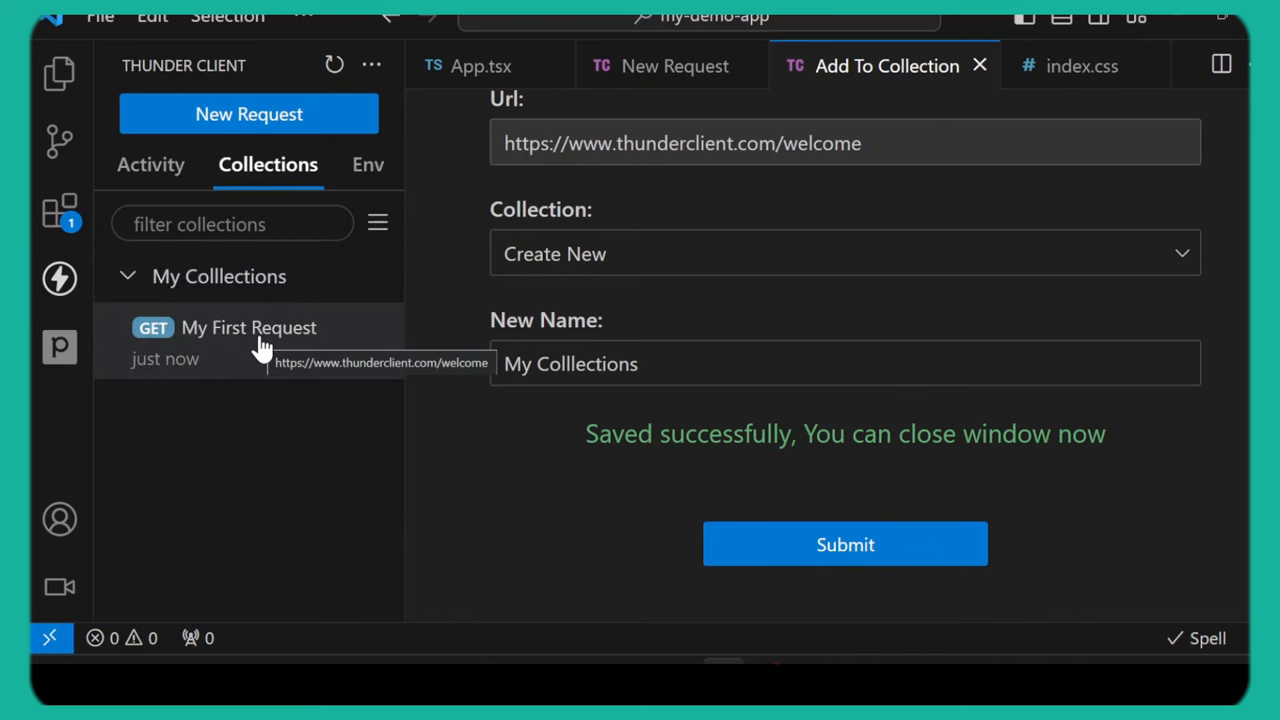
mouse_move(232, 355)
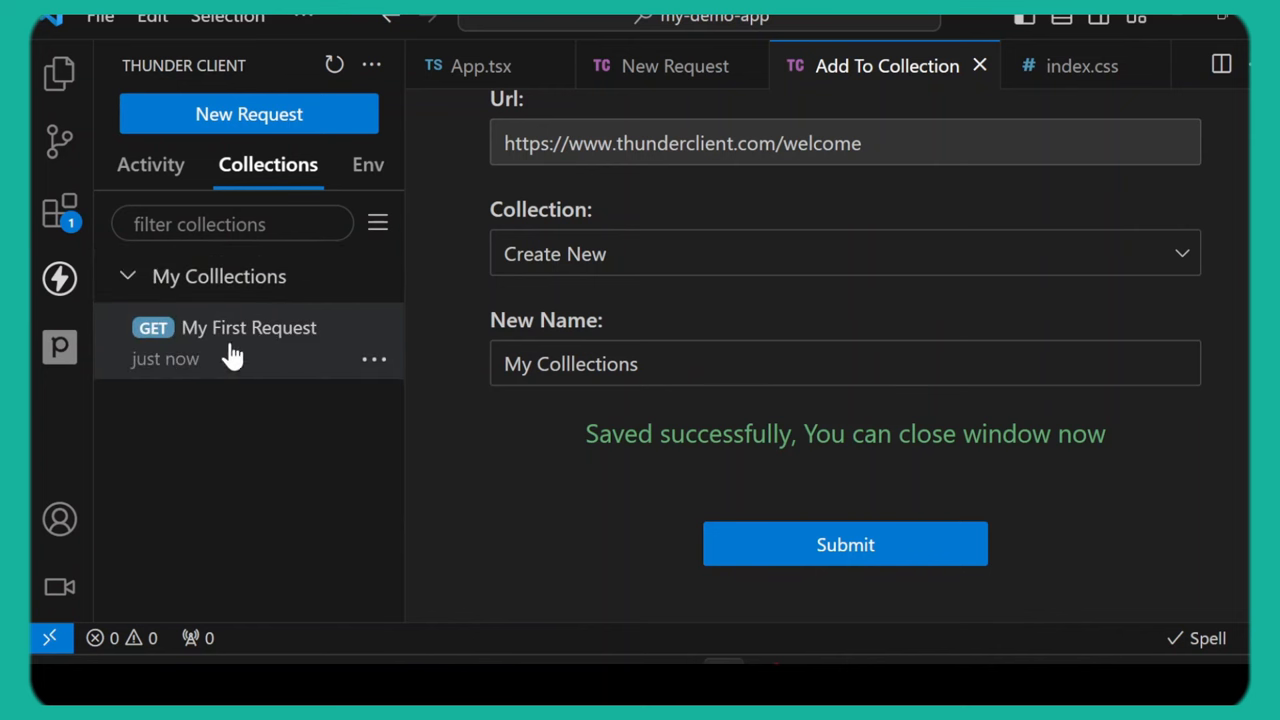
left_click(248, 340)
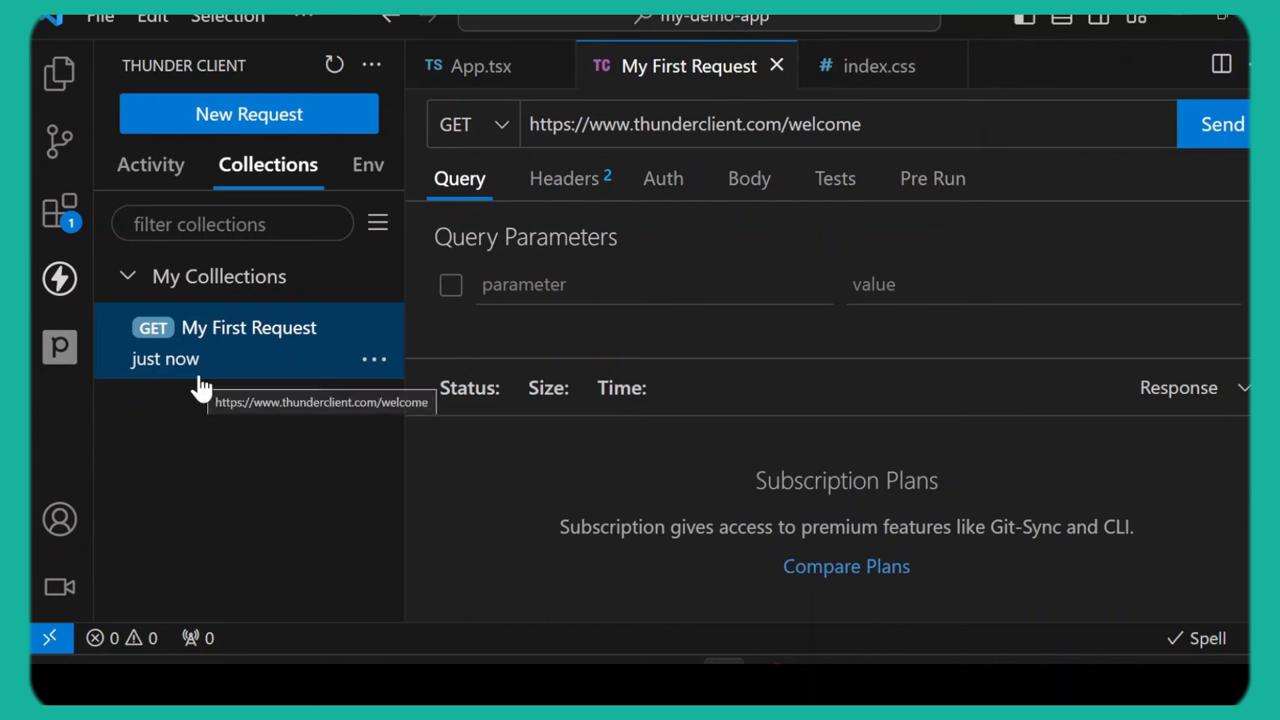
left_click(371, 65)
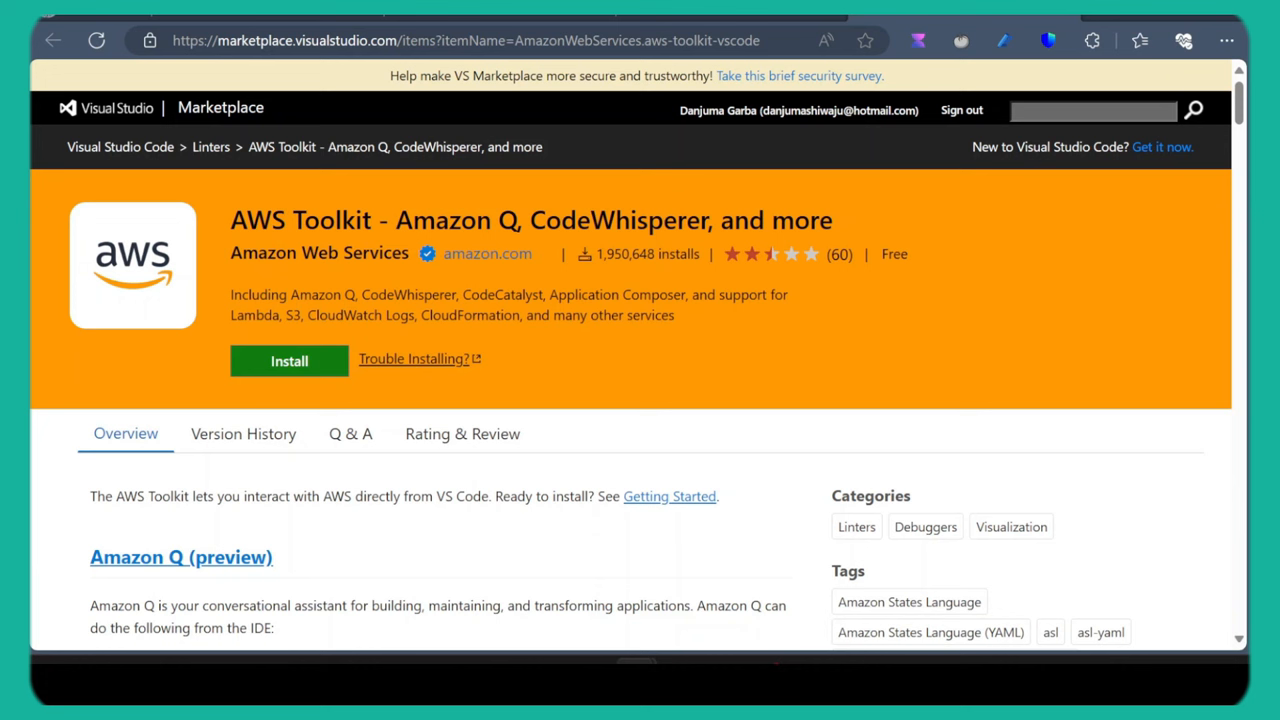
Step: Select the word CodeWhisperer in the AWS Toolkit Marketplace page title
double_click(619, 220)
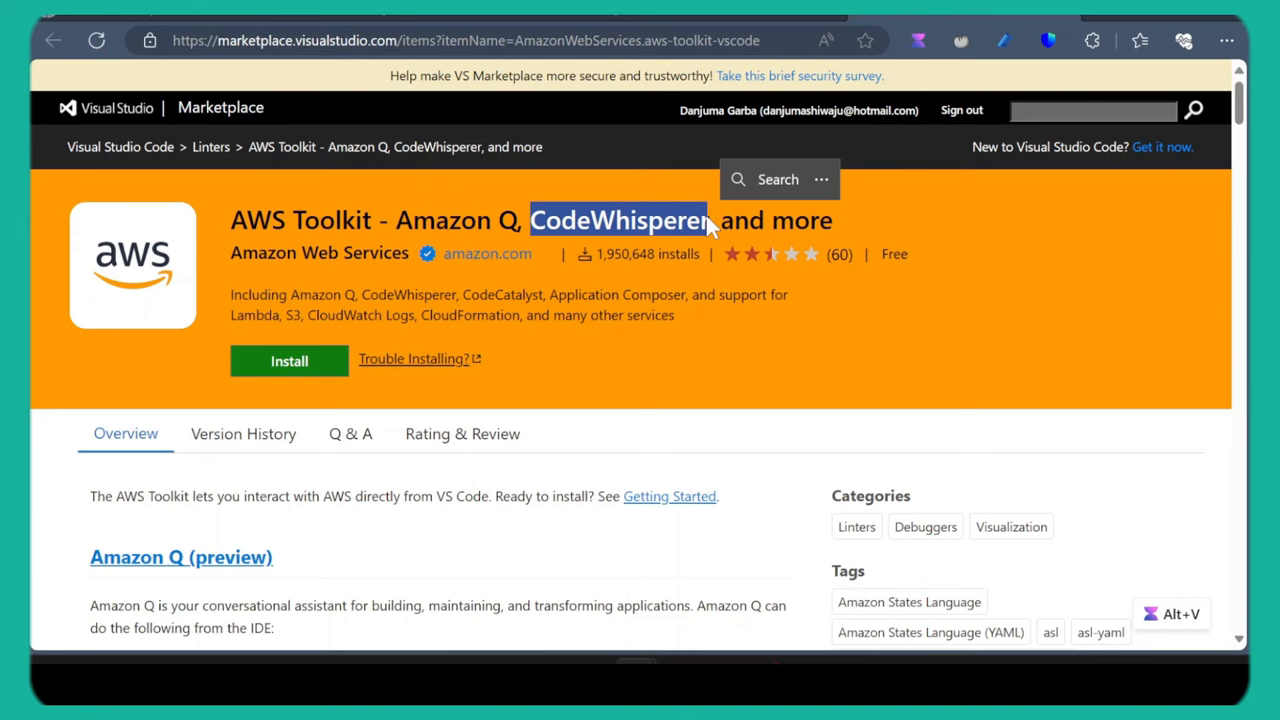
mouse_move(705, 228)
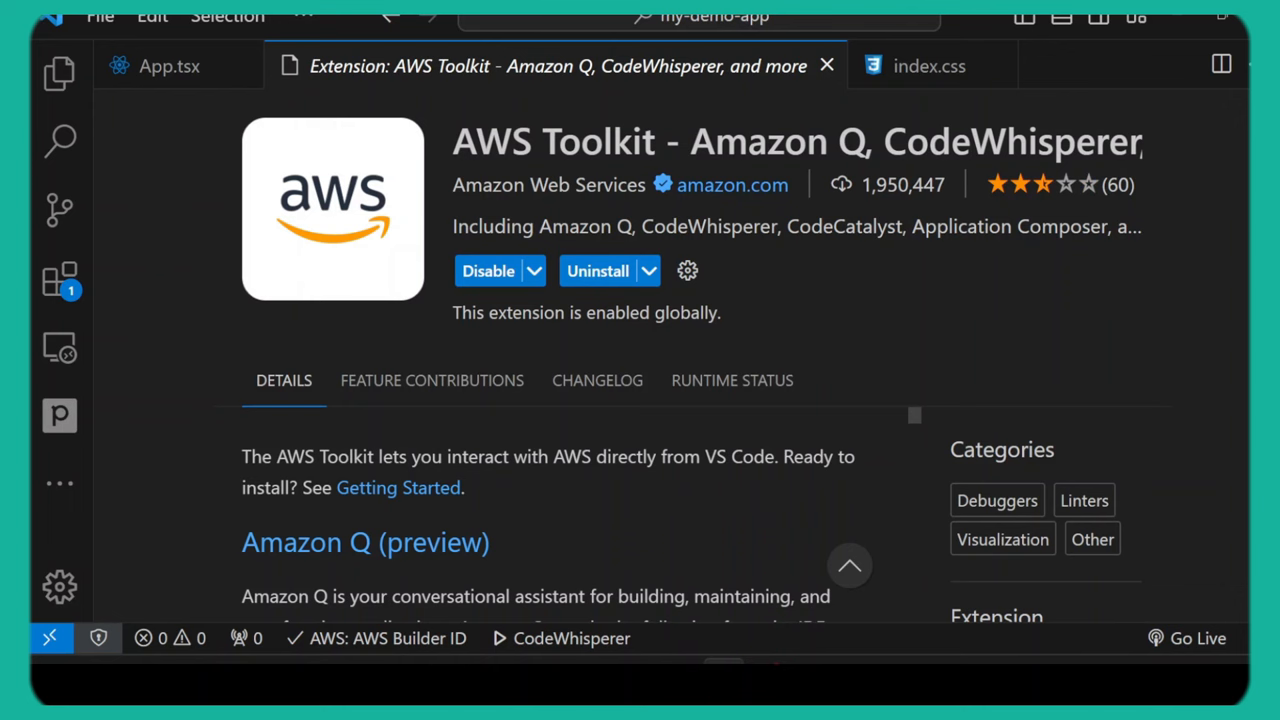
mouse_move(150, 528)
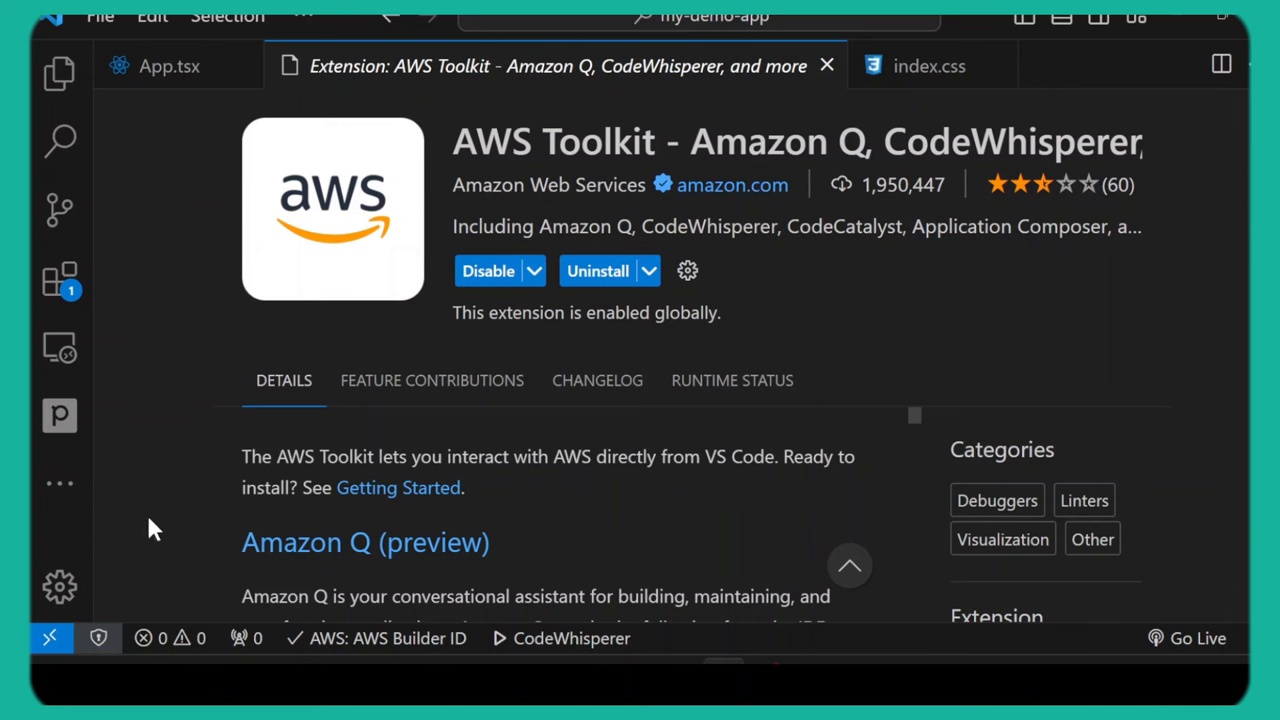
Step: Open CodeWhisperer's action menu from the status bar
left_click(571, 638)
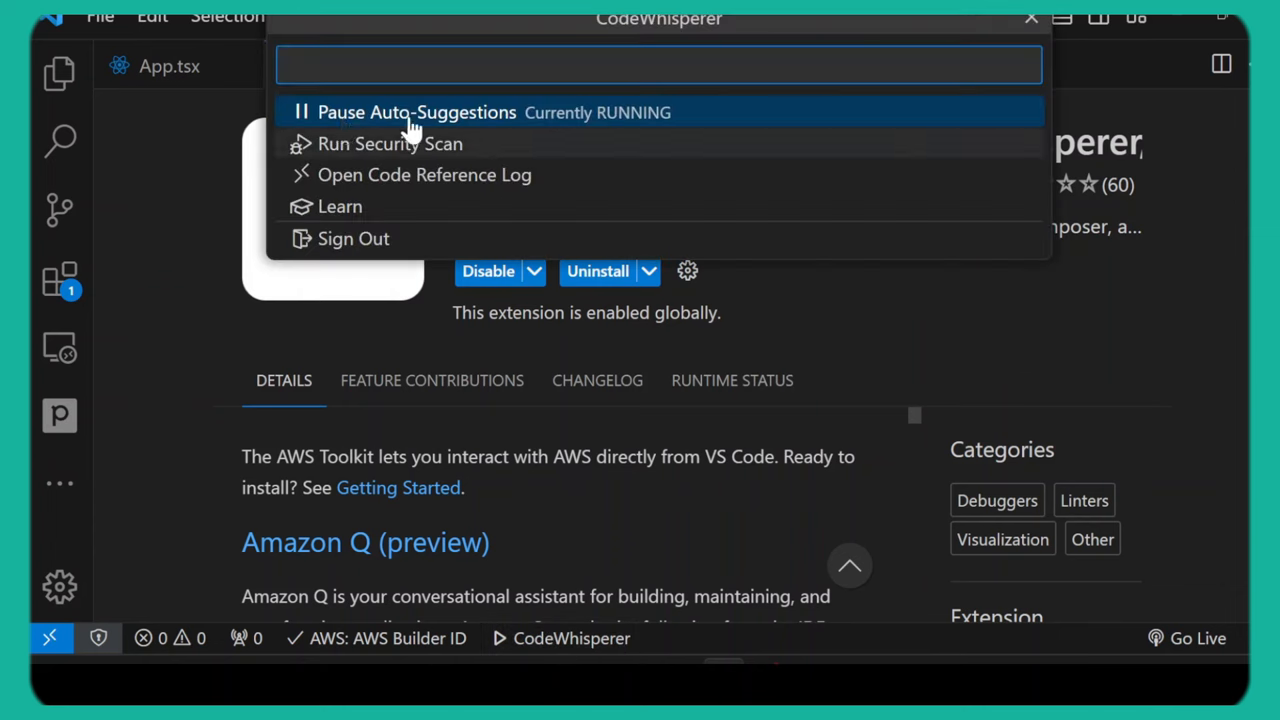
mouse_move(425, 150)
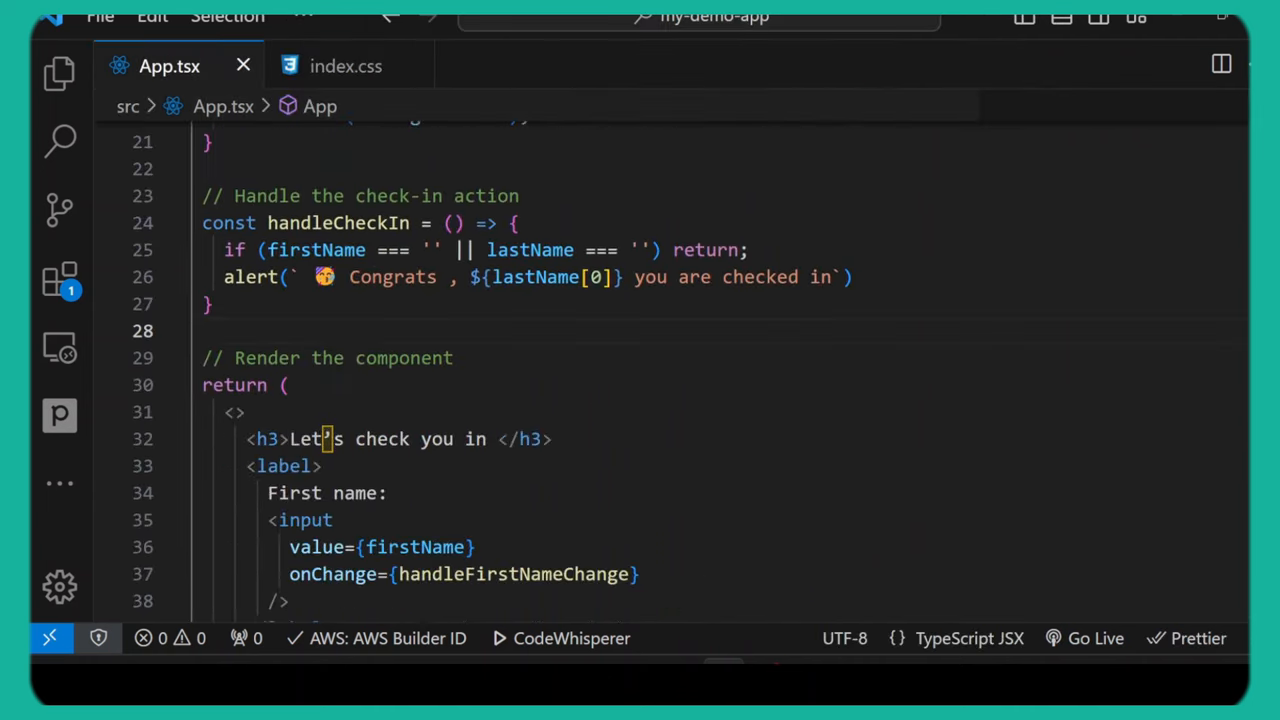
Step: Write capitalize(str) returning str.charAt(0).toUpperCase() + str.slice(1), then start somefunction
type("// Add a function to make changet")
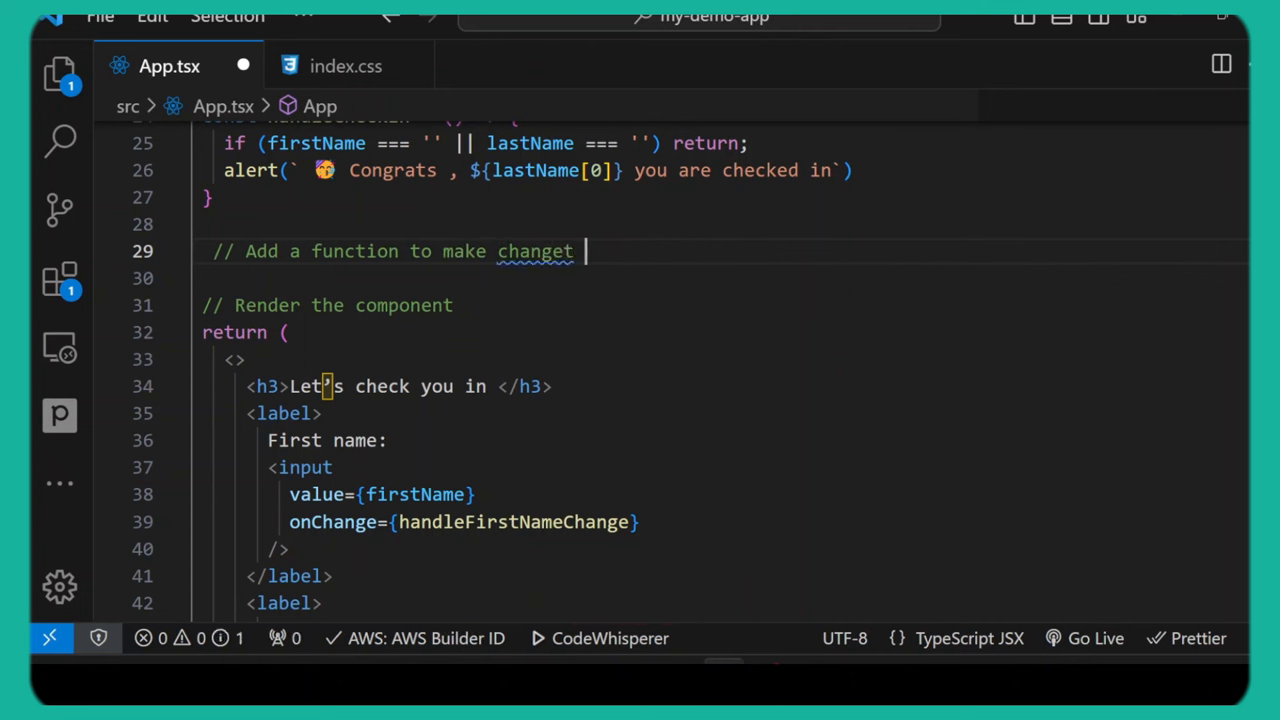
type("capital")
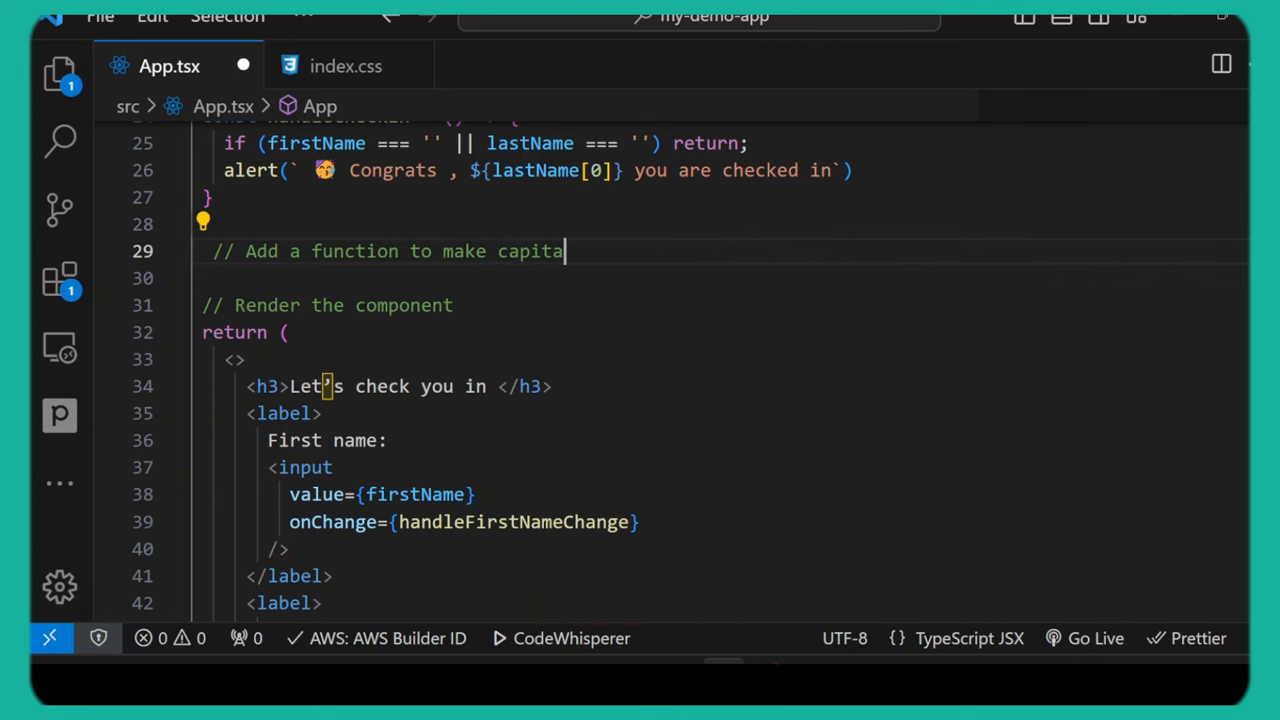
type("lize the the string")
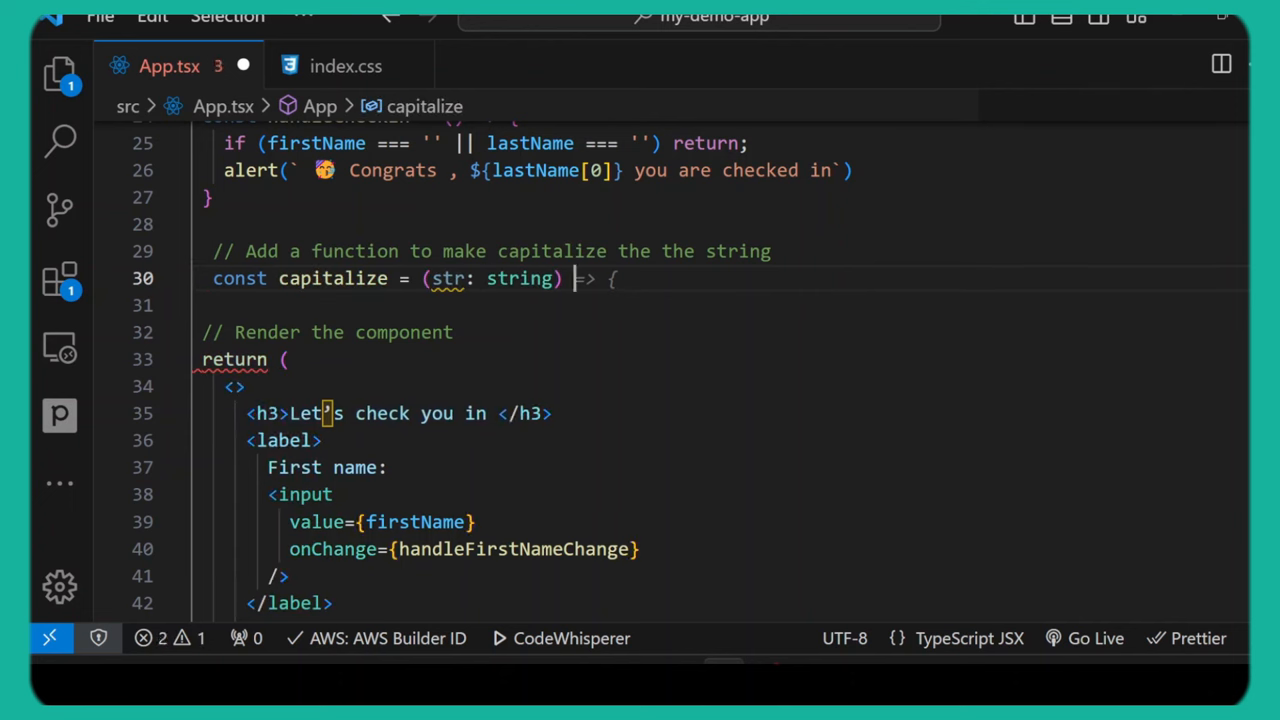
type("return str.charAt(0).toUpperCase() + str.slice(1);")
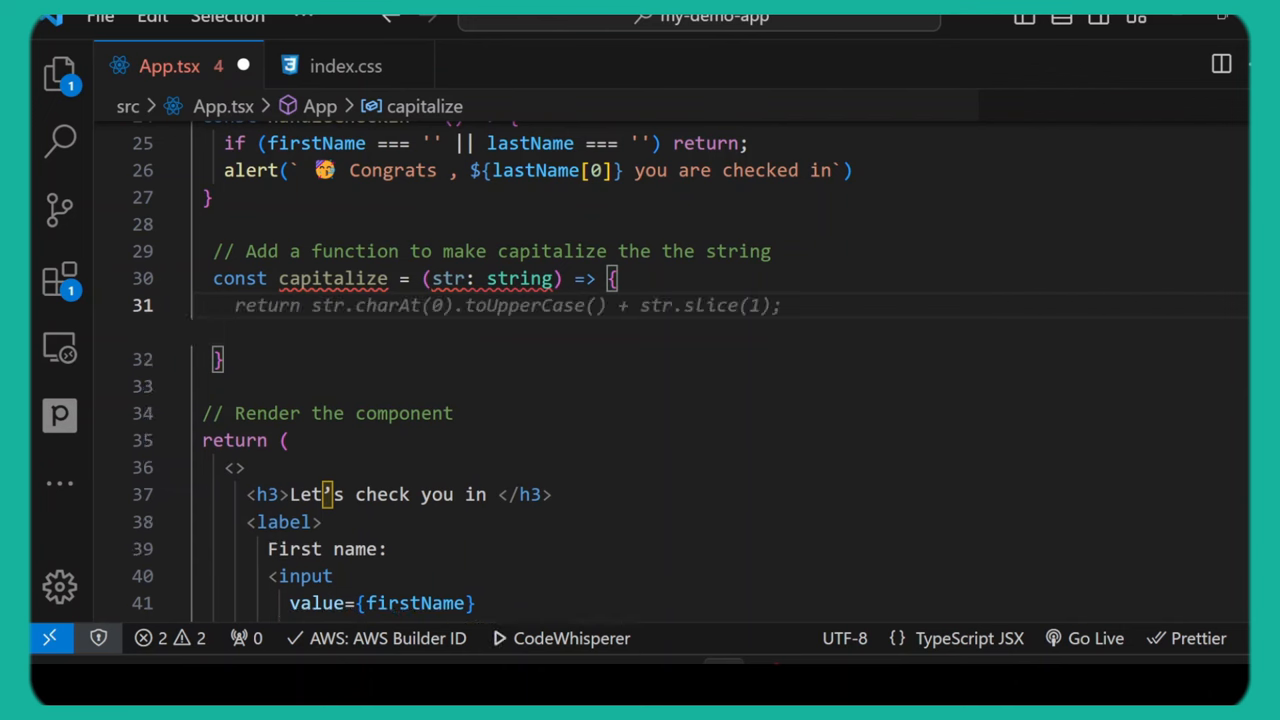
key("Enter")
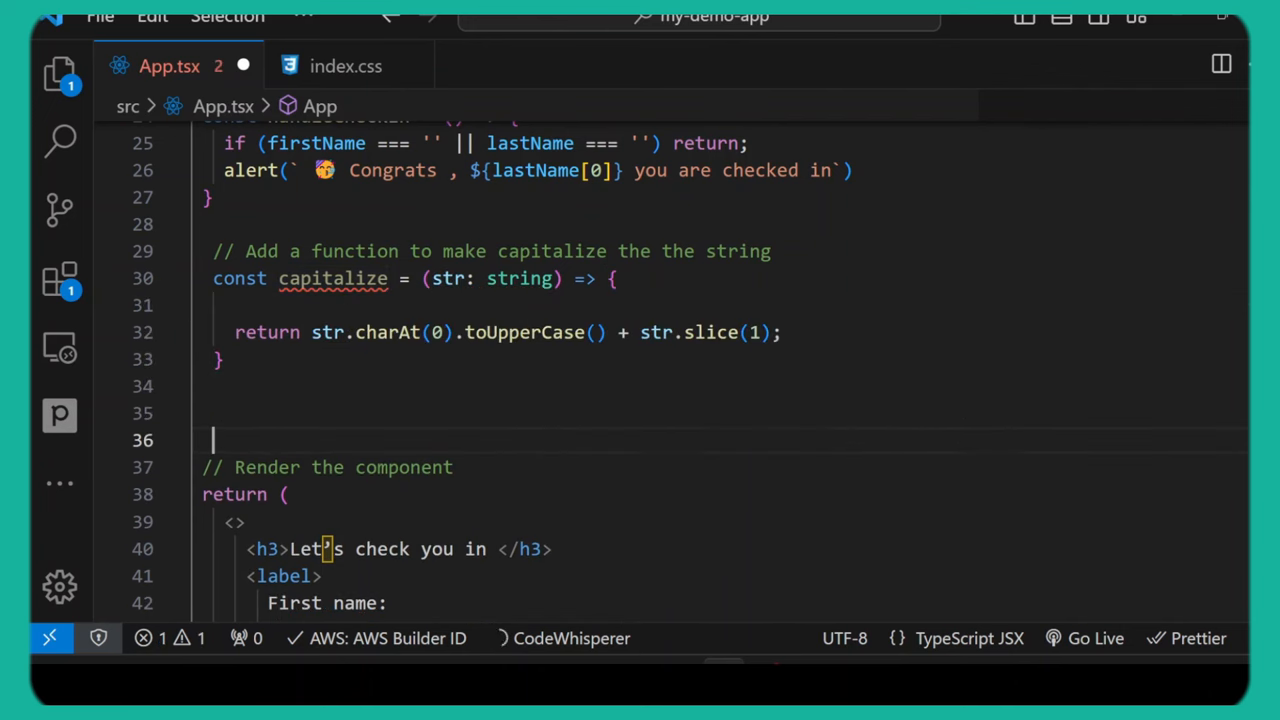
type("const somefunction = () => {")
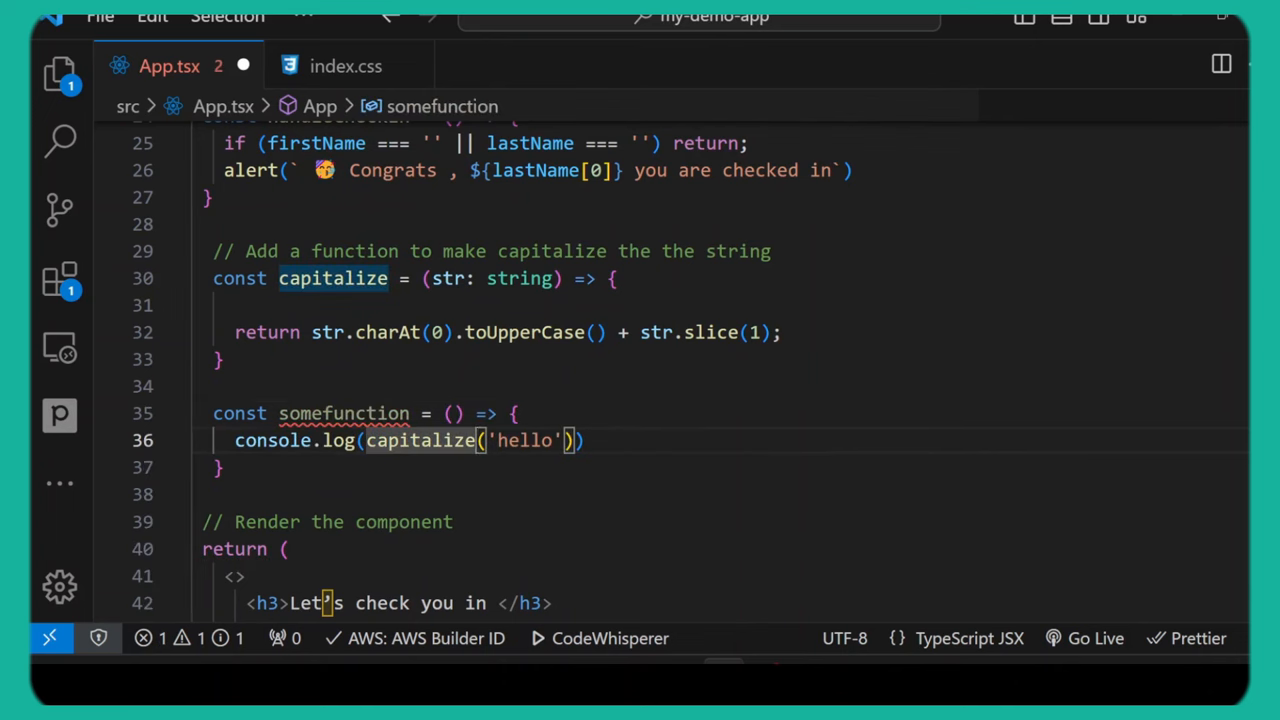
key("Delete")
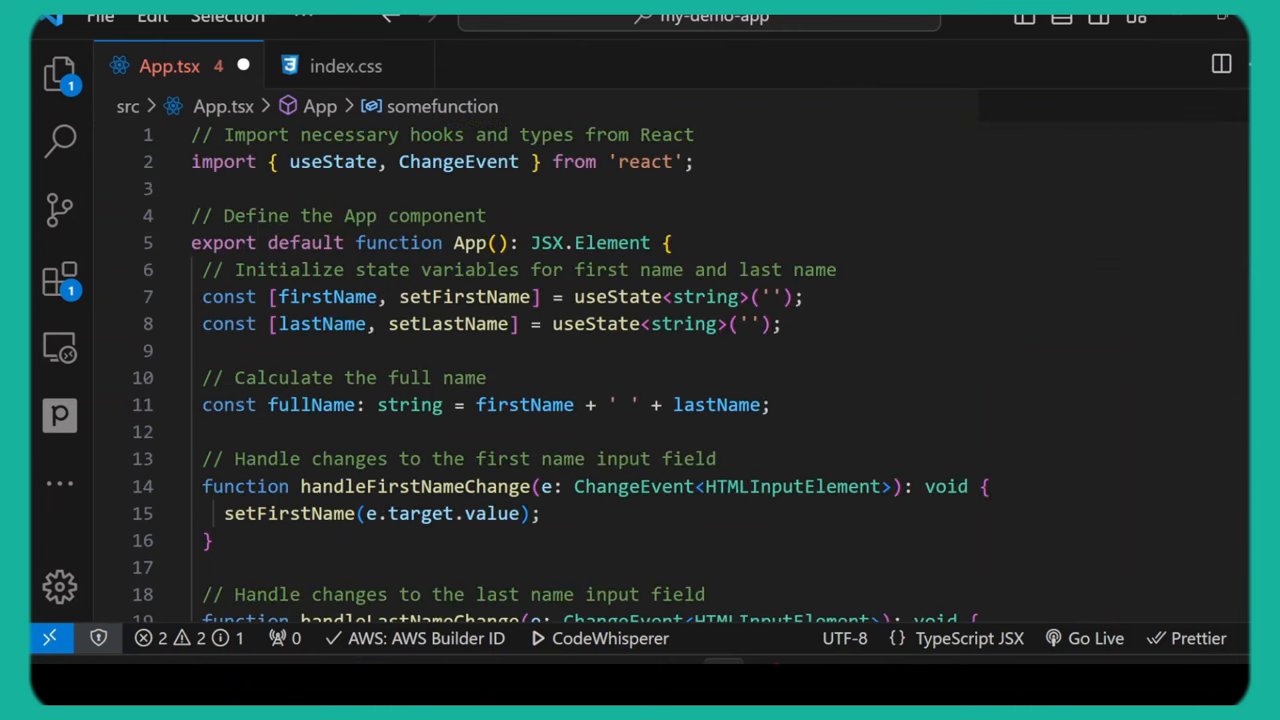
Step: Open the DeejayDev Extension Pack details from the installed extensions list
left_click(60, 283)
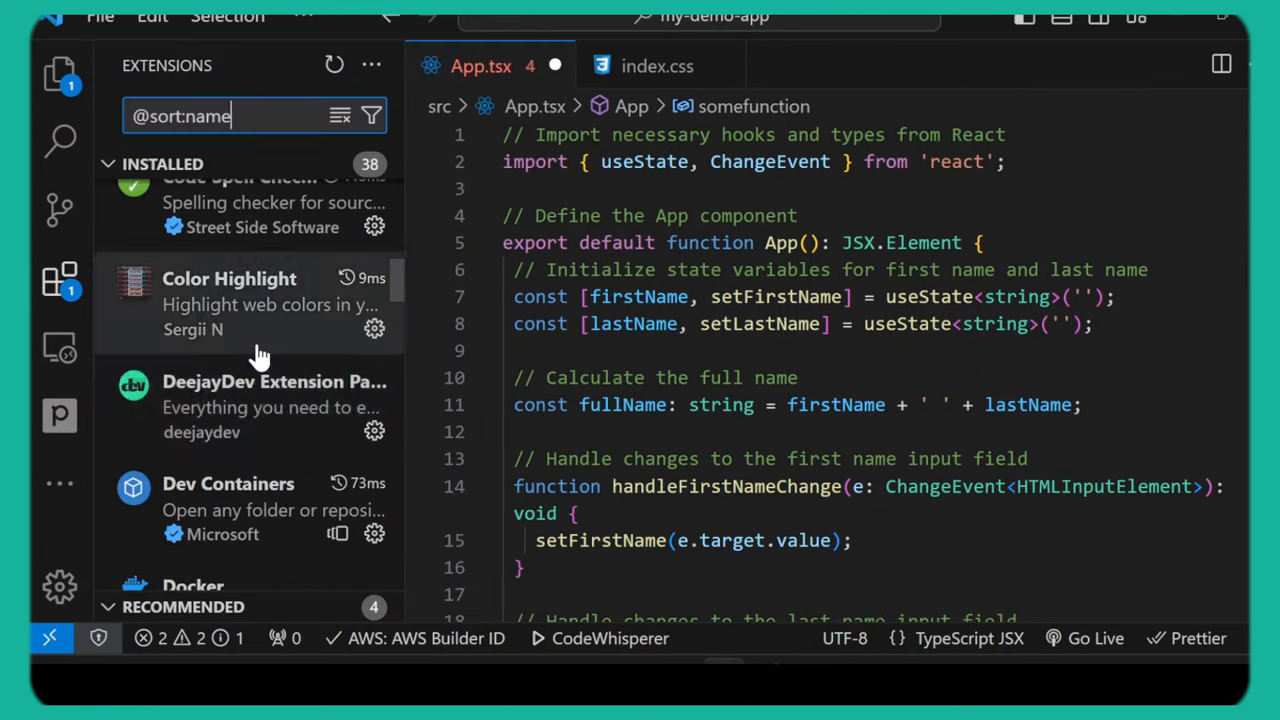
left_click(274, 382)
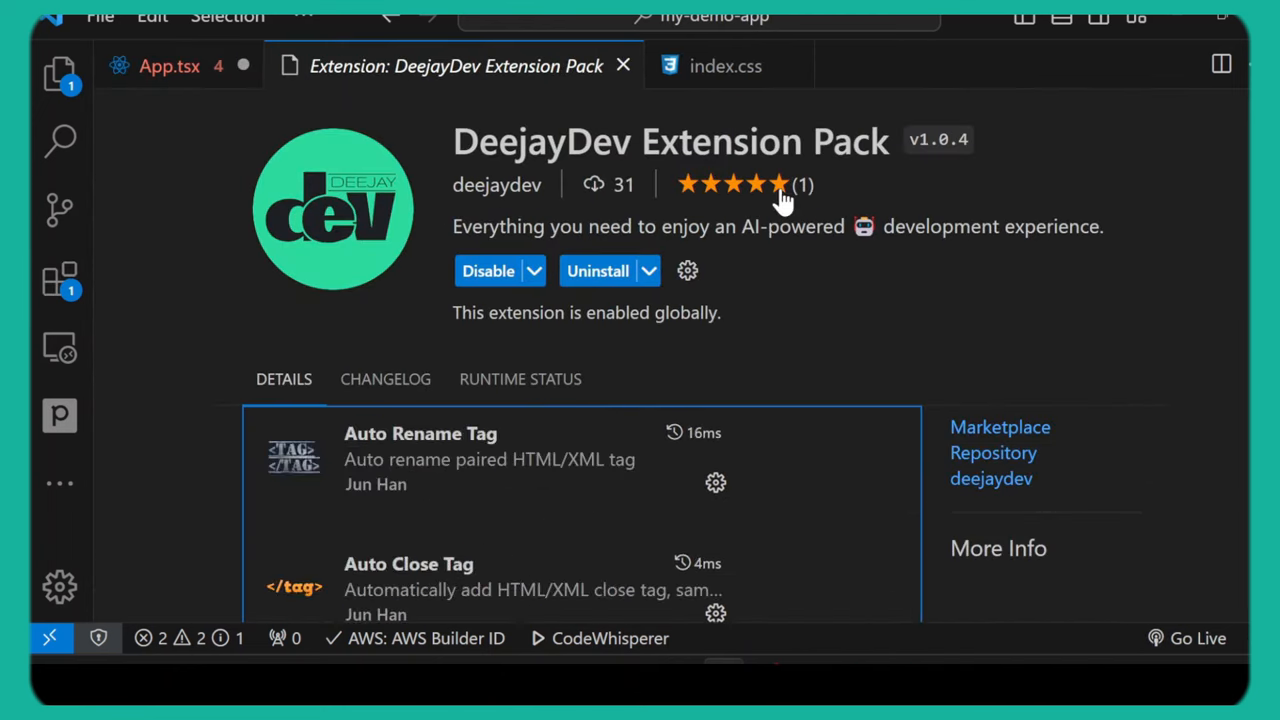
mouse_move(710, 337)
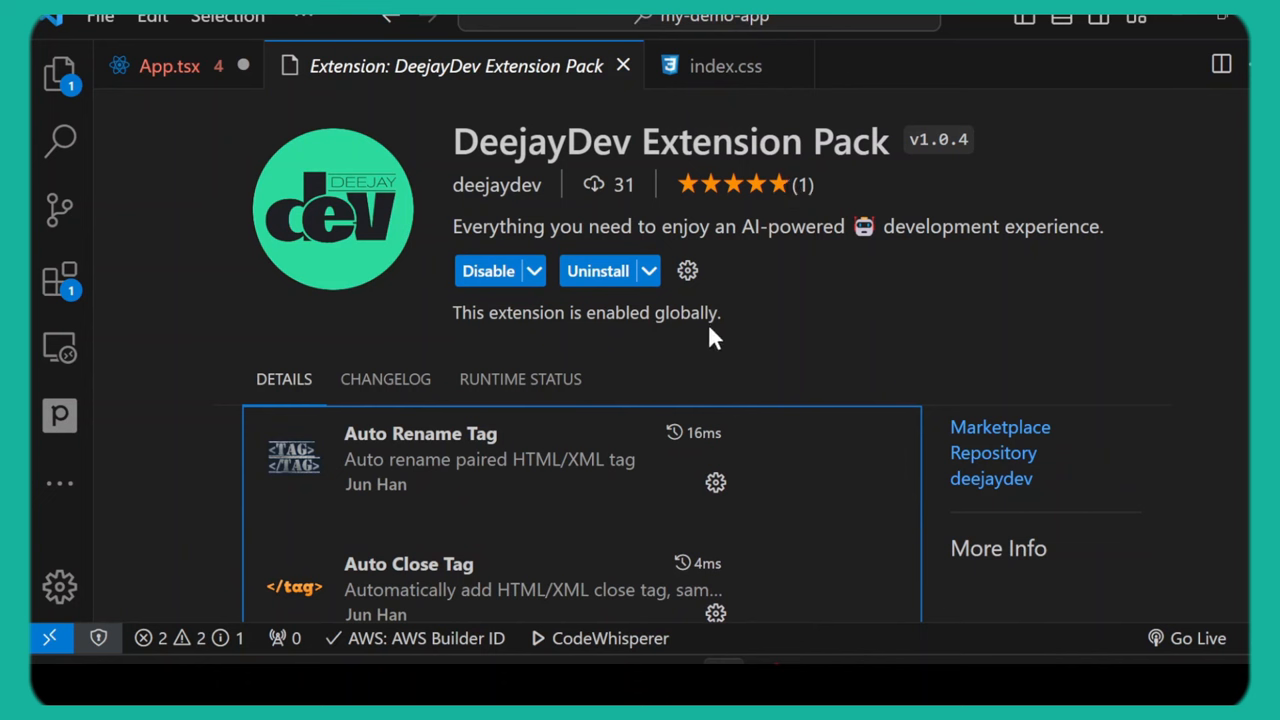
mouse_move(753, 303)
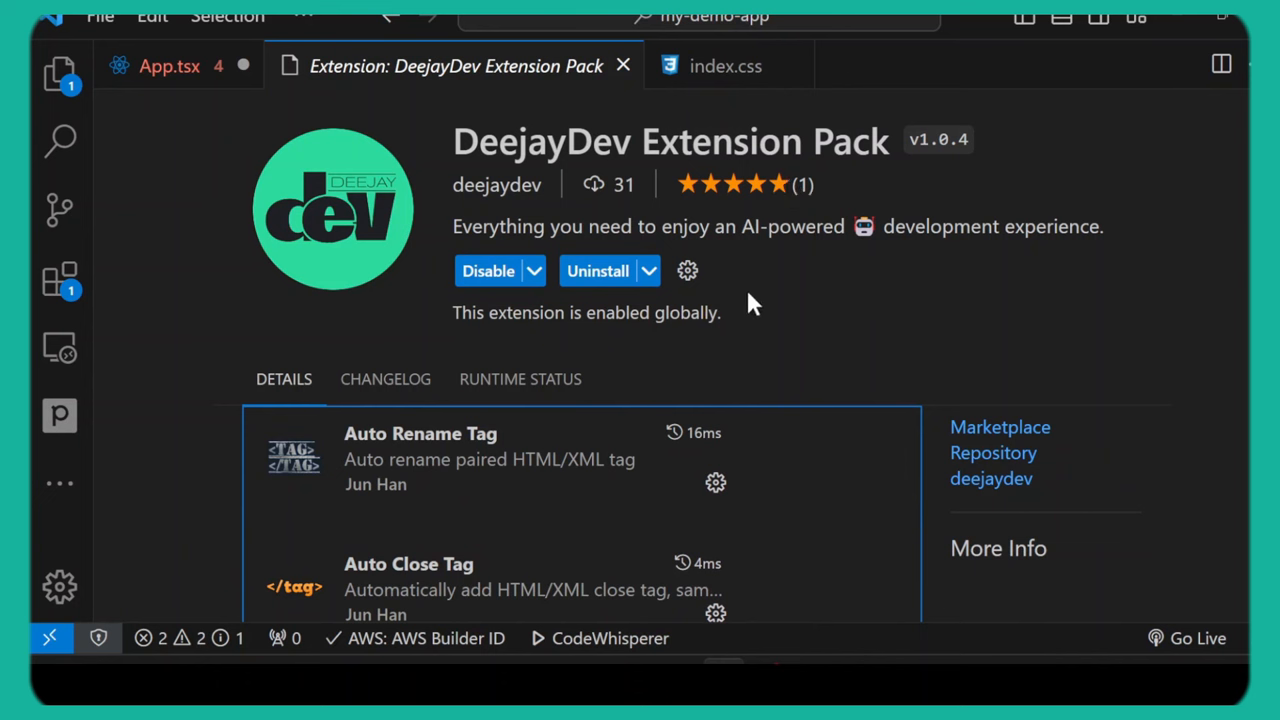